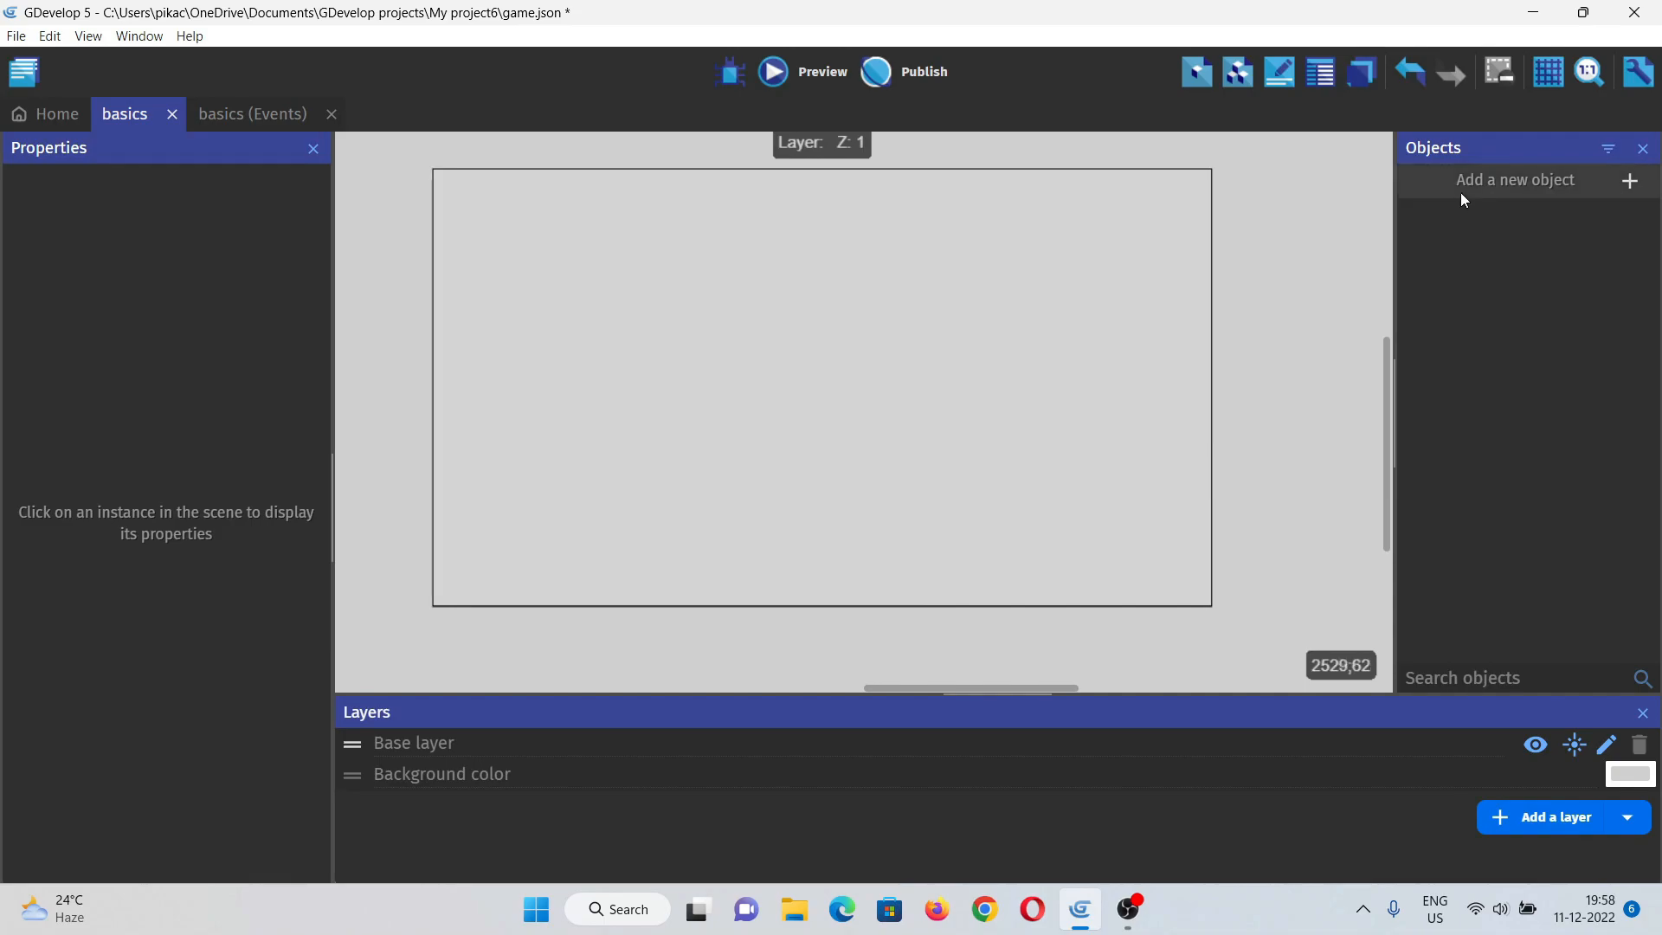
Step: Add the Forest Background tiled sprite from the asset store, searching 'background'
click(1515, 178)
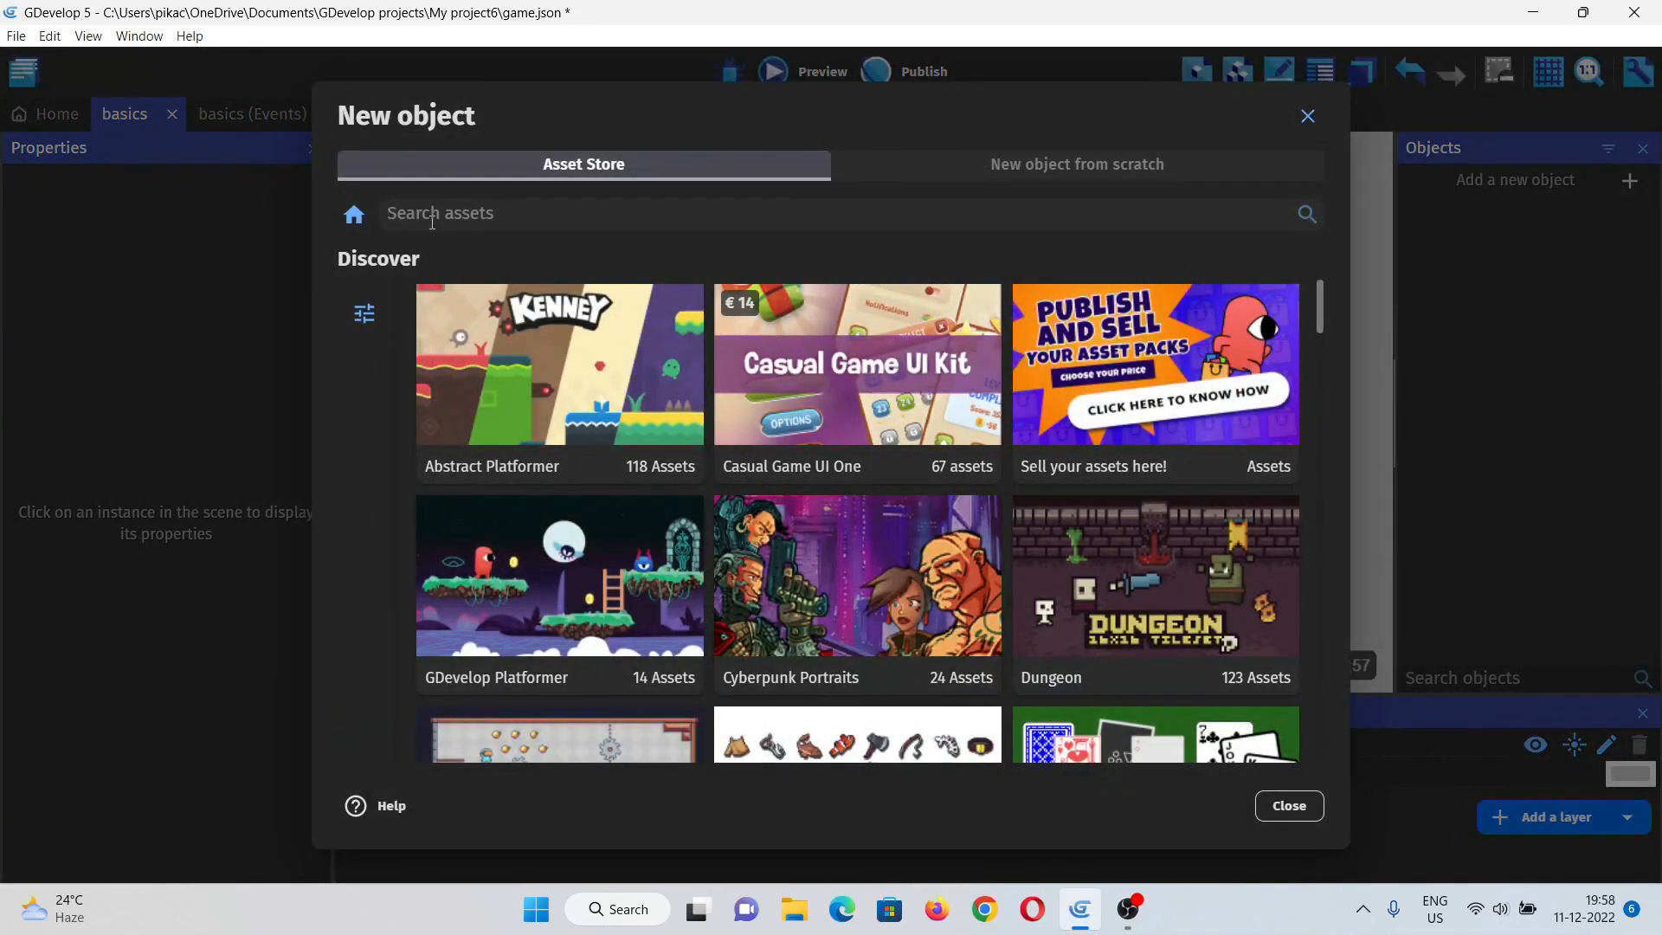
text(background)
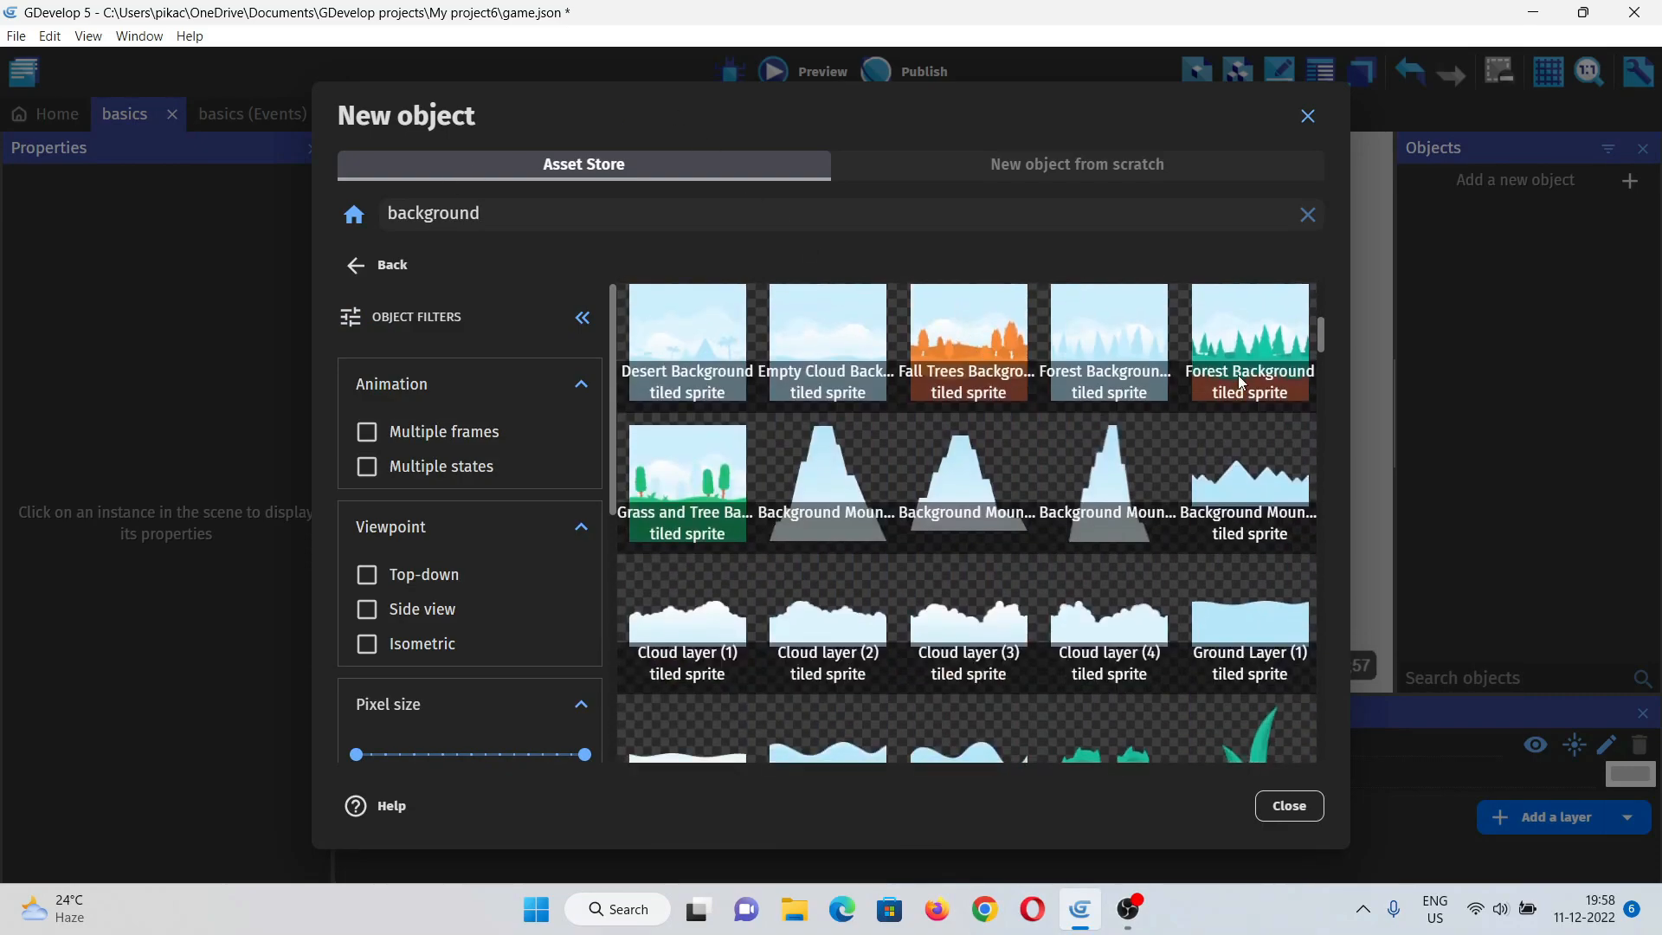
click(1248, 338)
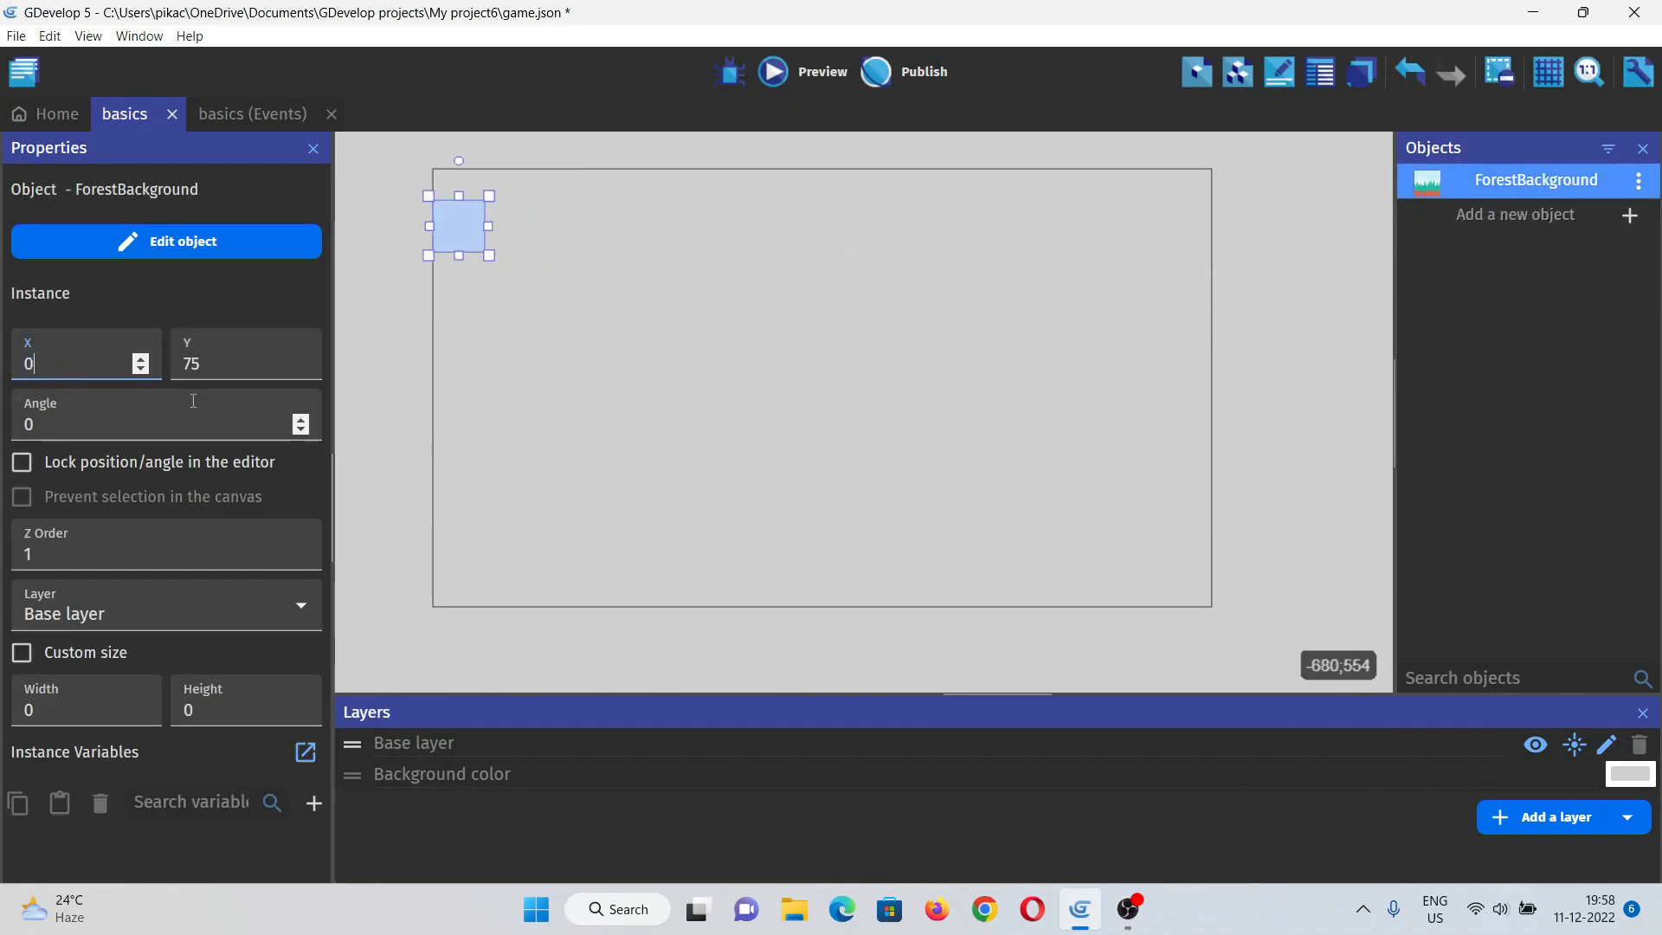
Step: Anchor the background at the top-left and stretch it to fill the scene
drag(458, 225, 457, 195)
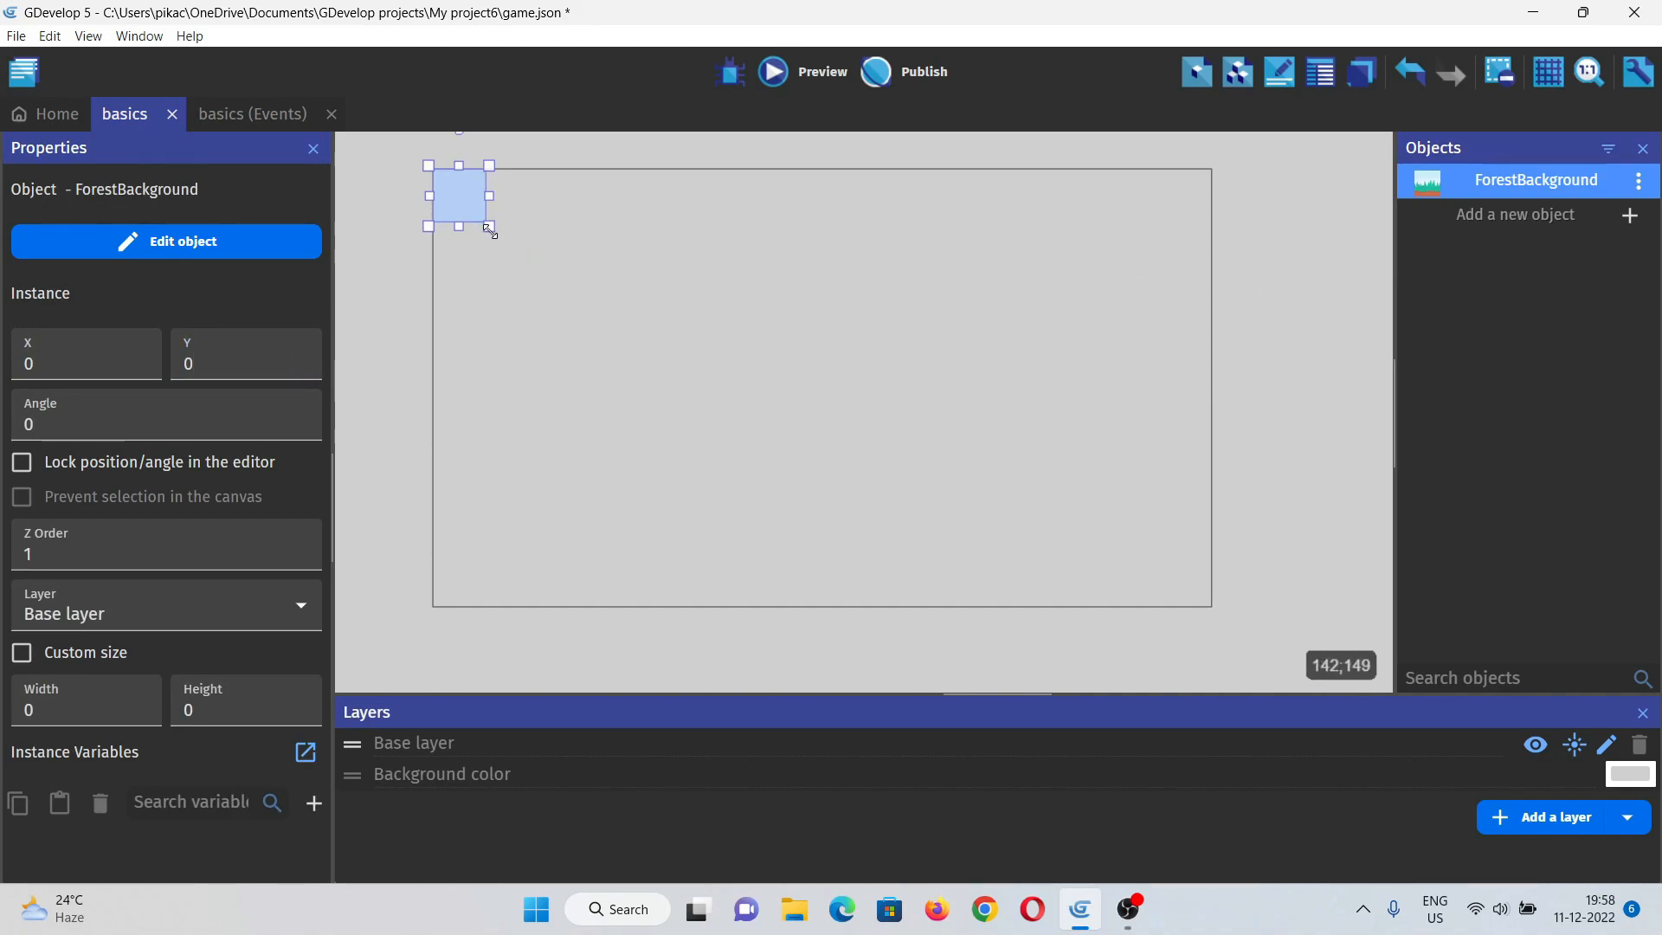
drag(490, 227, 1212, 608)
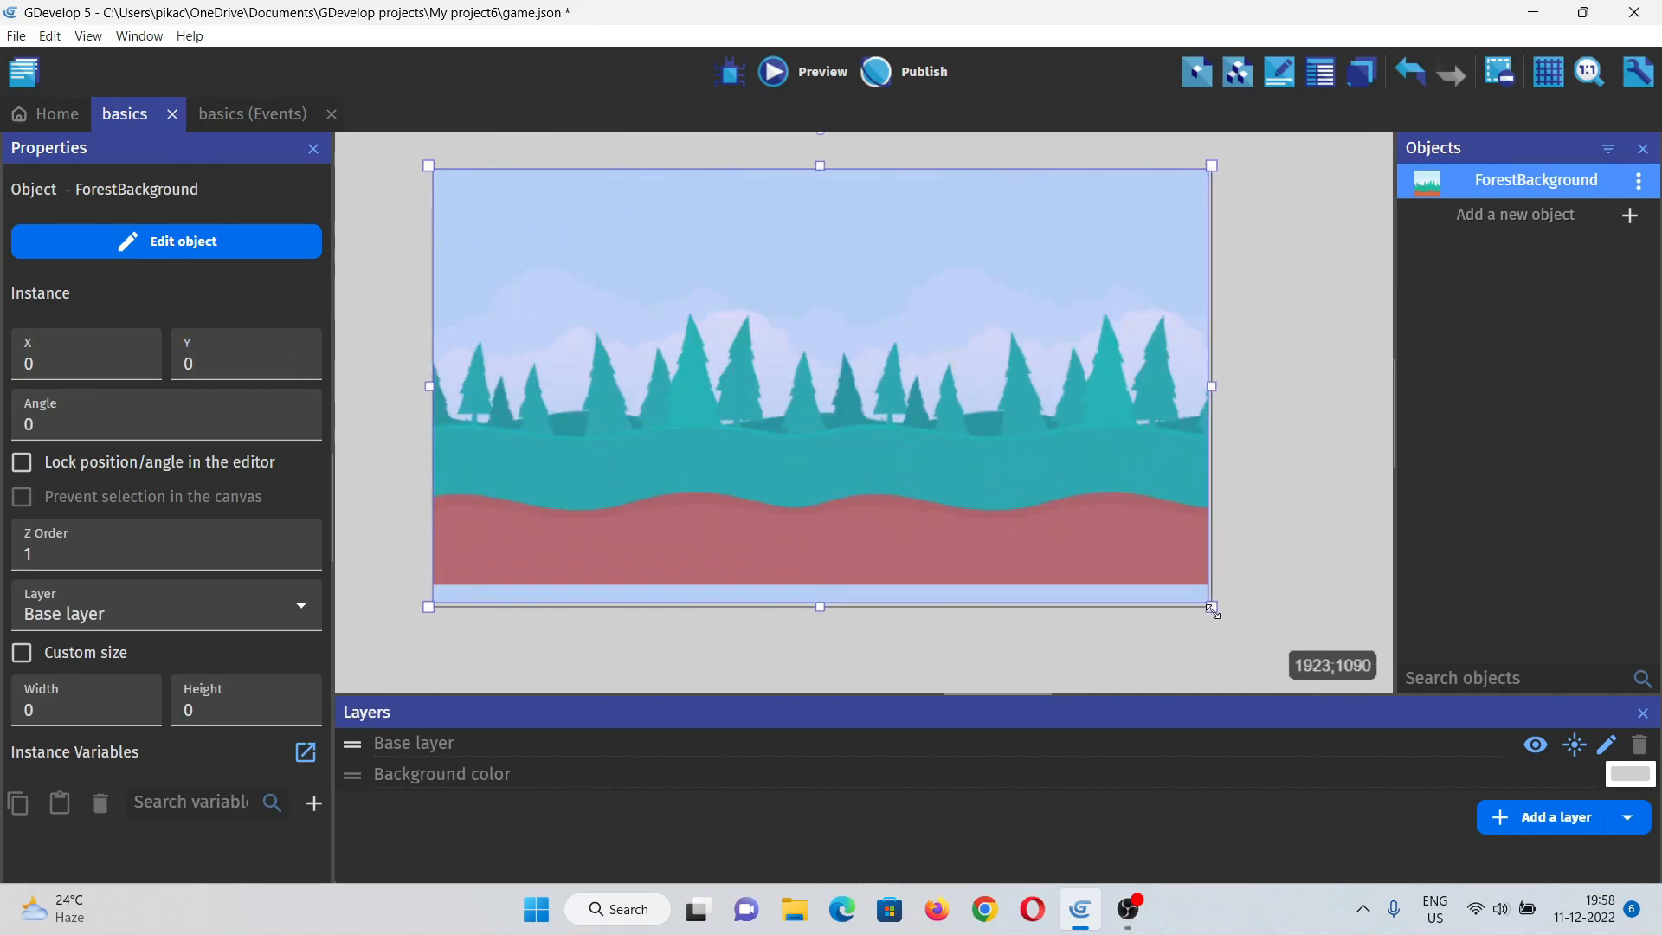
drag(1212, 606, 1212, 608)
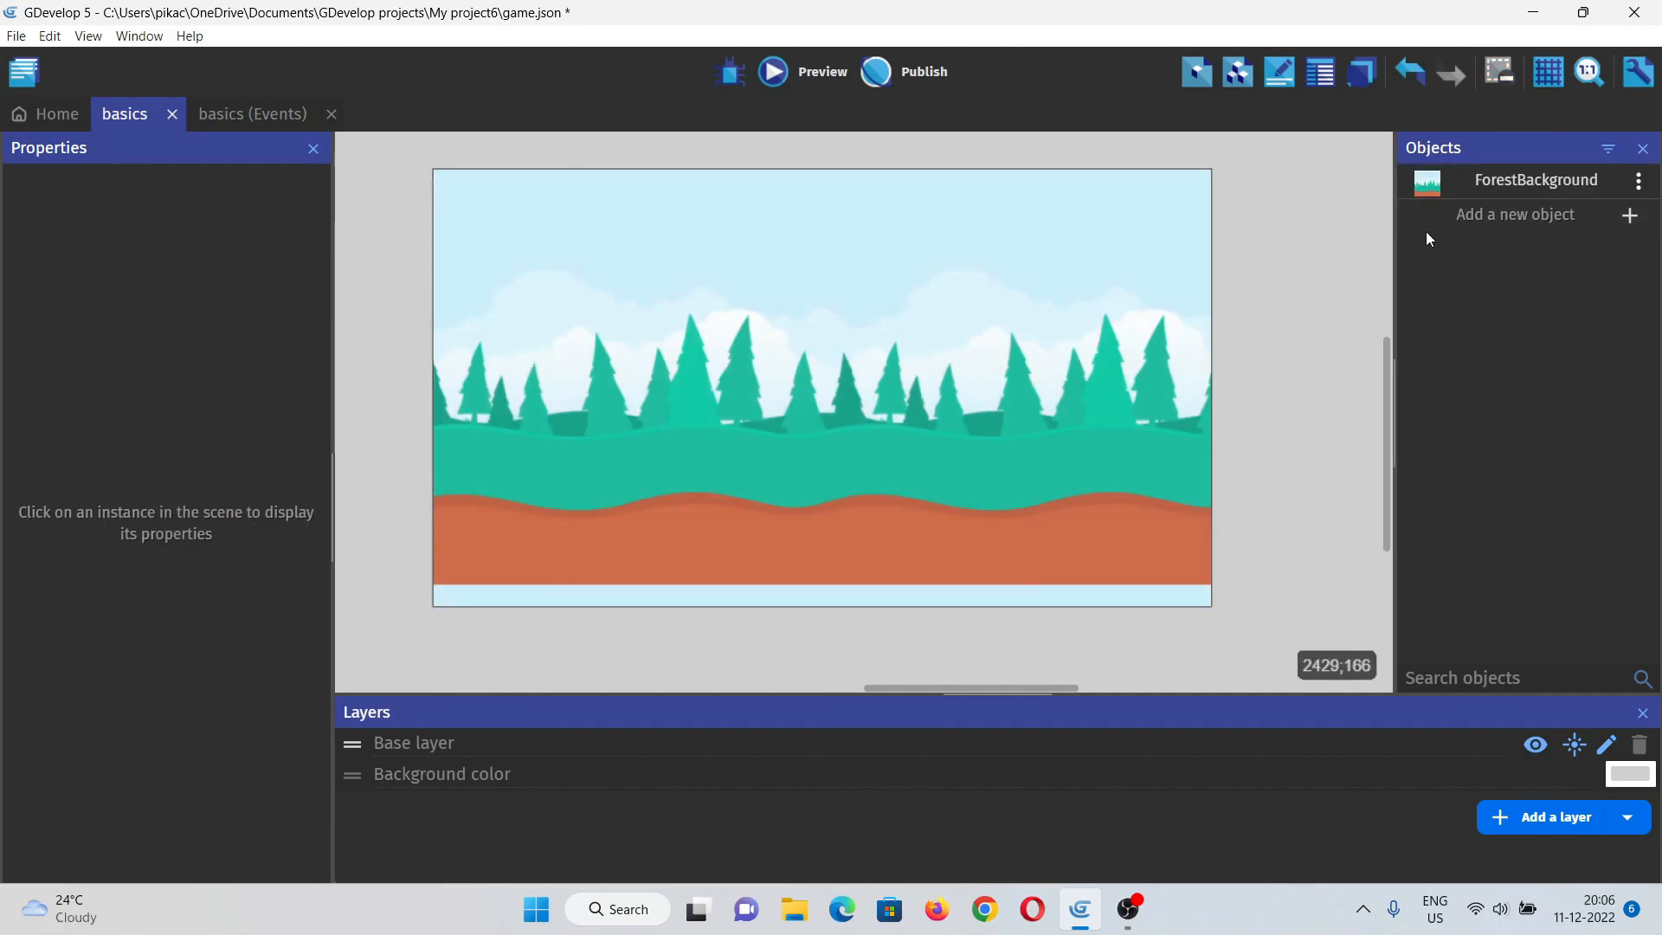
Step: Add Adventure Girl from the asset store, then search 'zo' for the zombie characters
click(1517, 214)
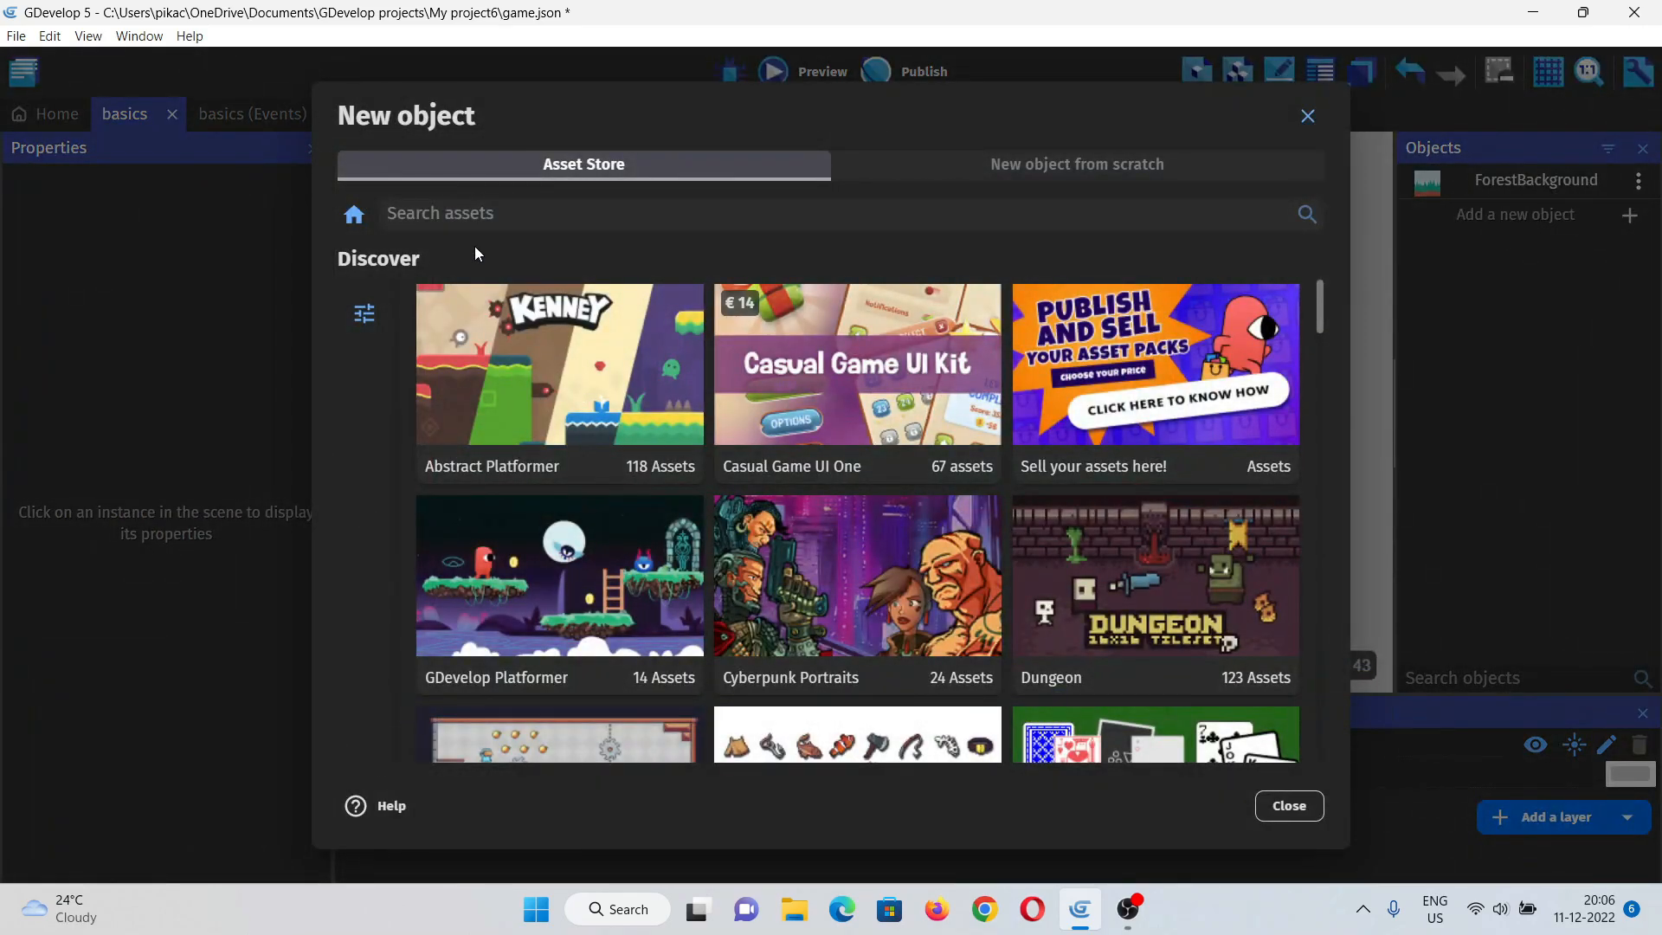
text(adventure)
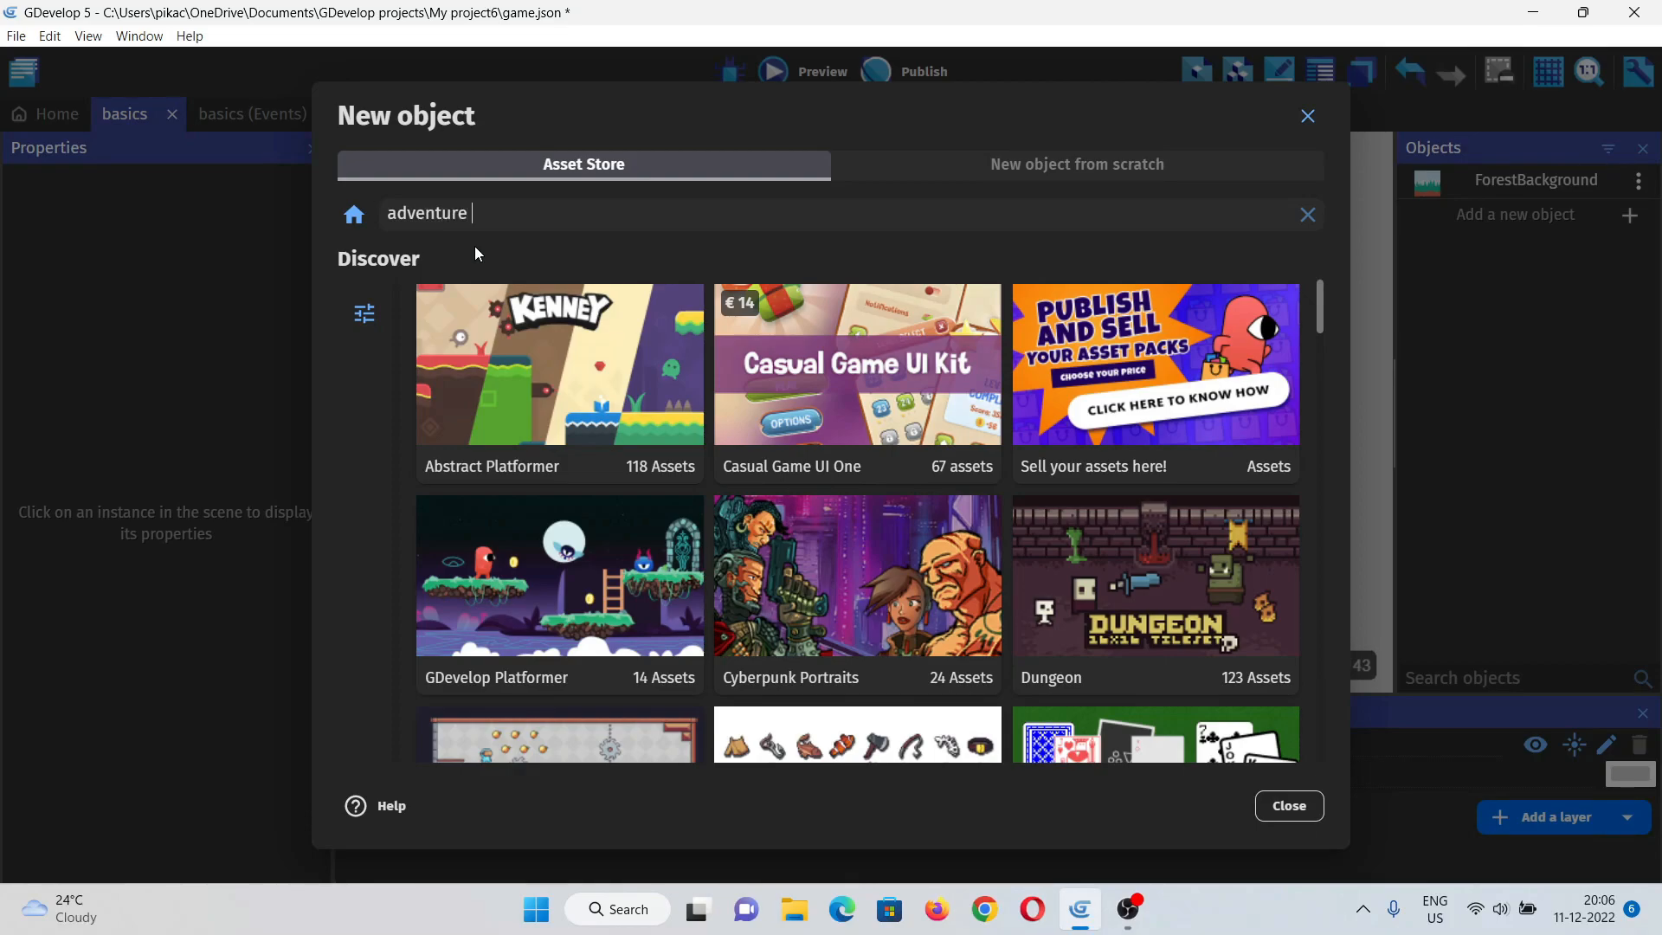
text(girl)
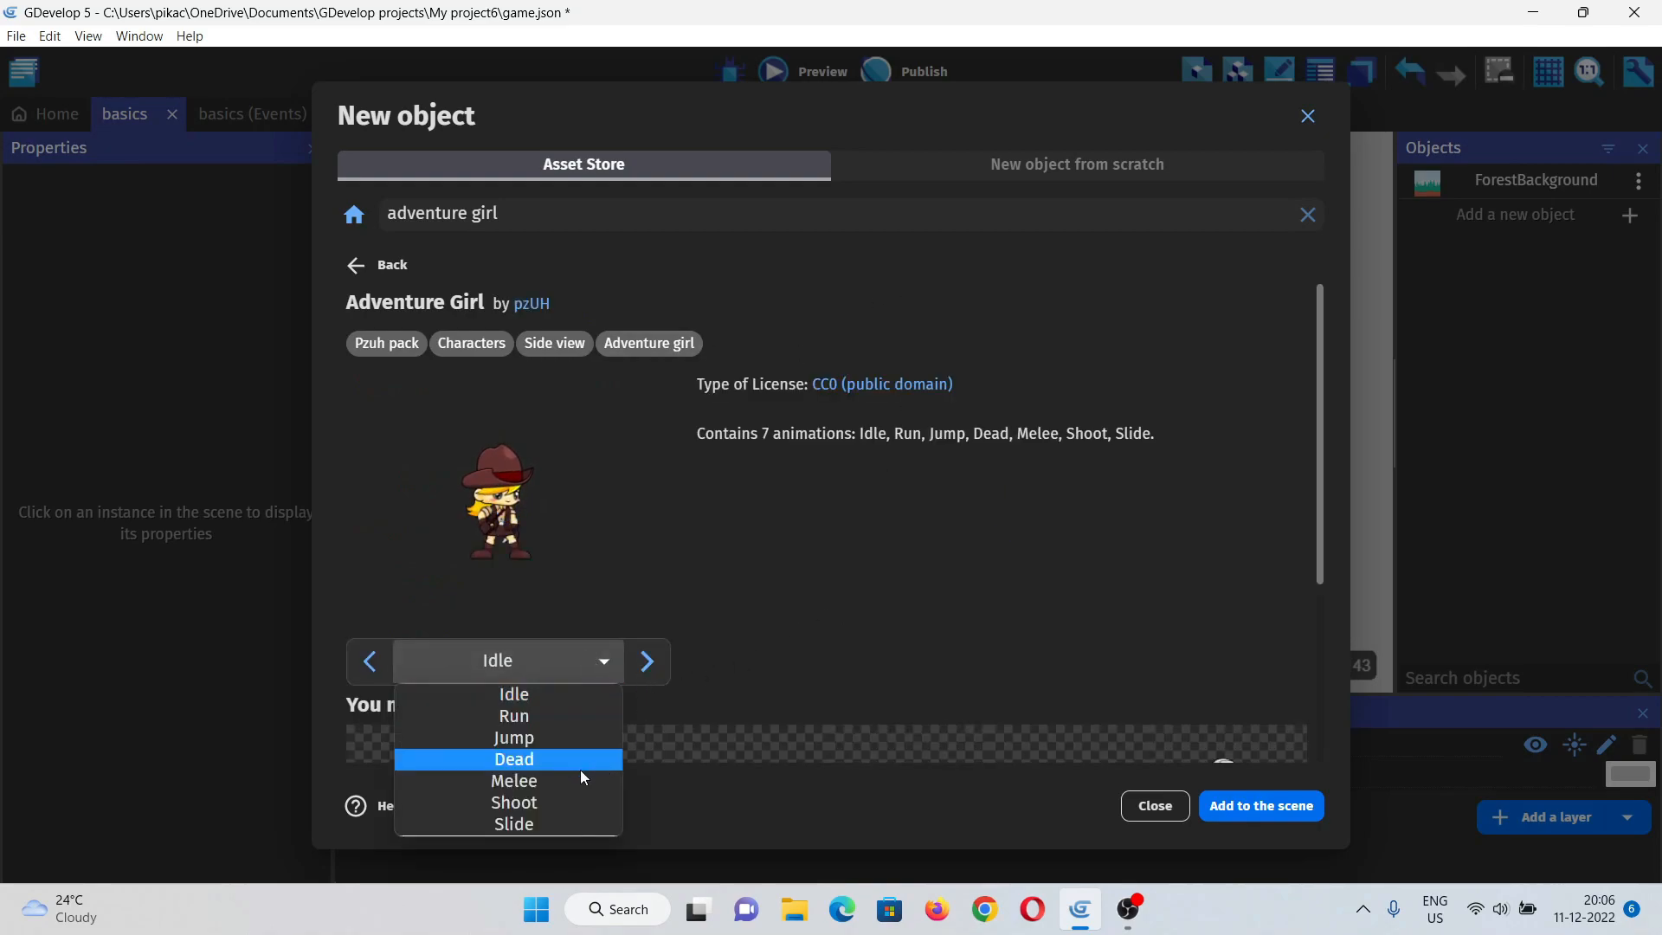
mouse_move(512, 802)
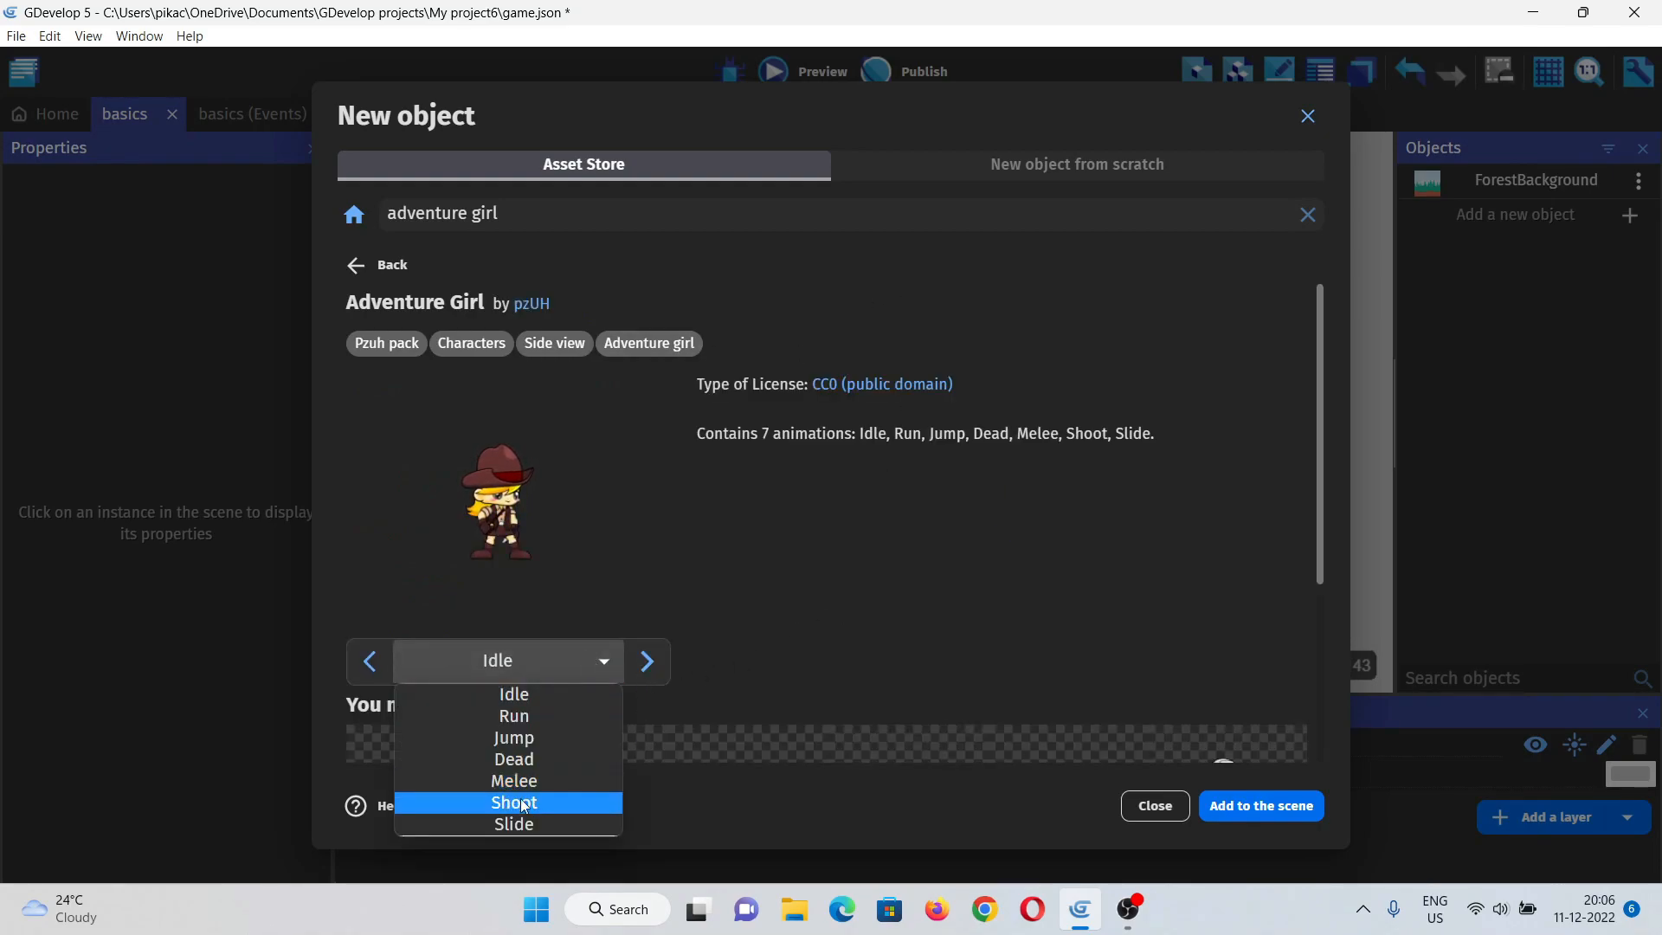
mouse_move(512, 737)
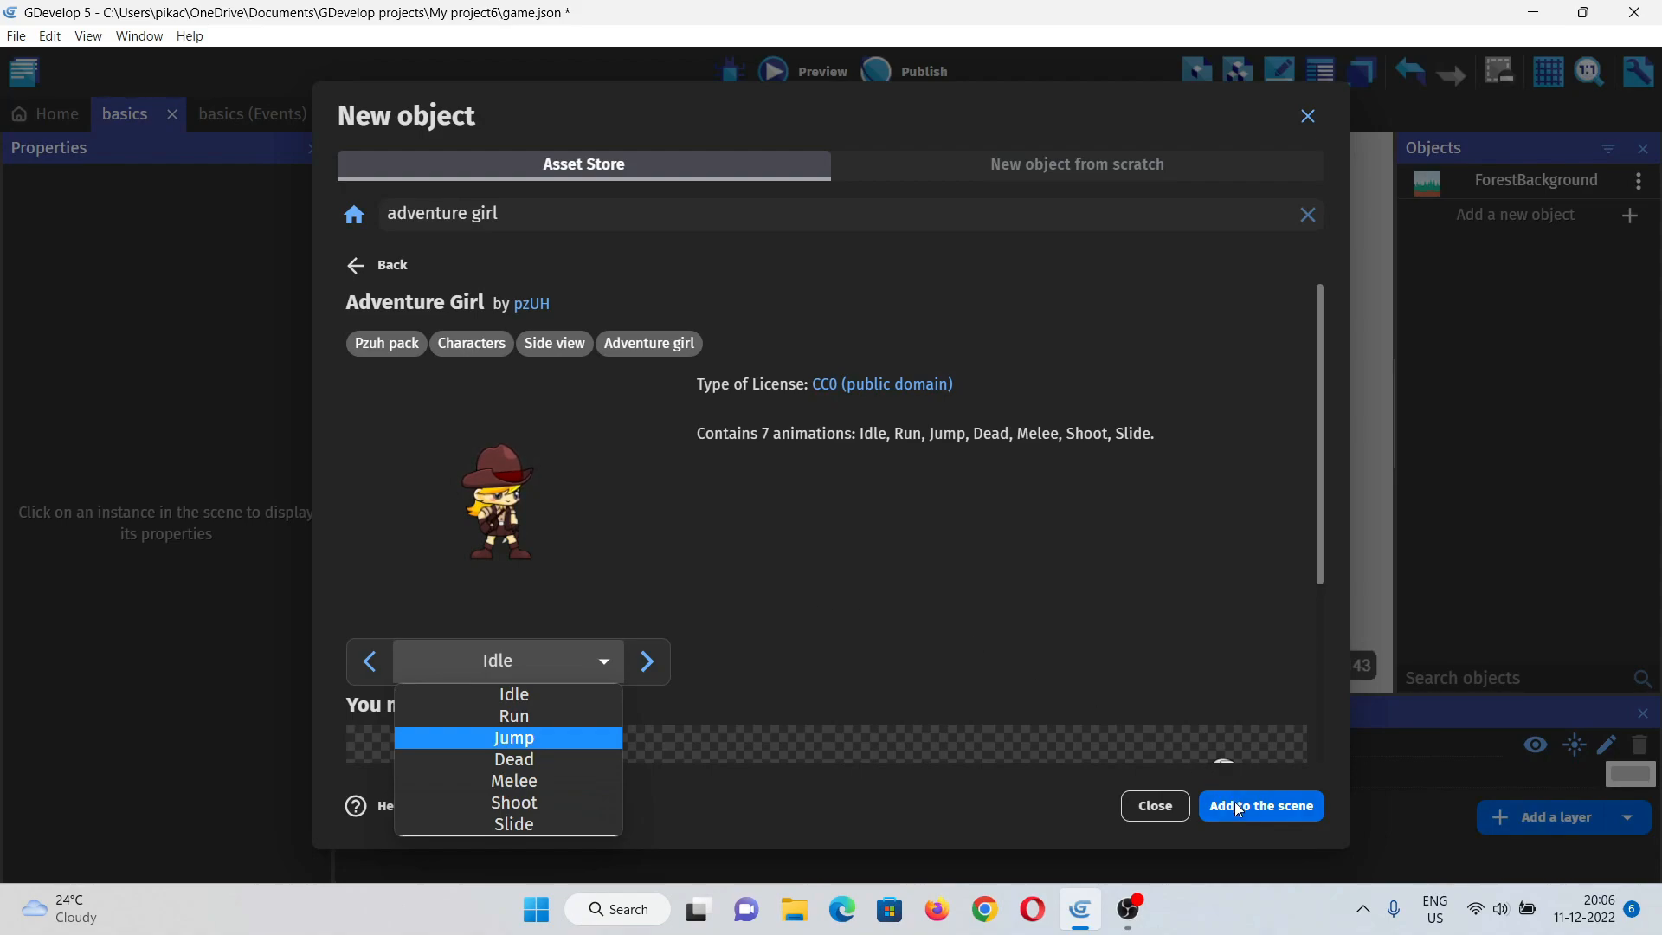
click(1261, 805)
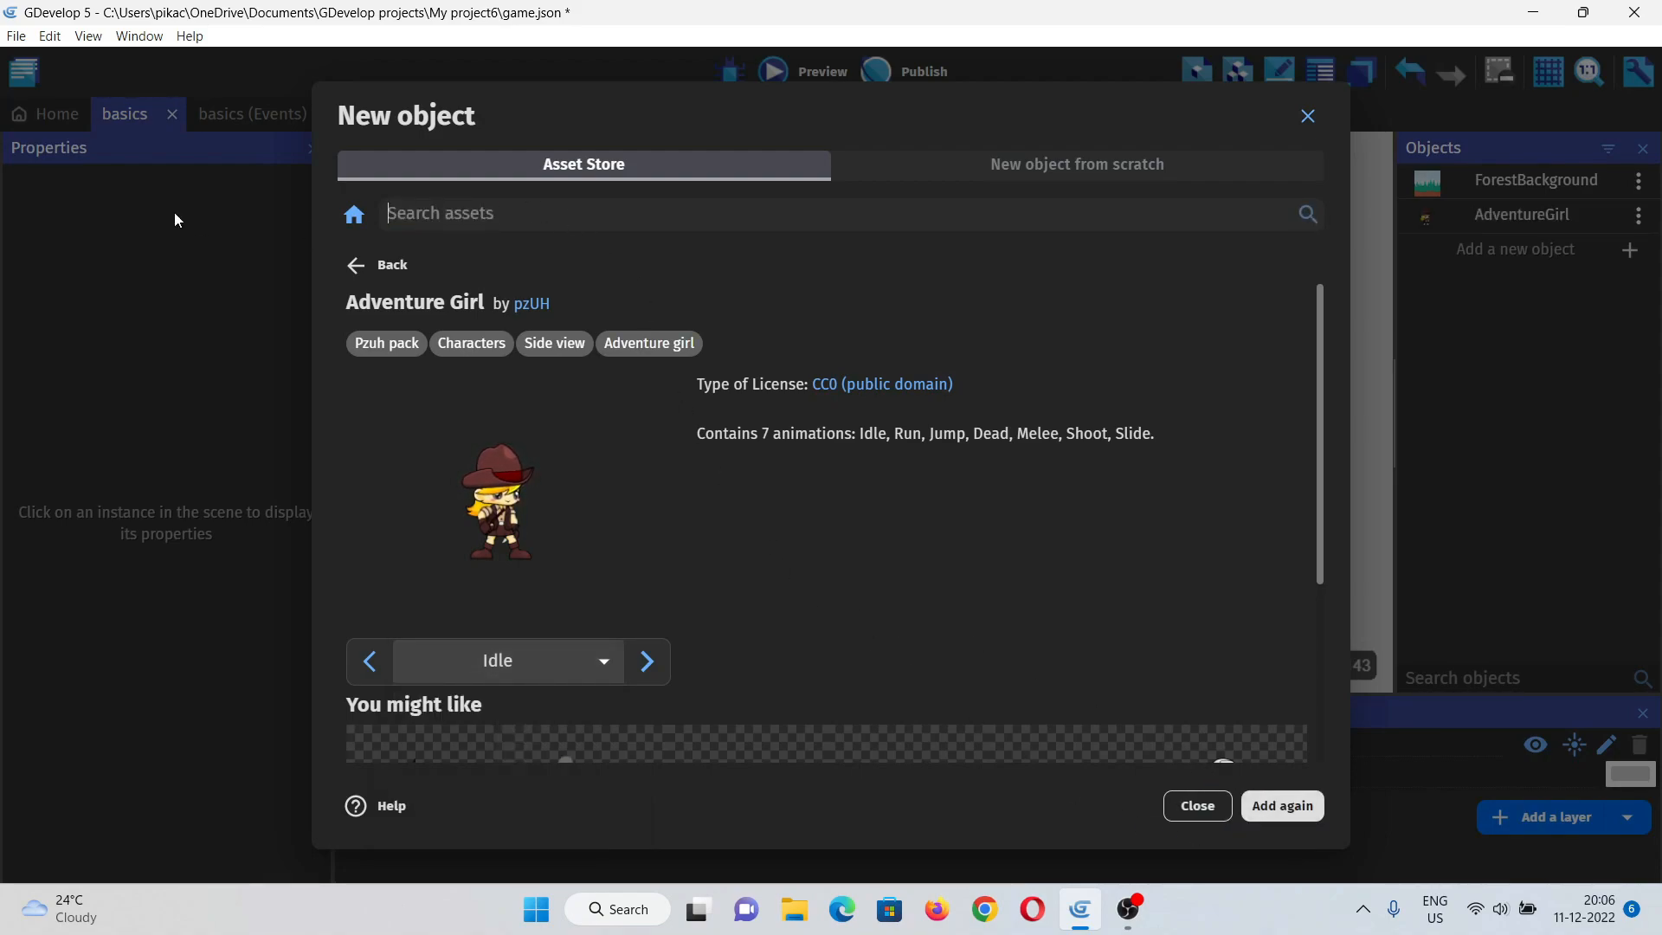
text(zo)
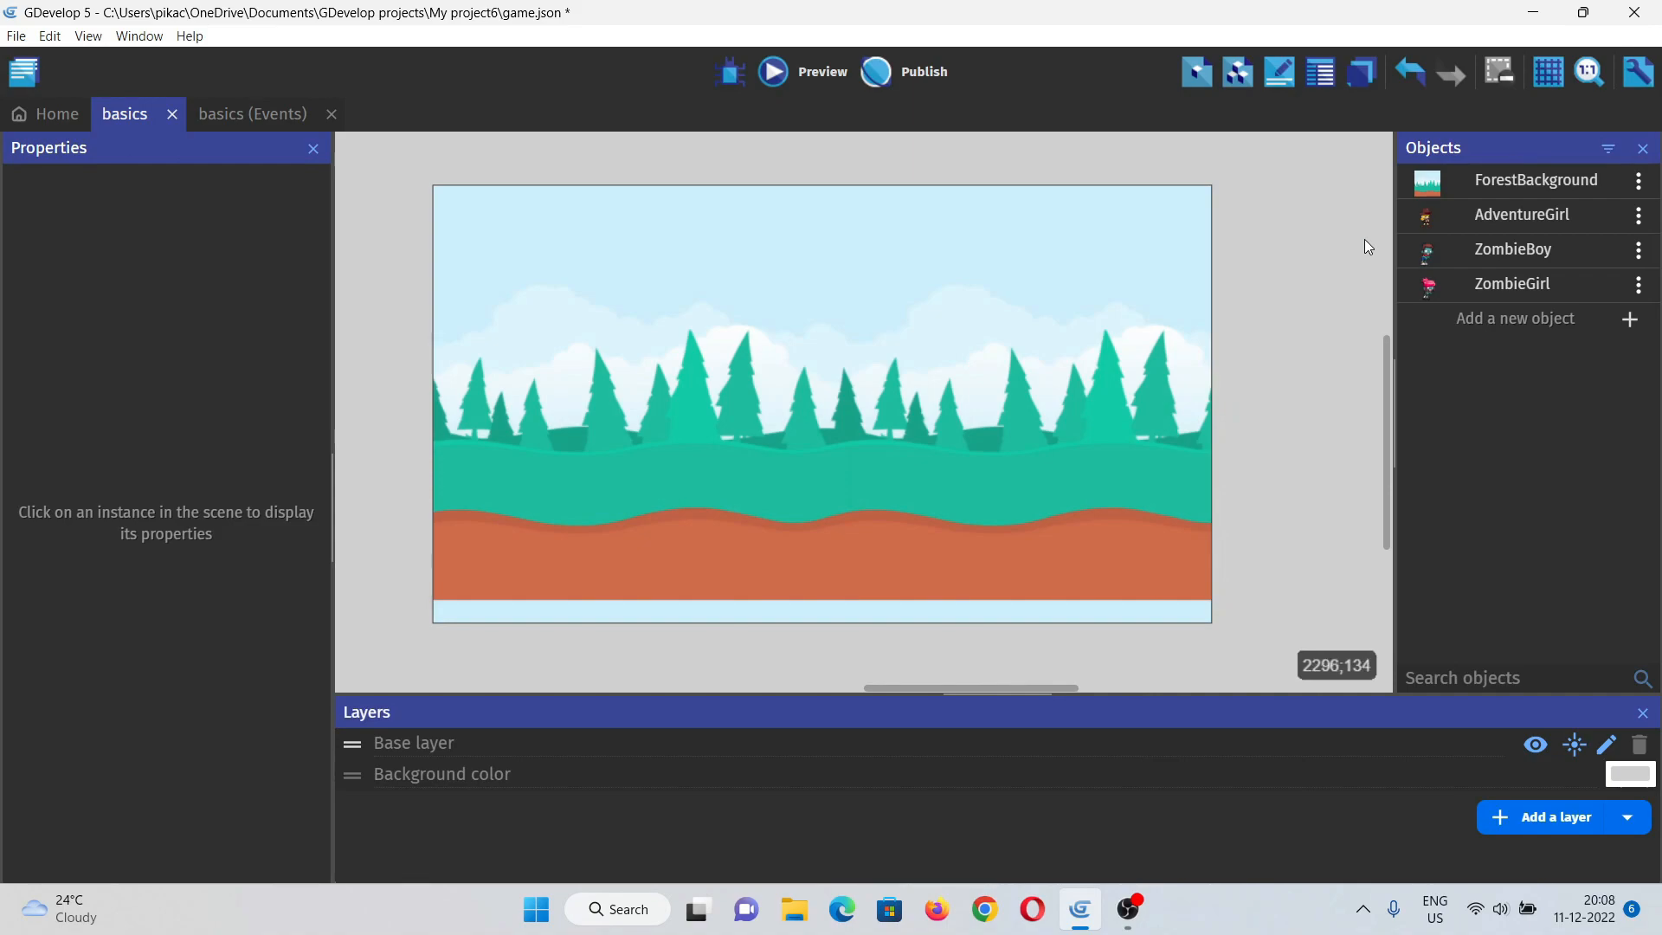
mouse_move(1363, 267)
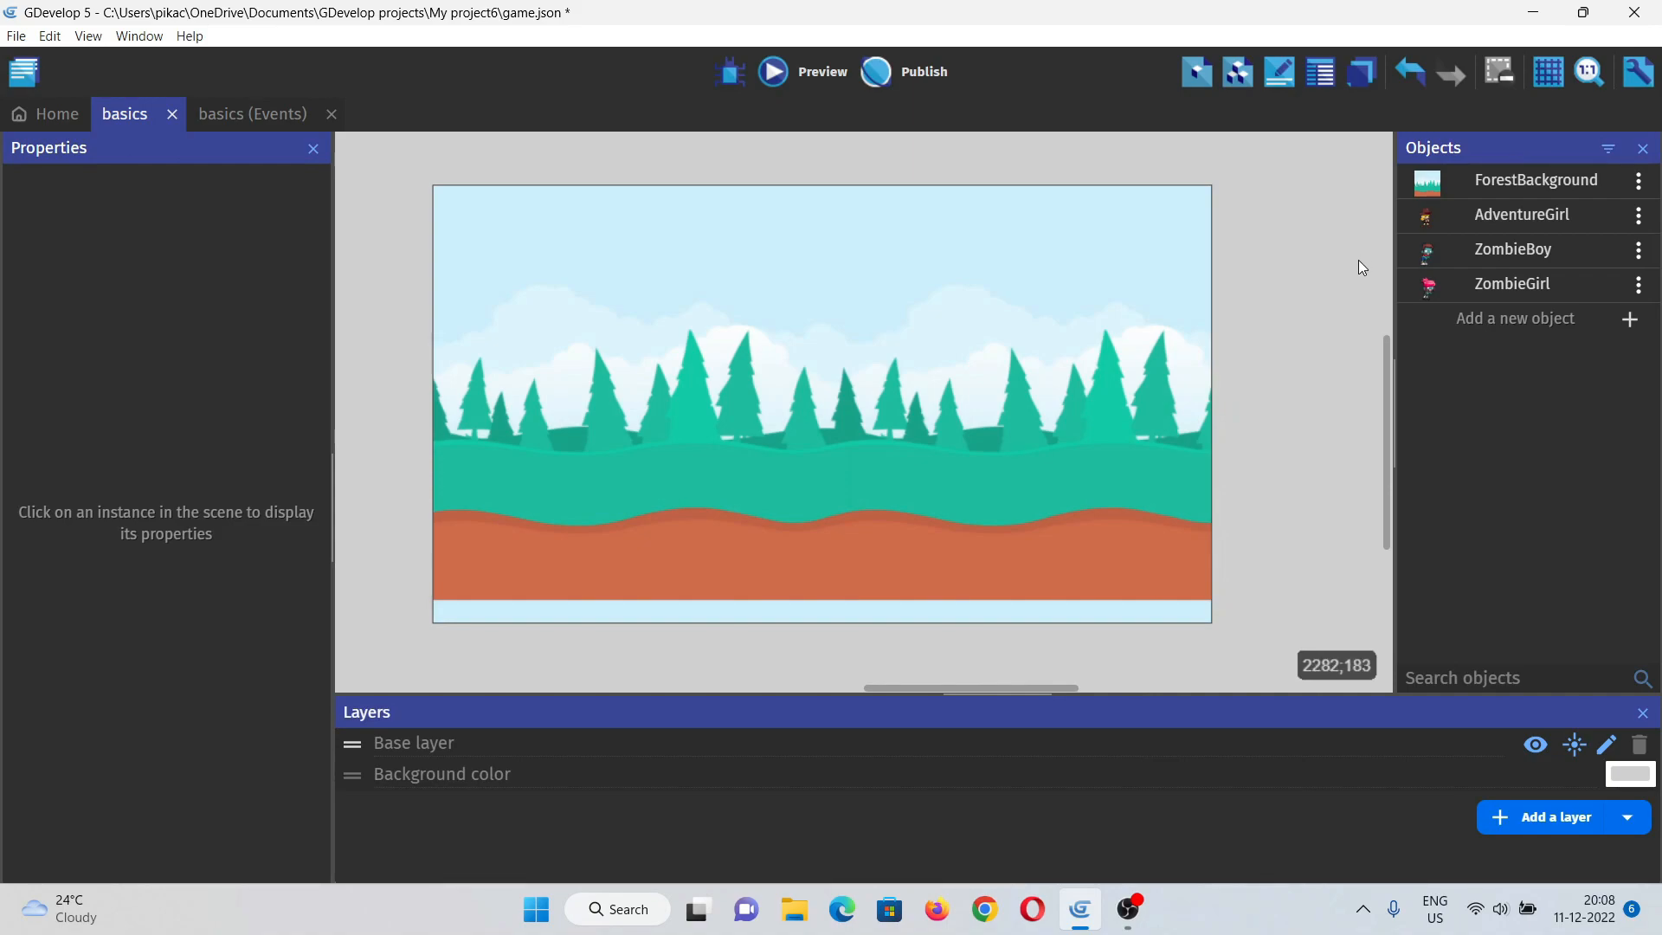
mouse_move(1275, 464)
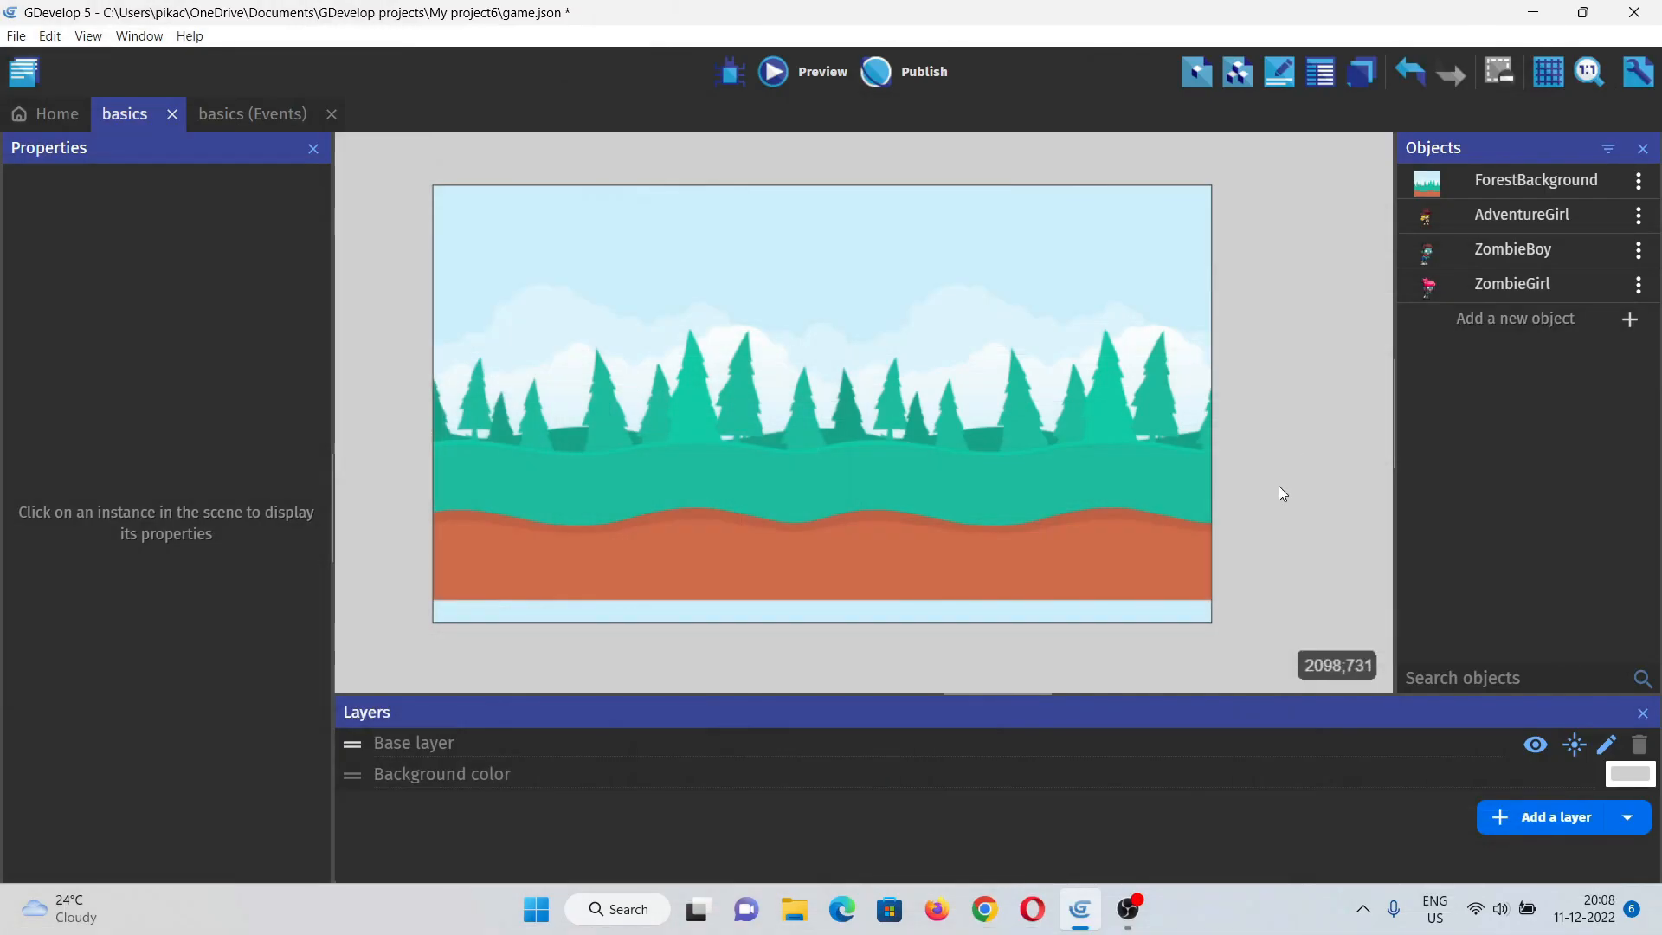
Step: Add the Summer Tile Platform Center asset, searching 'platf' in the store
click(1515, 318)
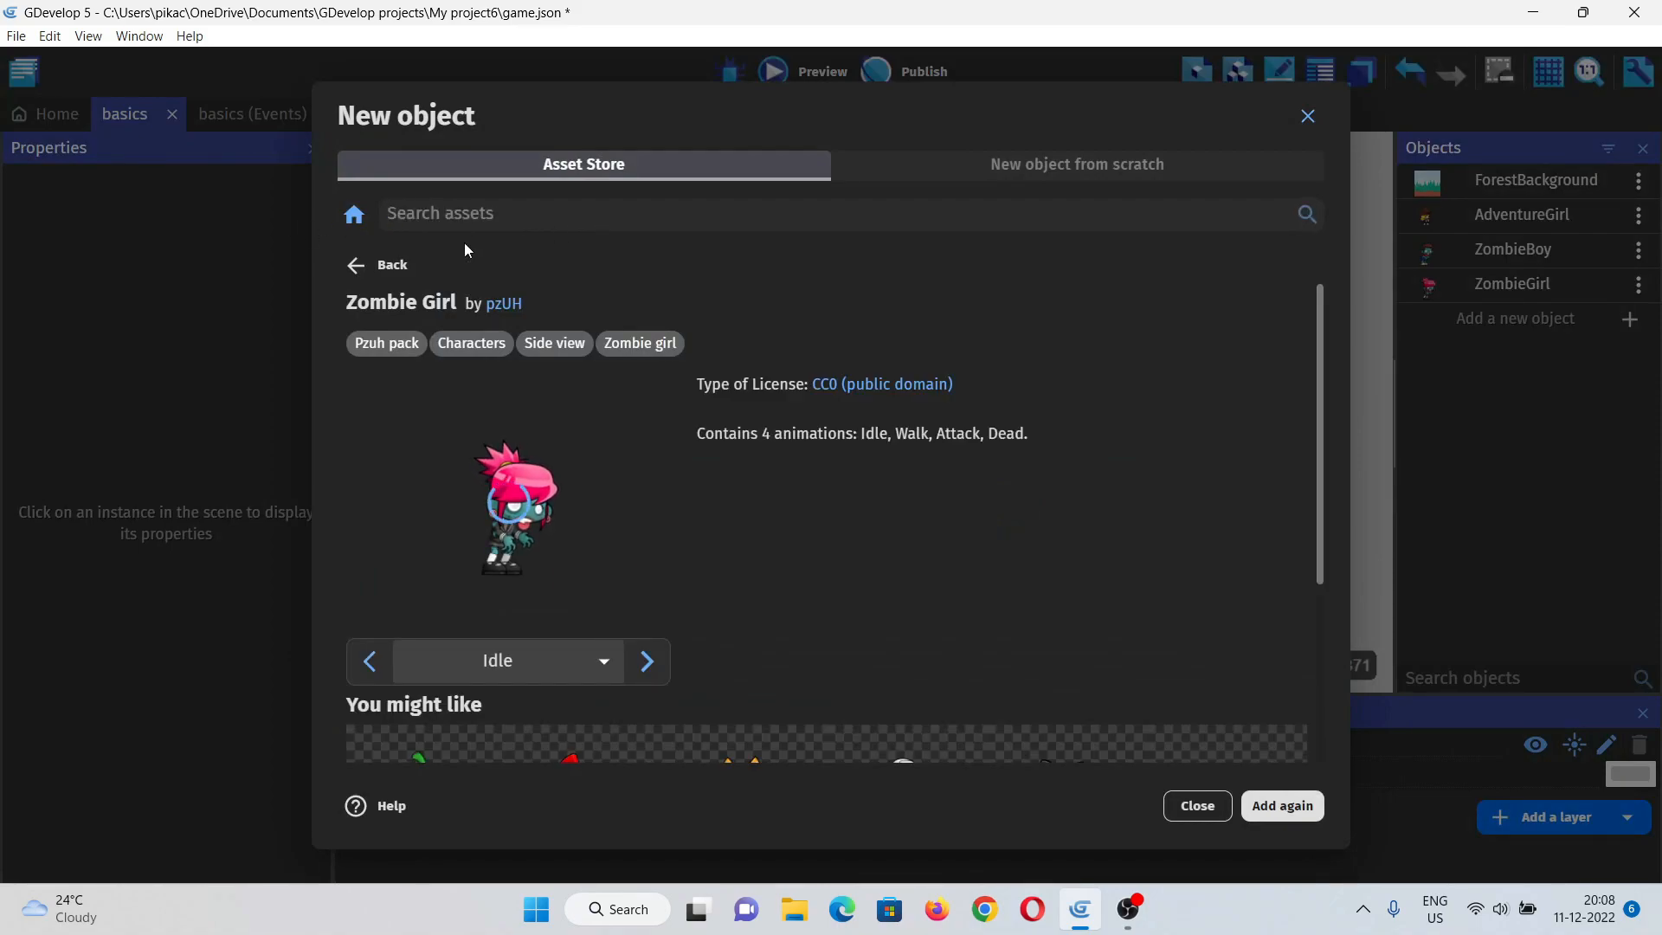
text(platform)
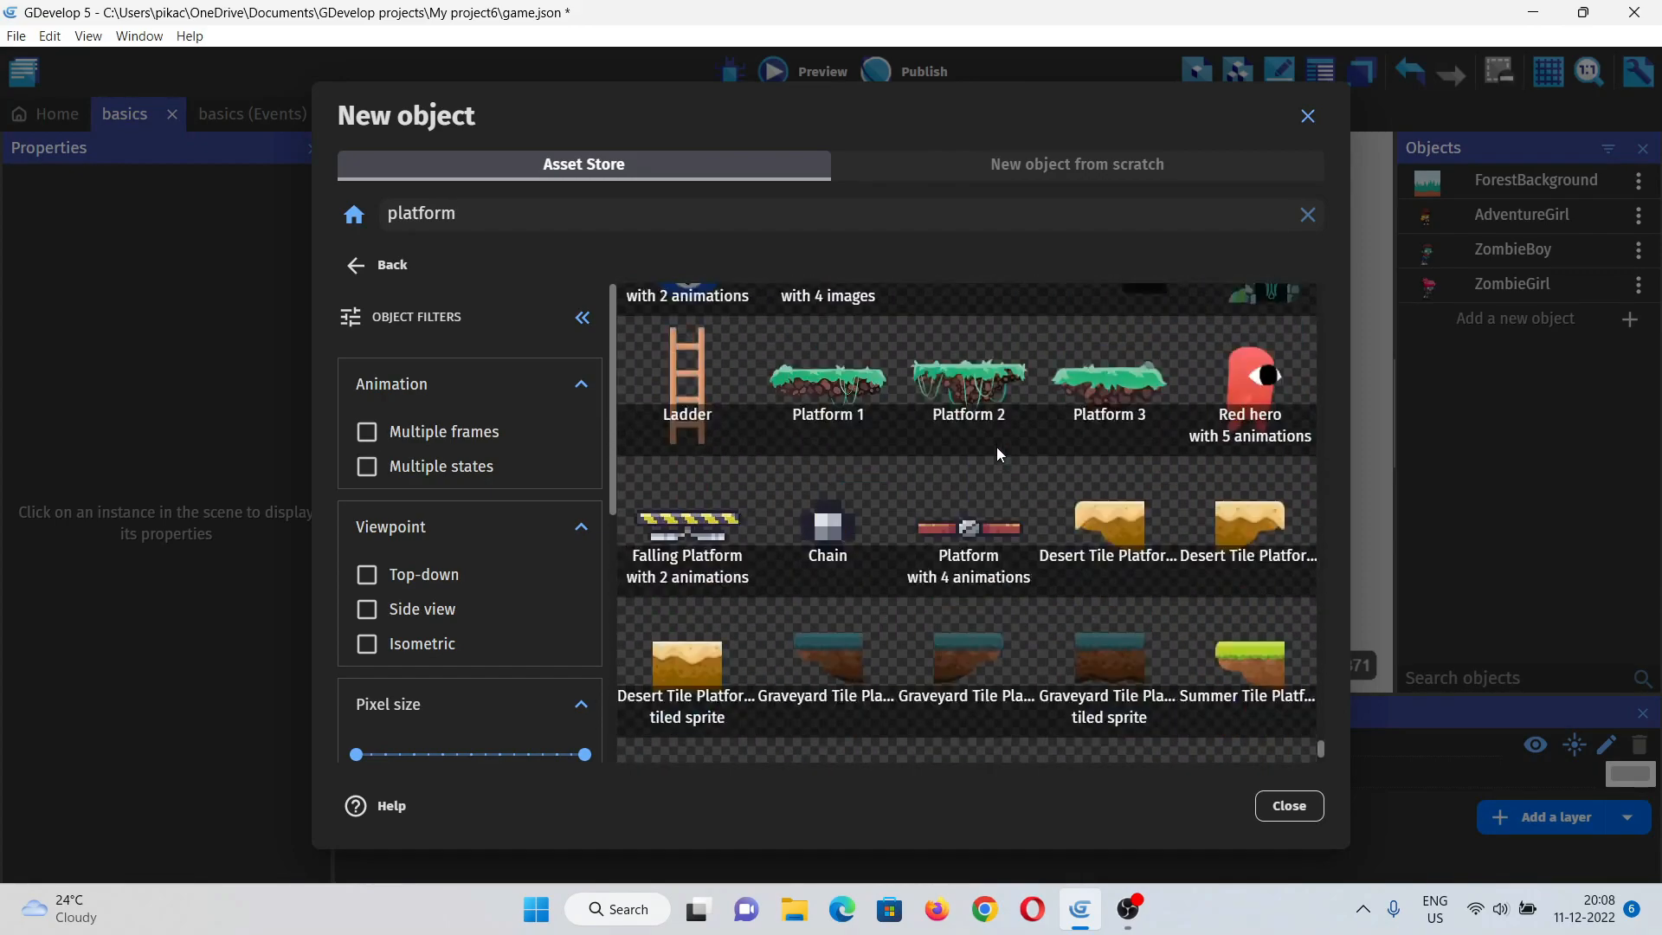
scroll(down, 3)
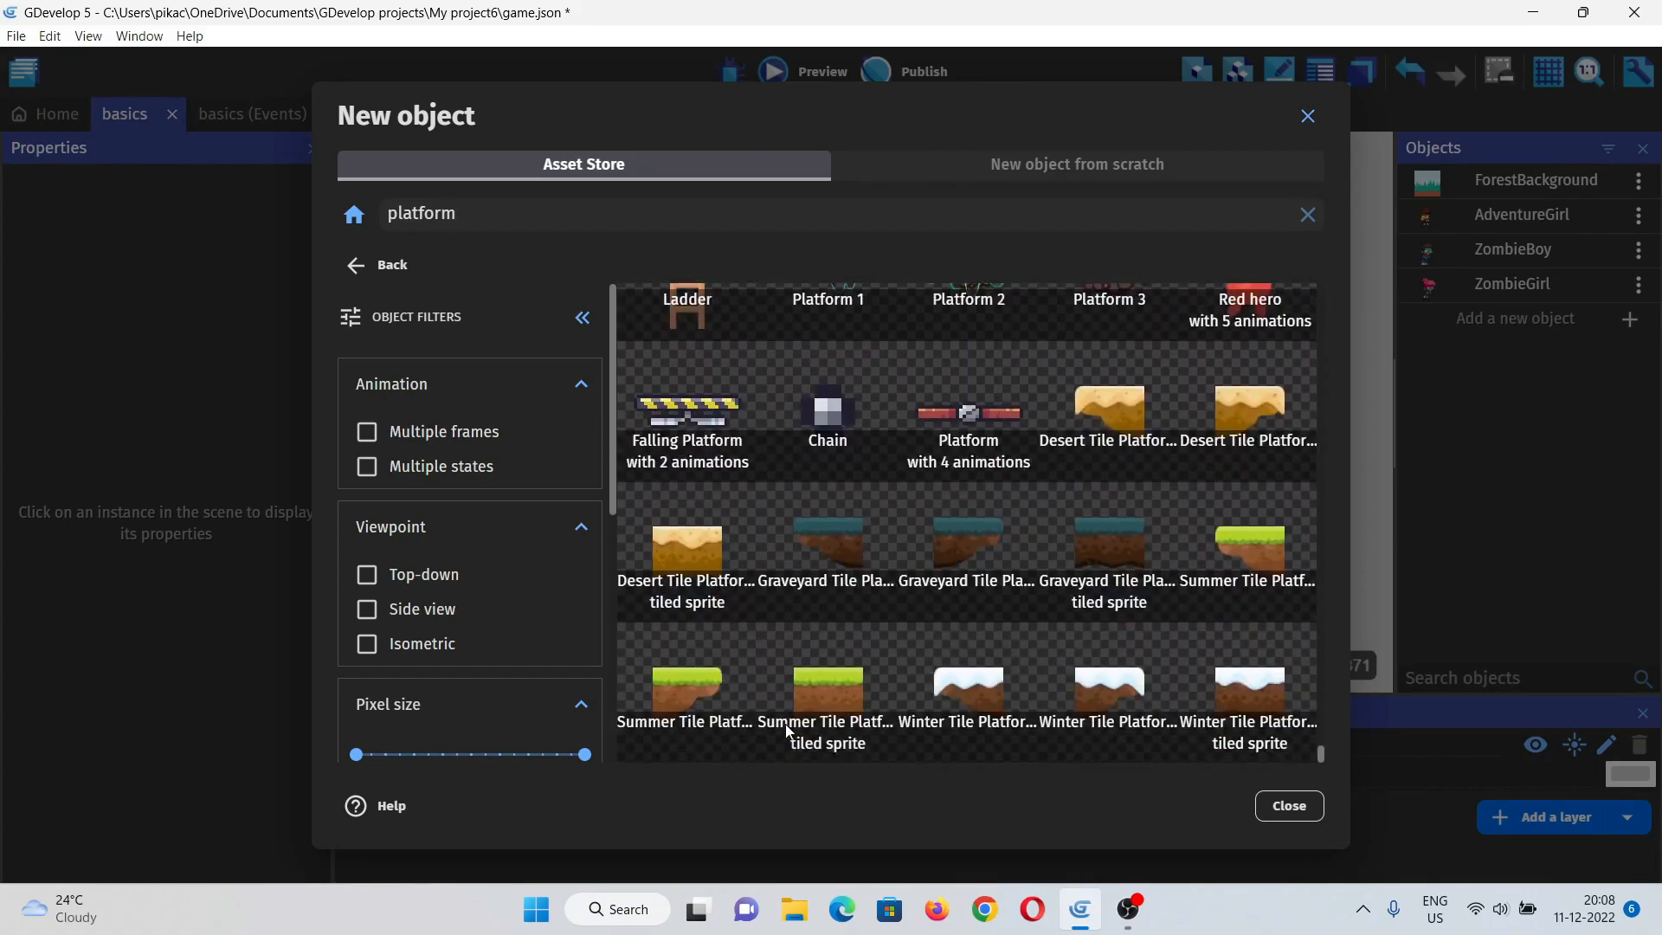
click(828, 684)
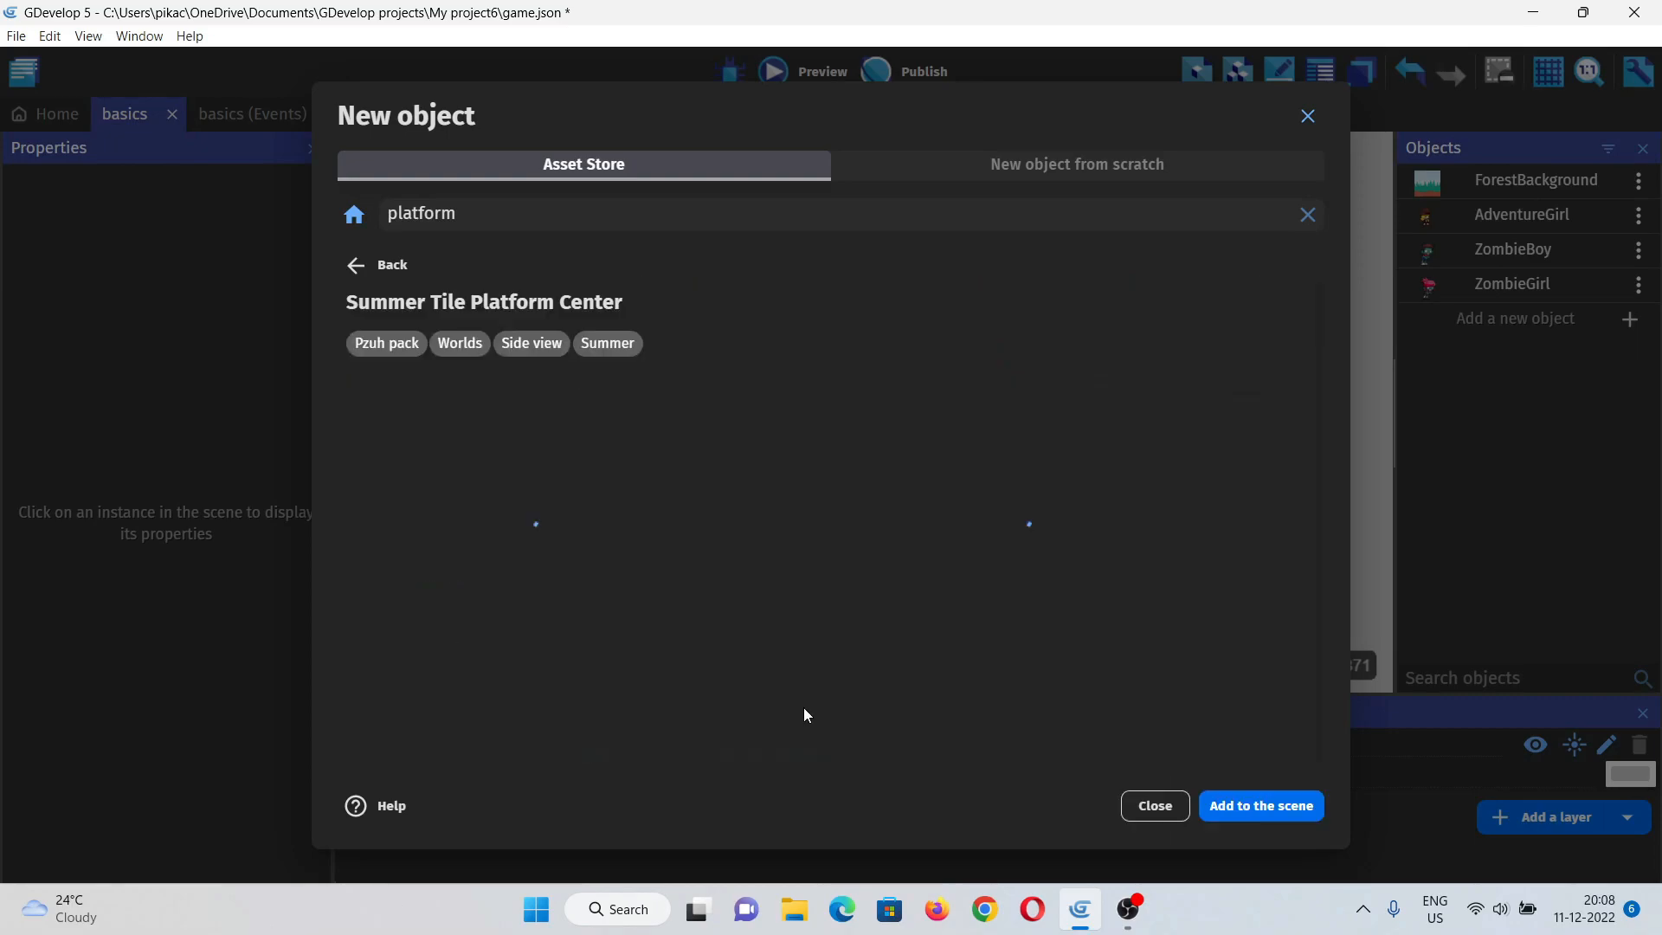
click(1259, 806)
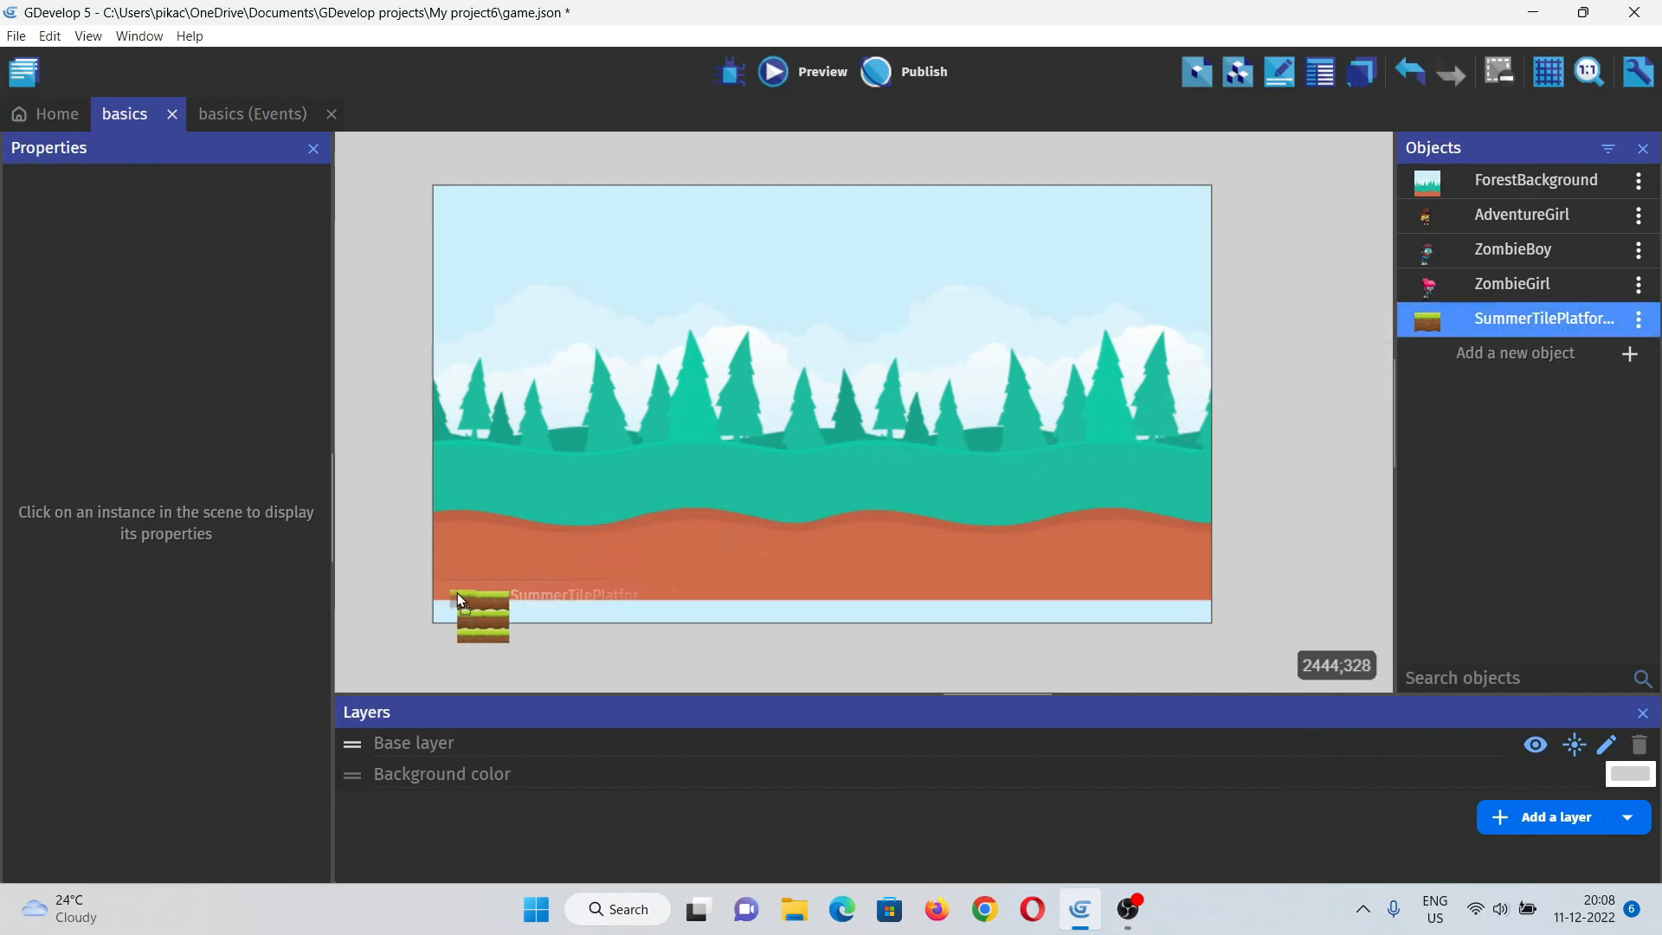
Step: Place the platform bottom-left and stretch it across the scene's full width
click(480, 617)
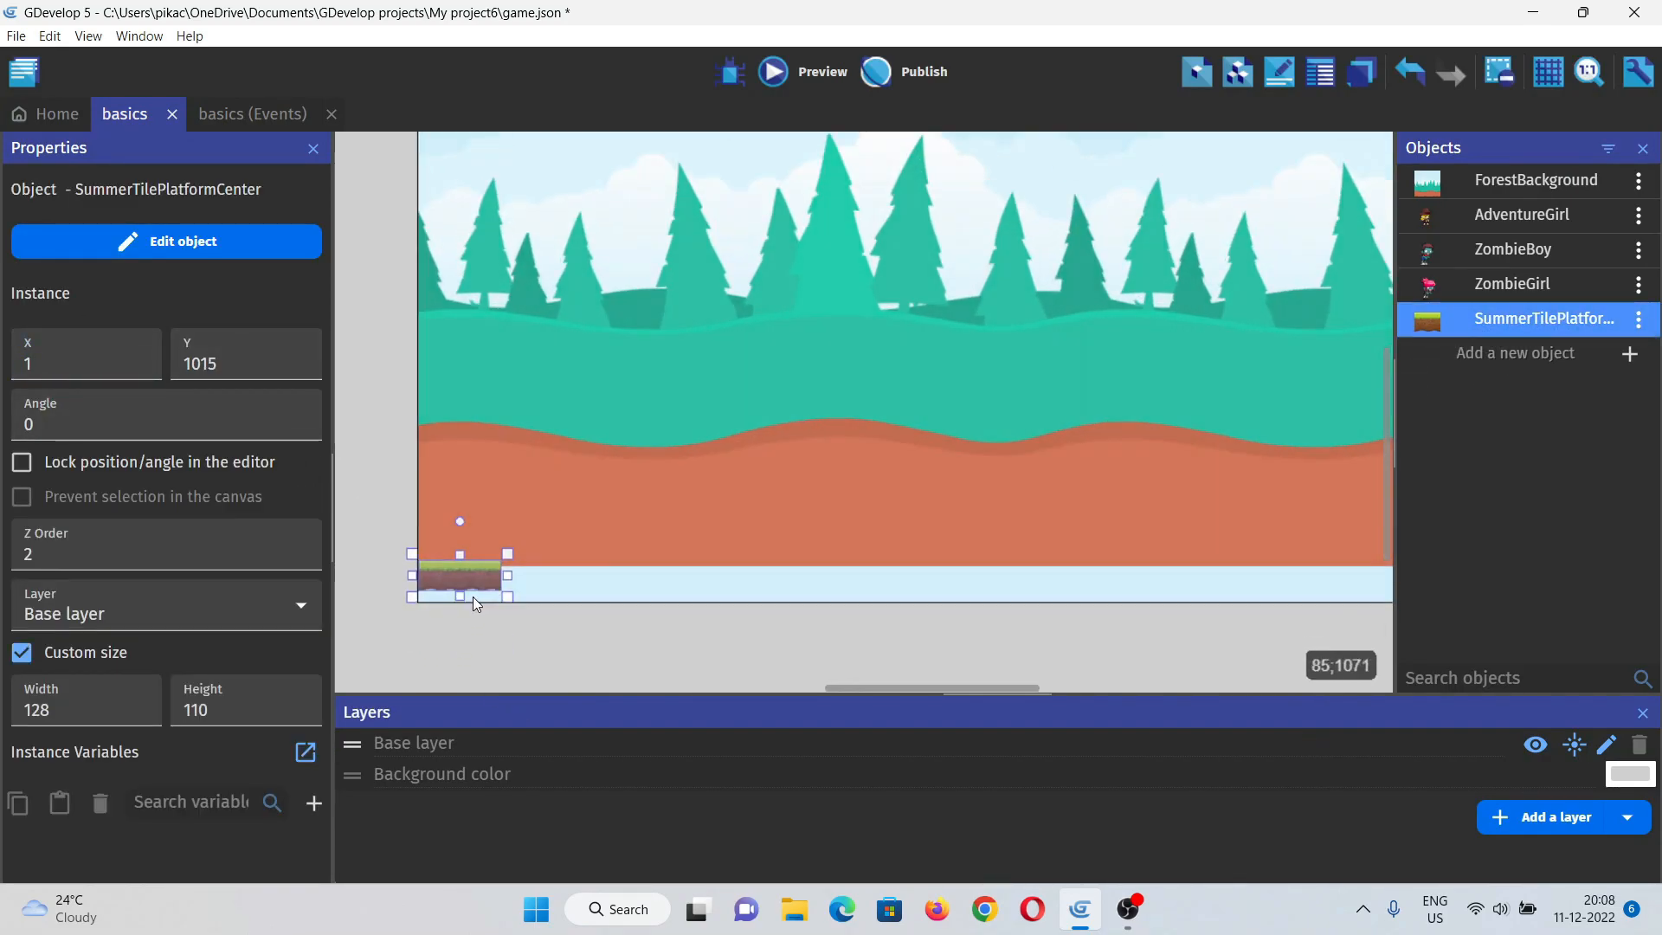
drag(508, 573, 1114, 542)
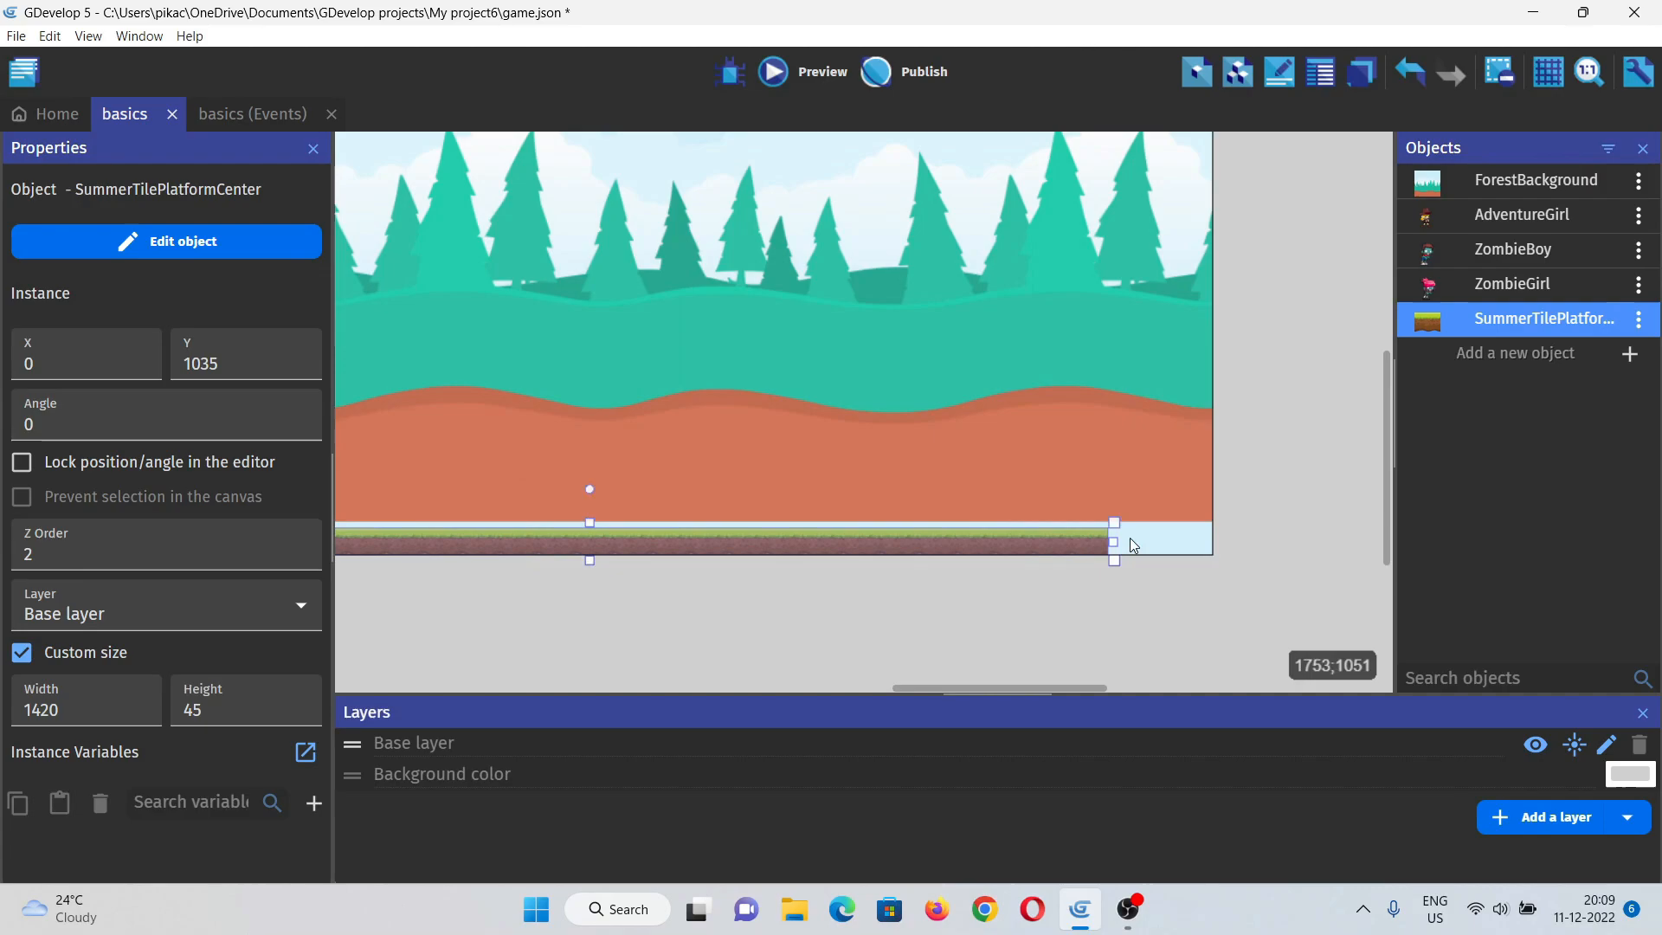
drag(1113, 541, 1217, 549)
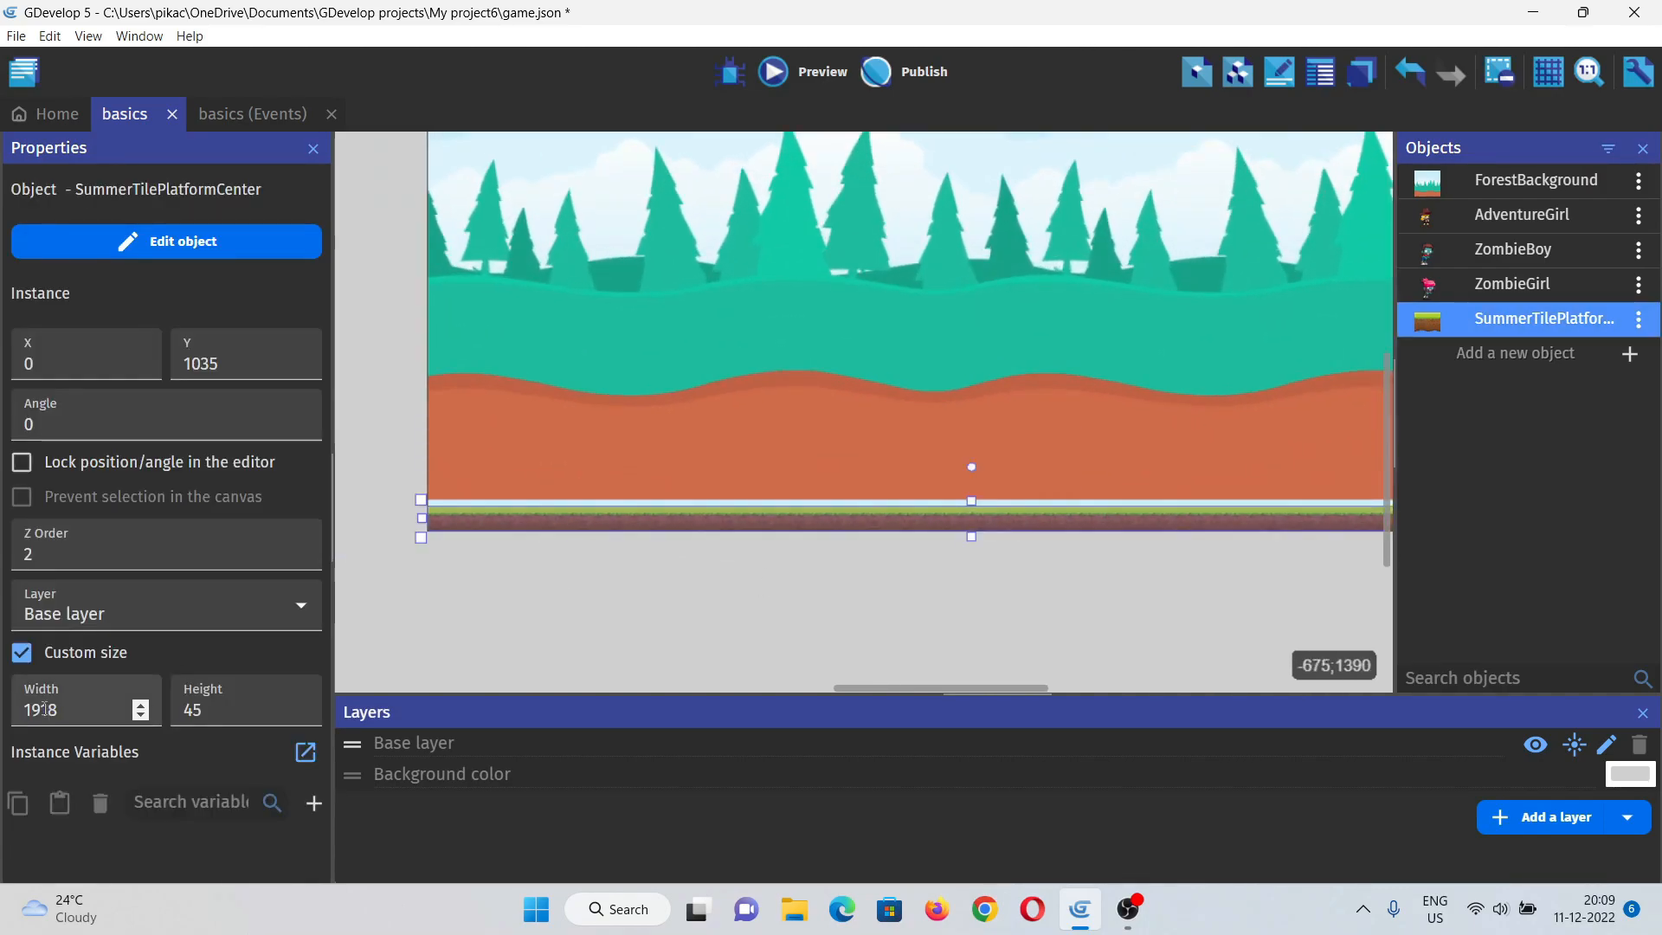
click(862, 568)
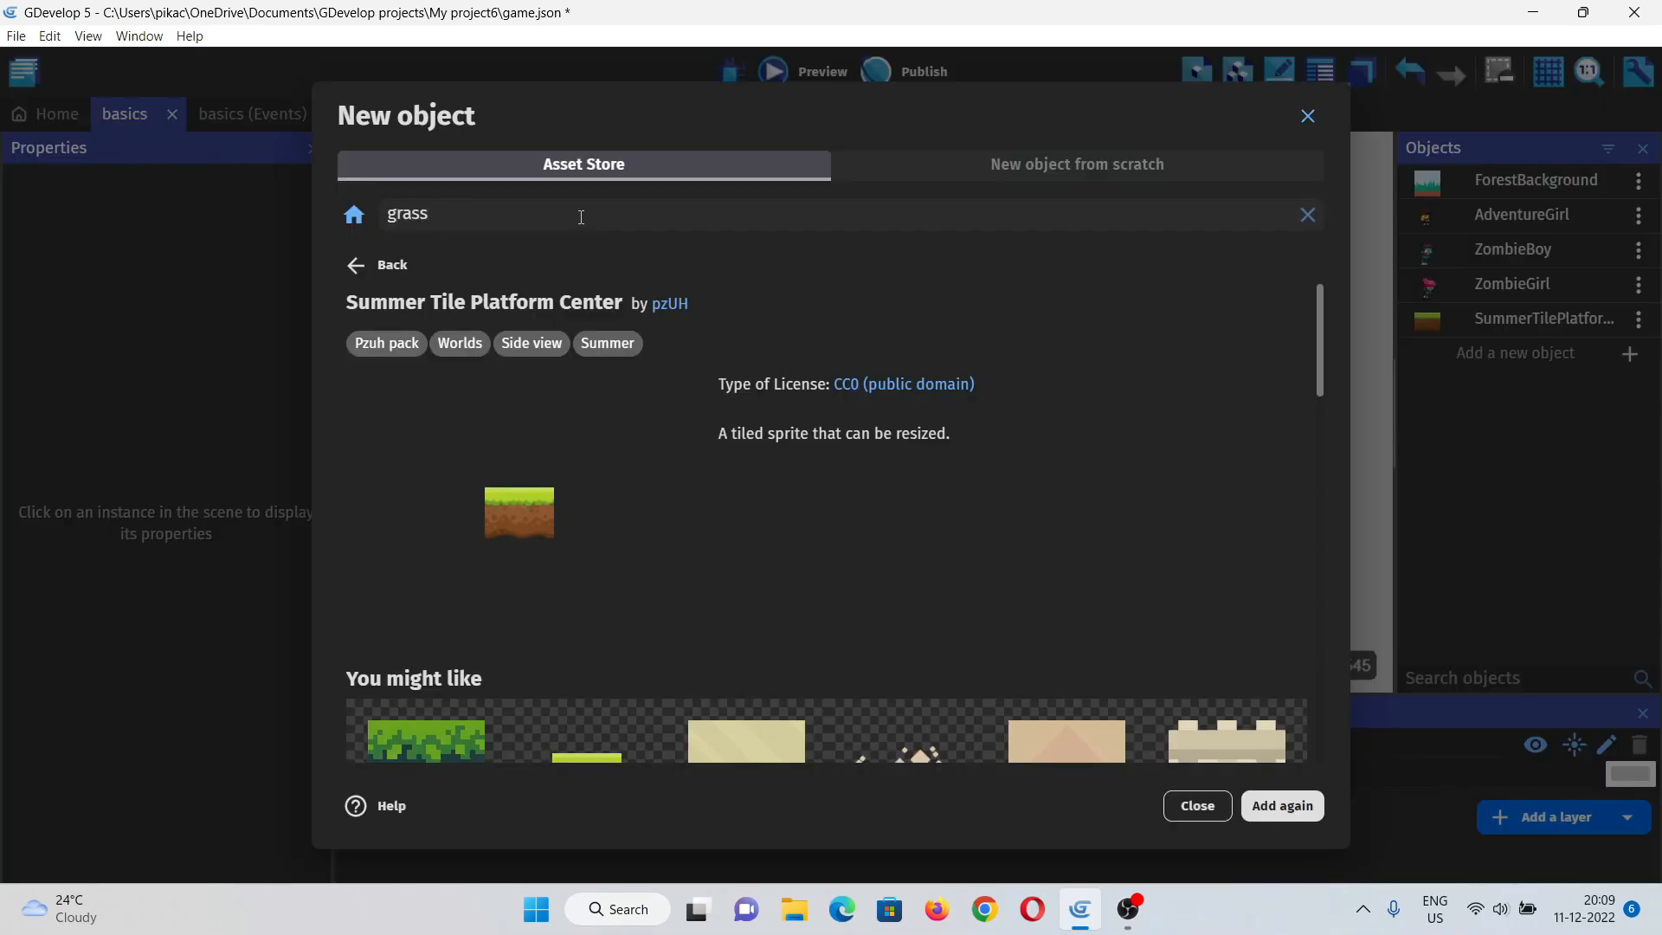
Step: Search the asset store for 'bush' and choose the Bush (1) asset
click(380, 263)
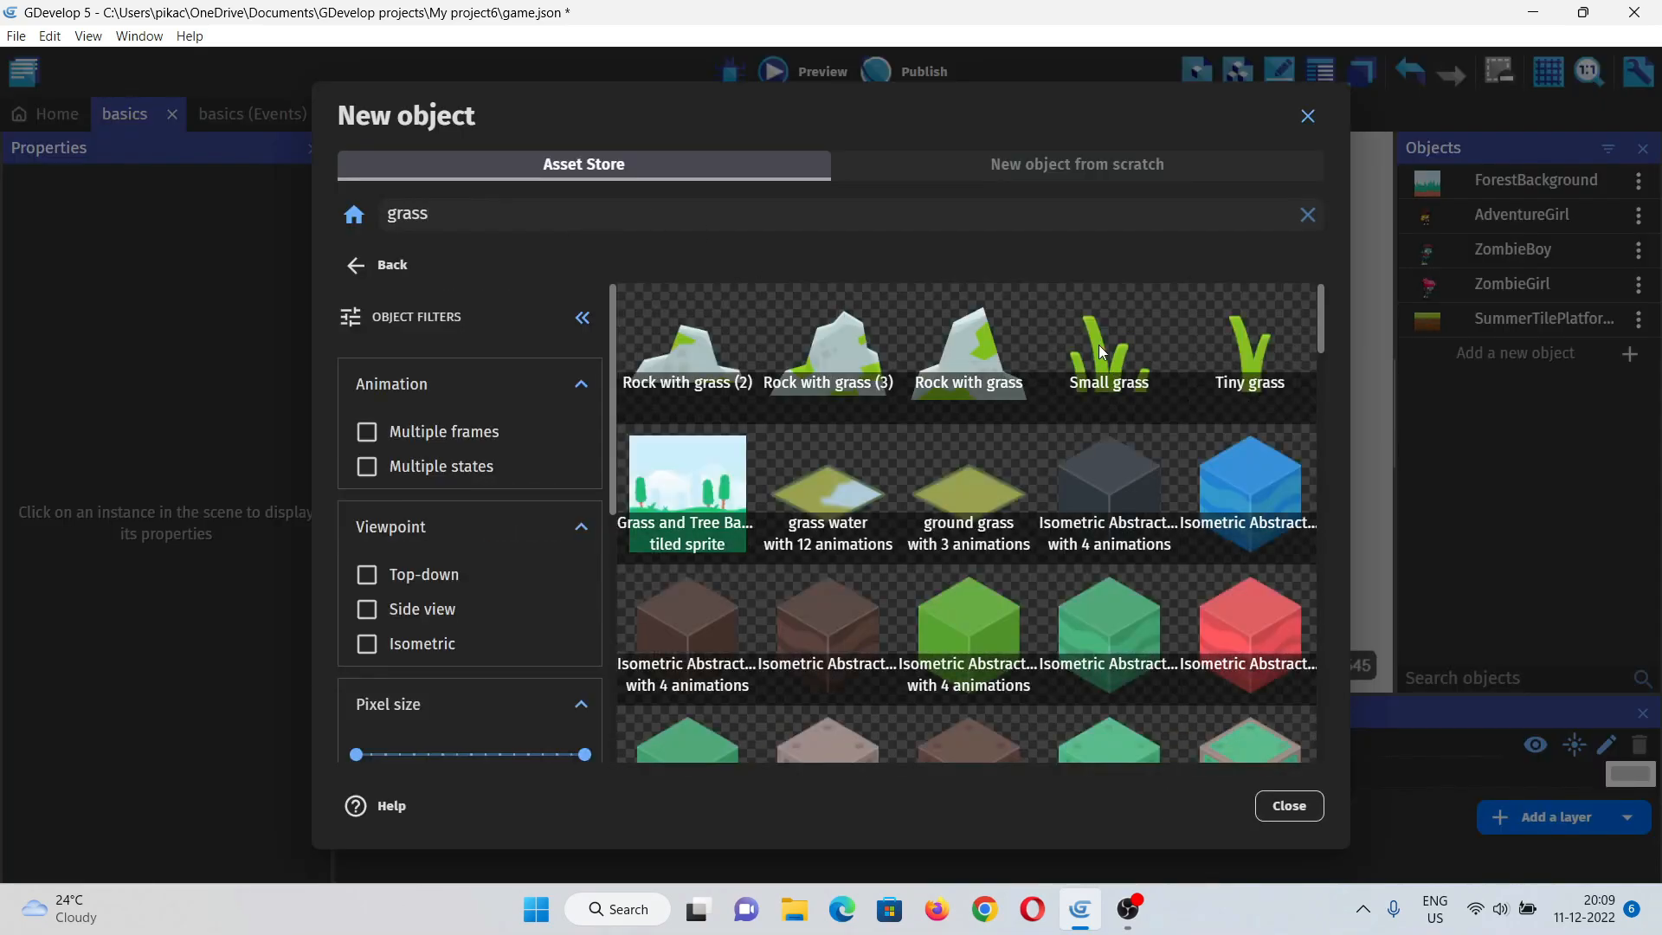
click(354, 215)
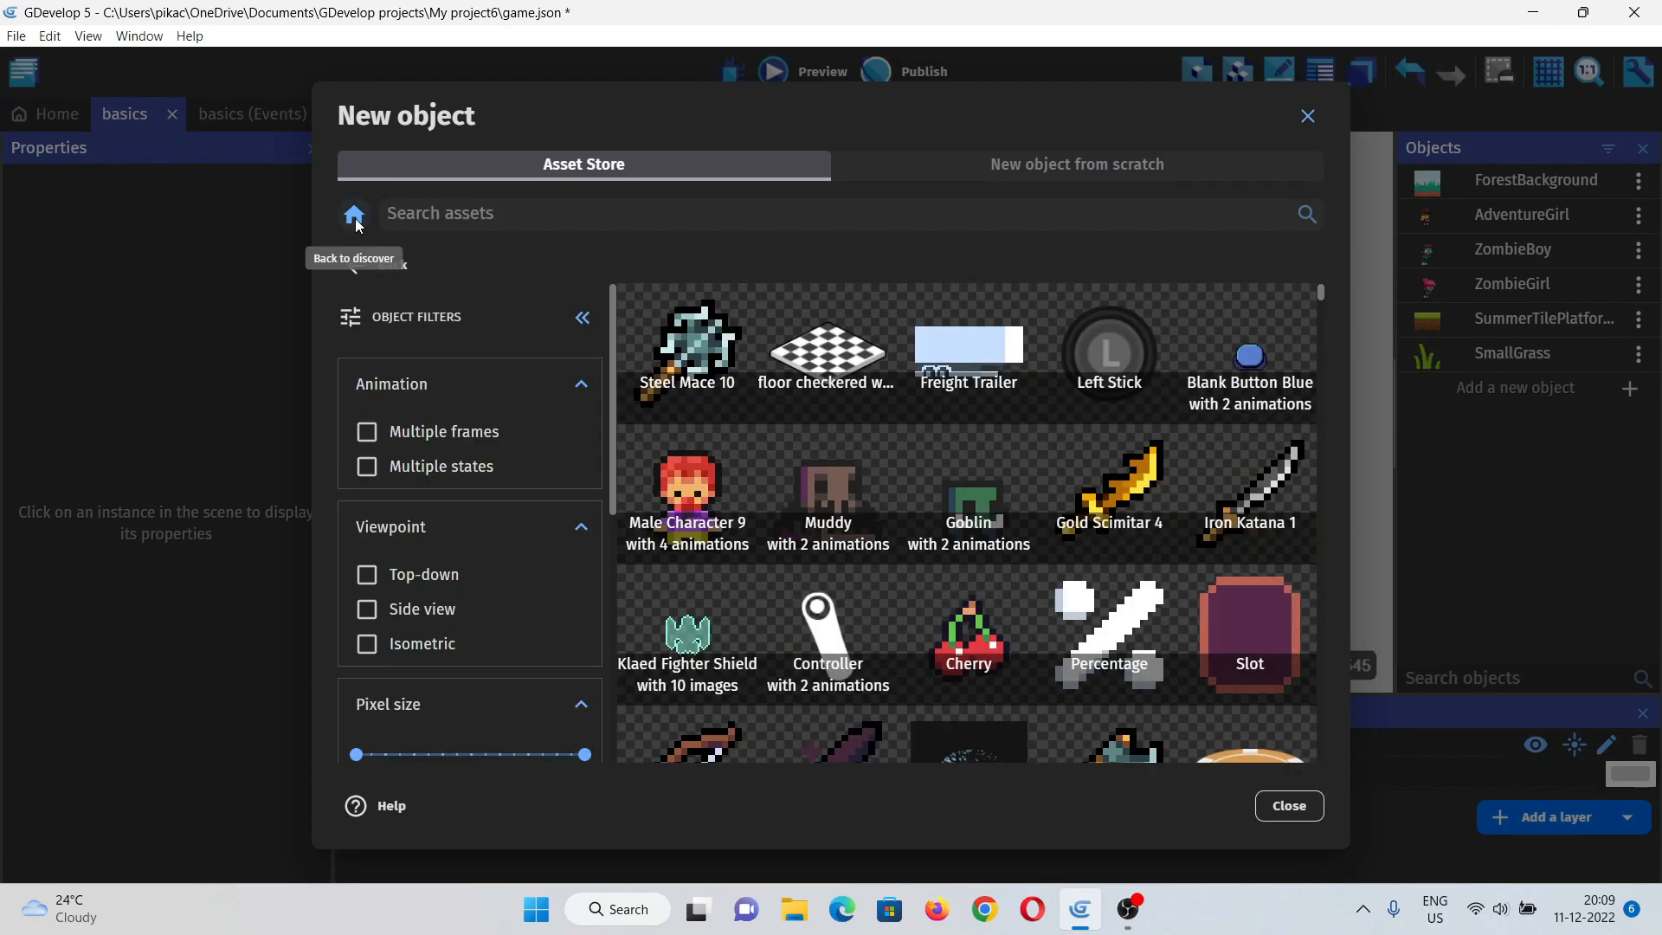
text(bush)
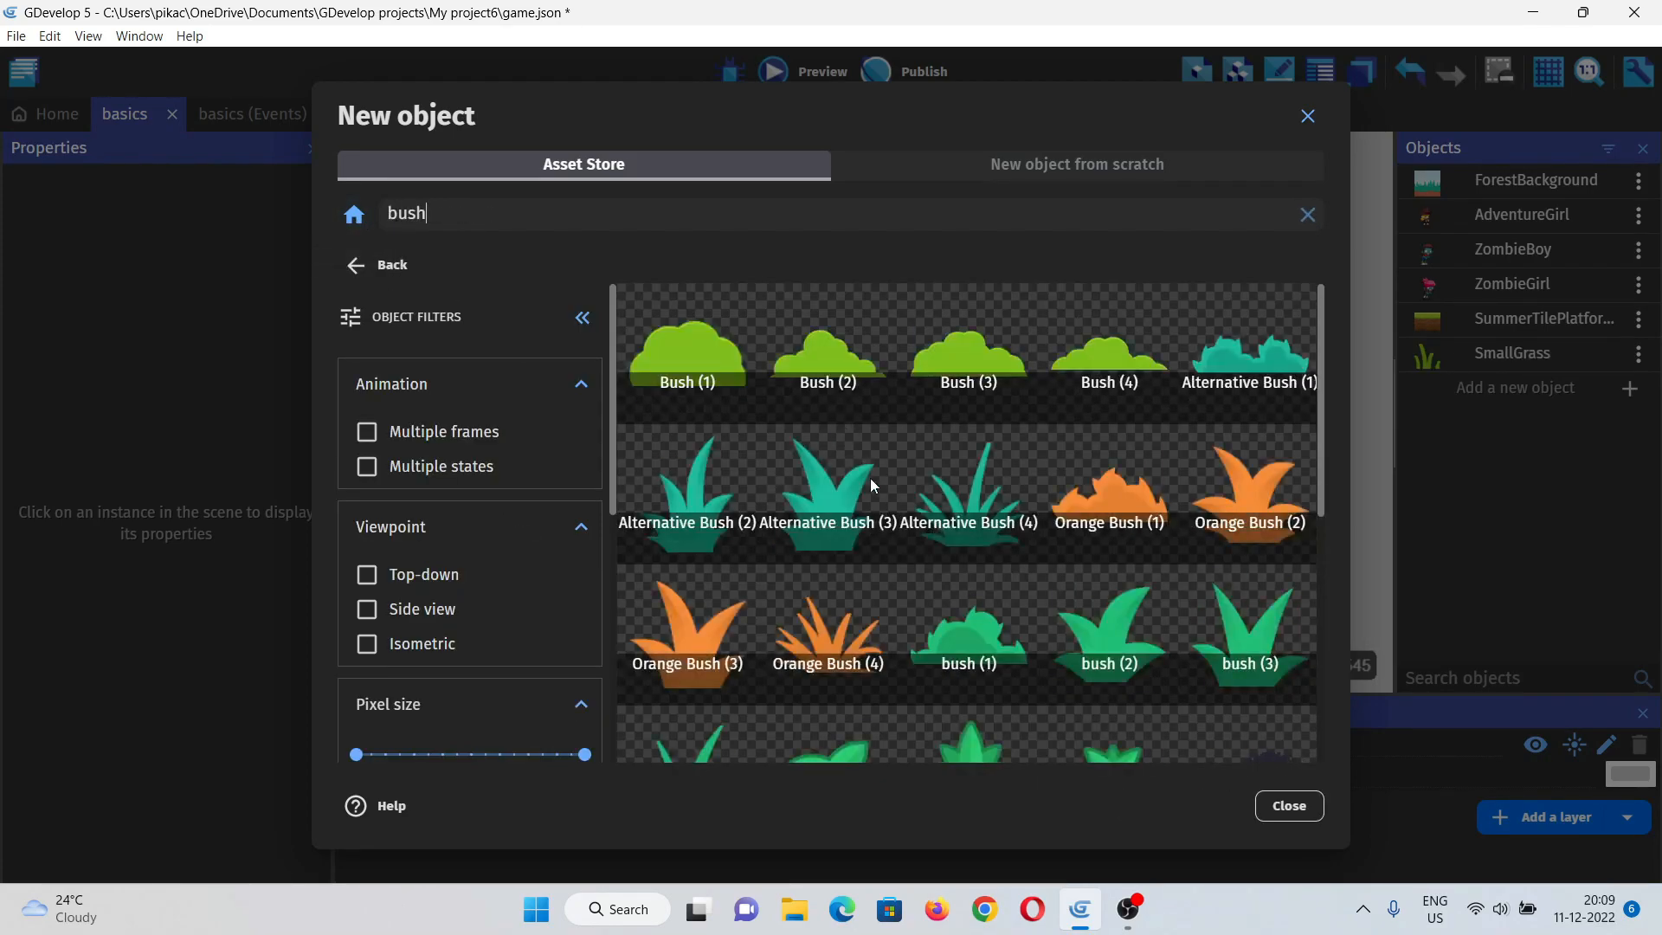
mouse_move(717, 412)
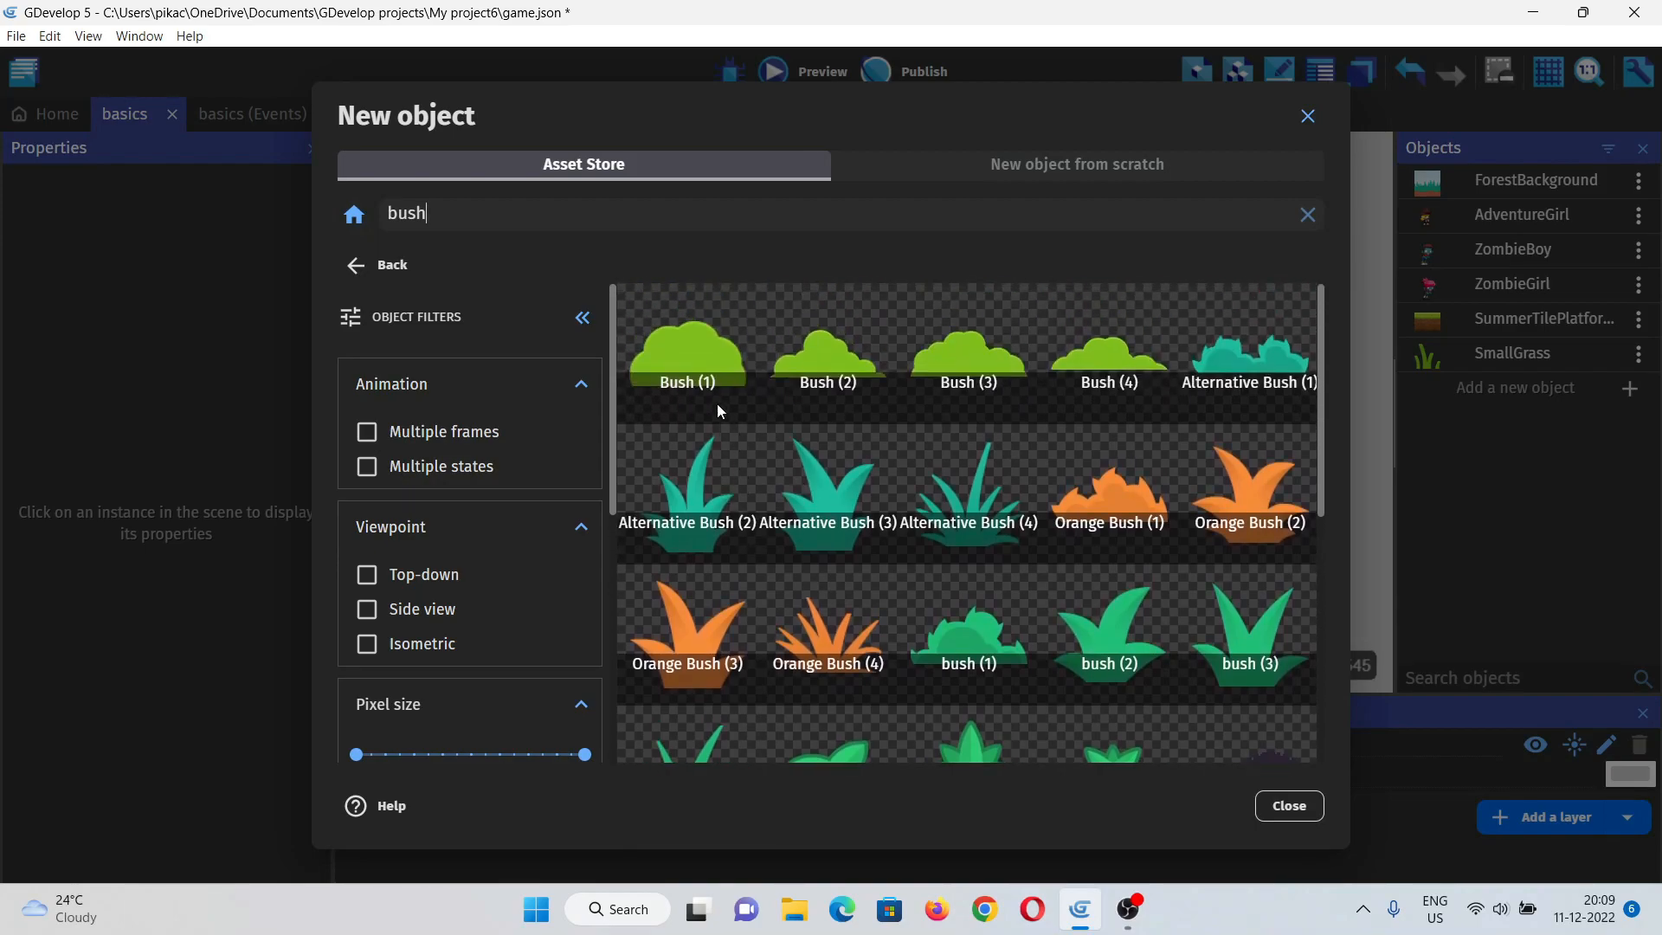
click(687, 355)
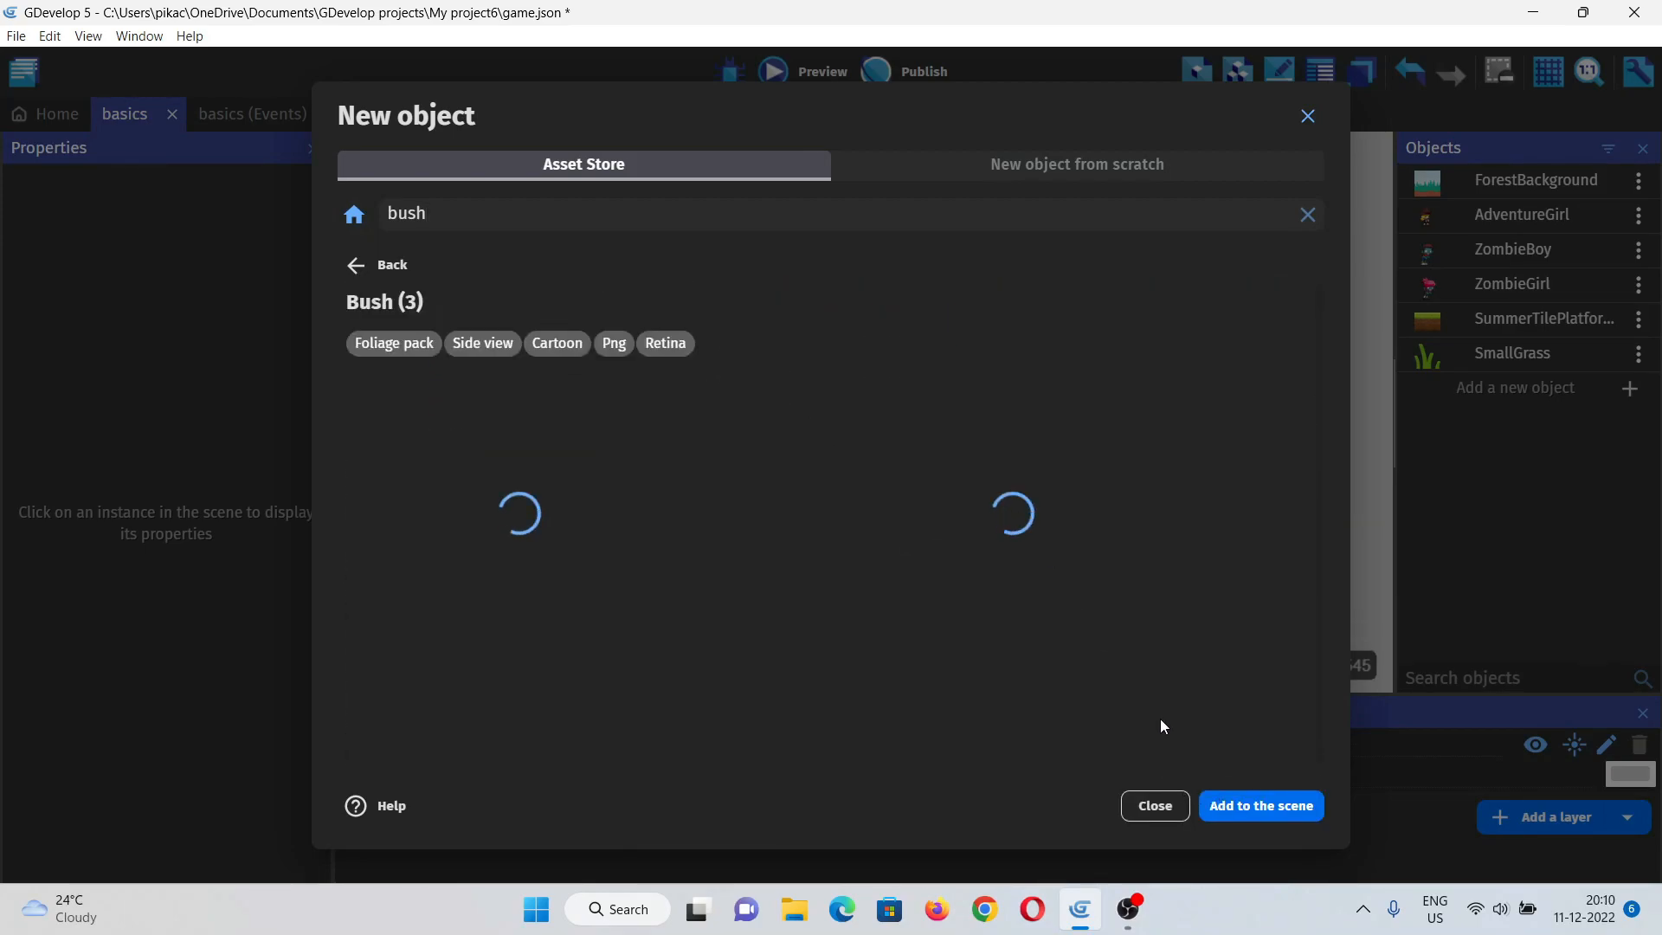
Step: Add the Bush (3) and Bush (2) assets to the scene and close the store
click(1260, 805)
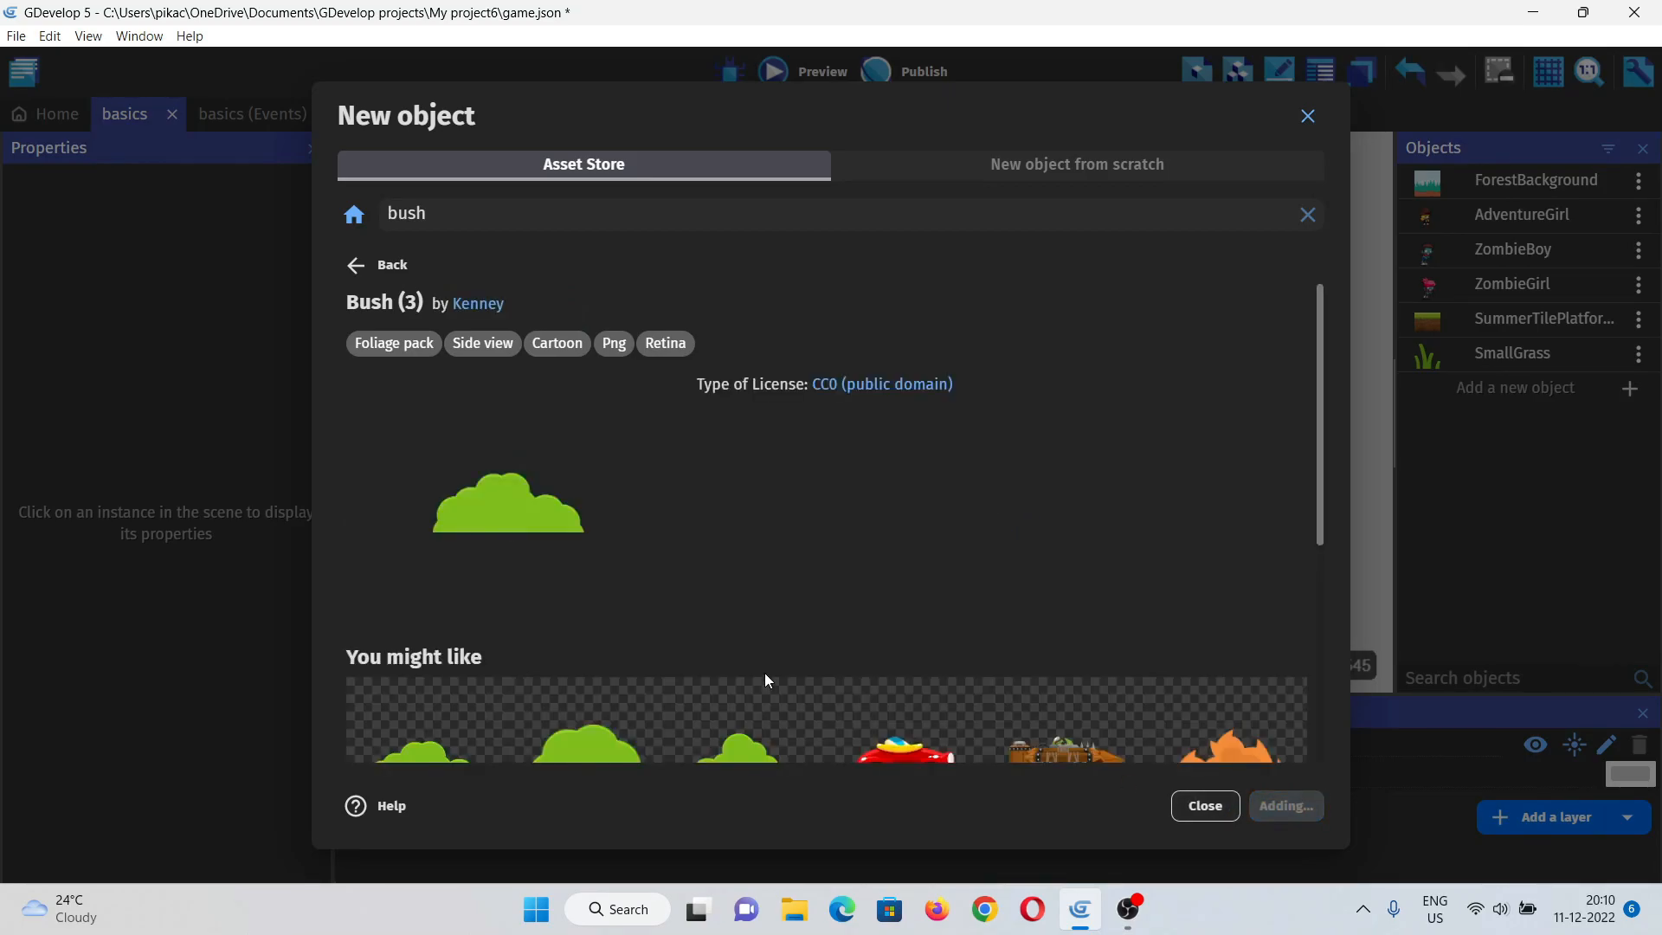
click(1283, 805)
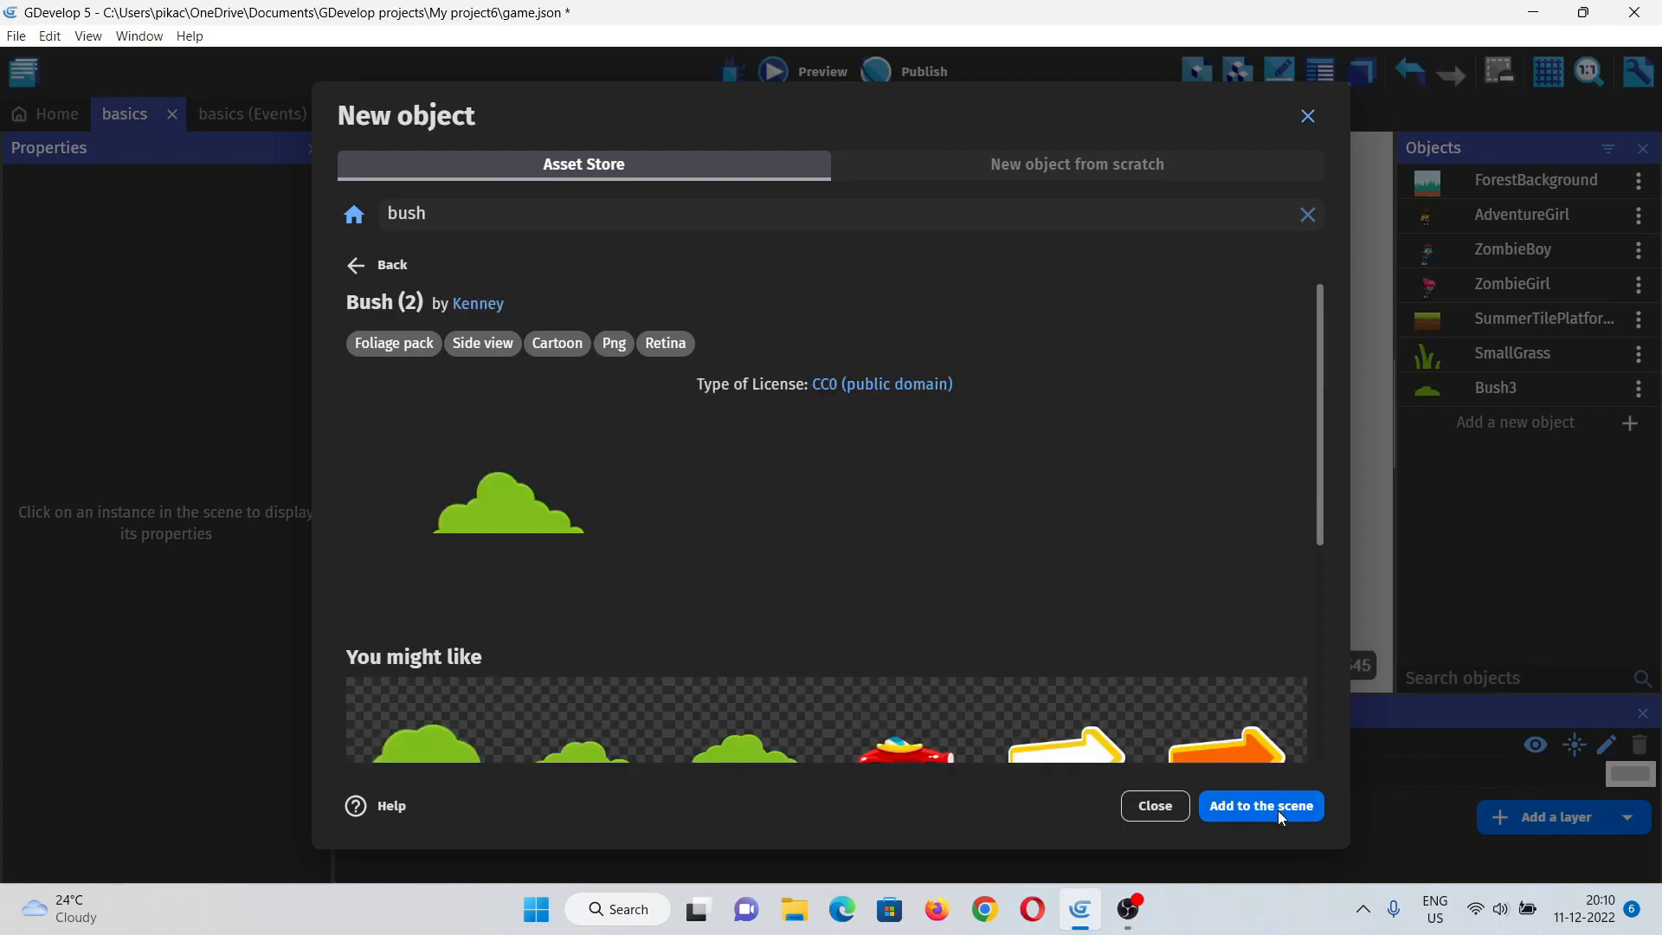
click(1260, 805)
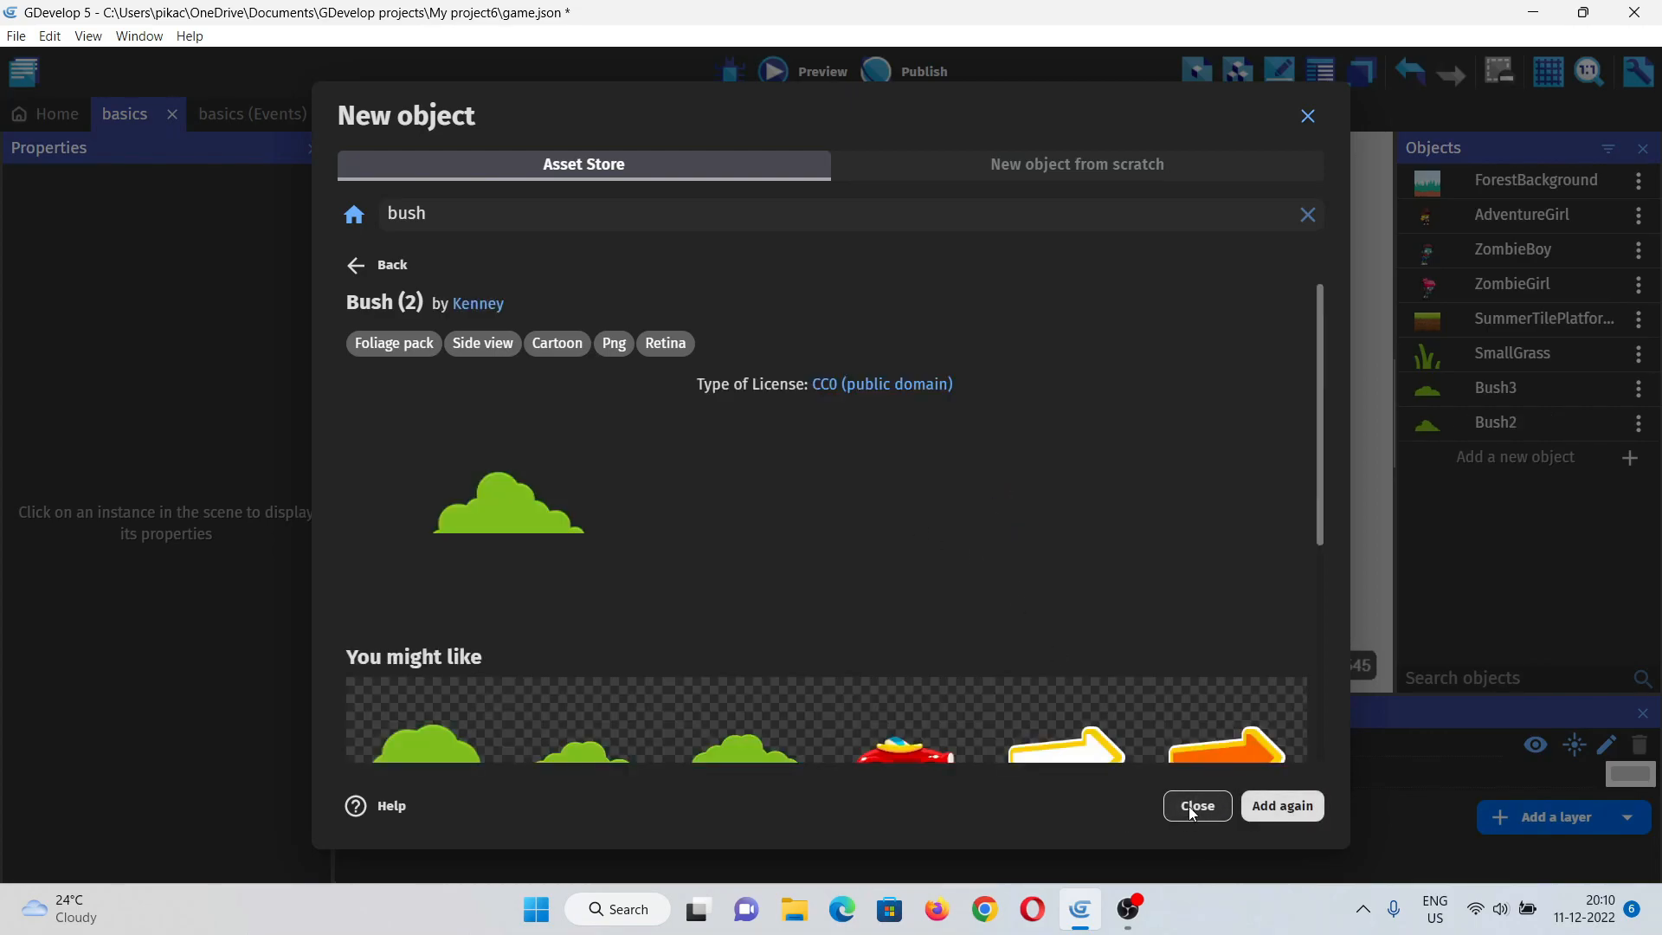
click(1196, 805)
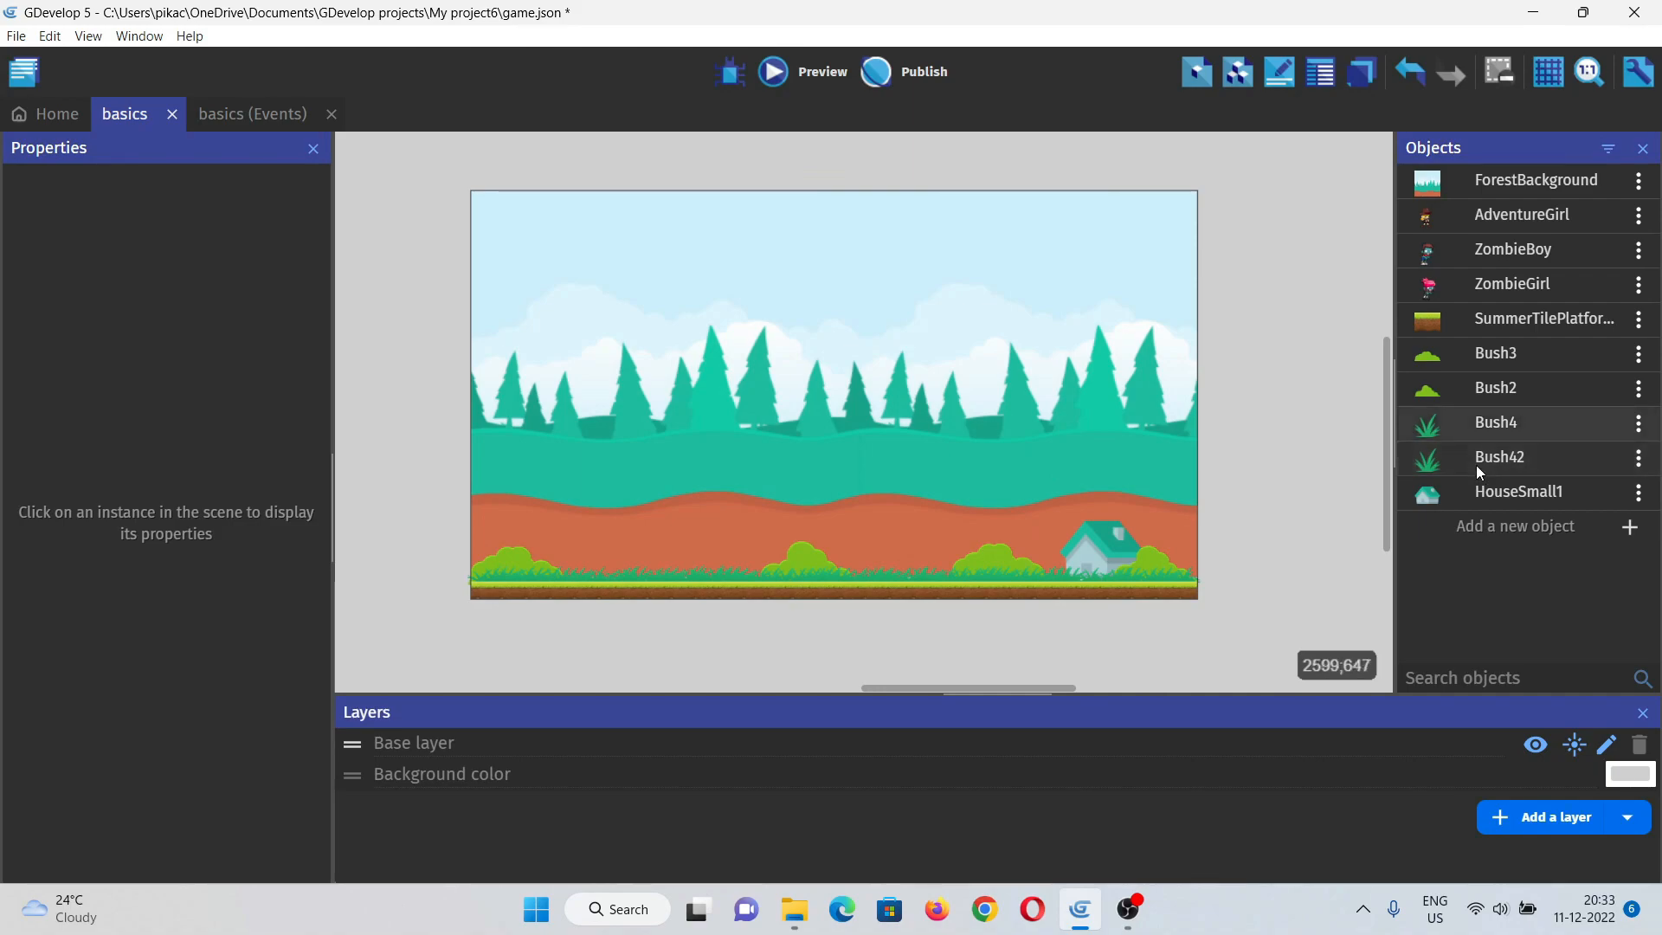
mouse_move(1095, 637)
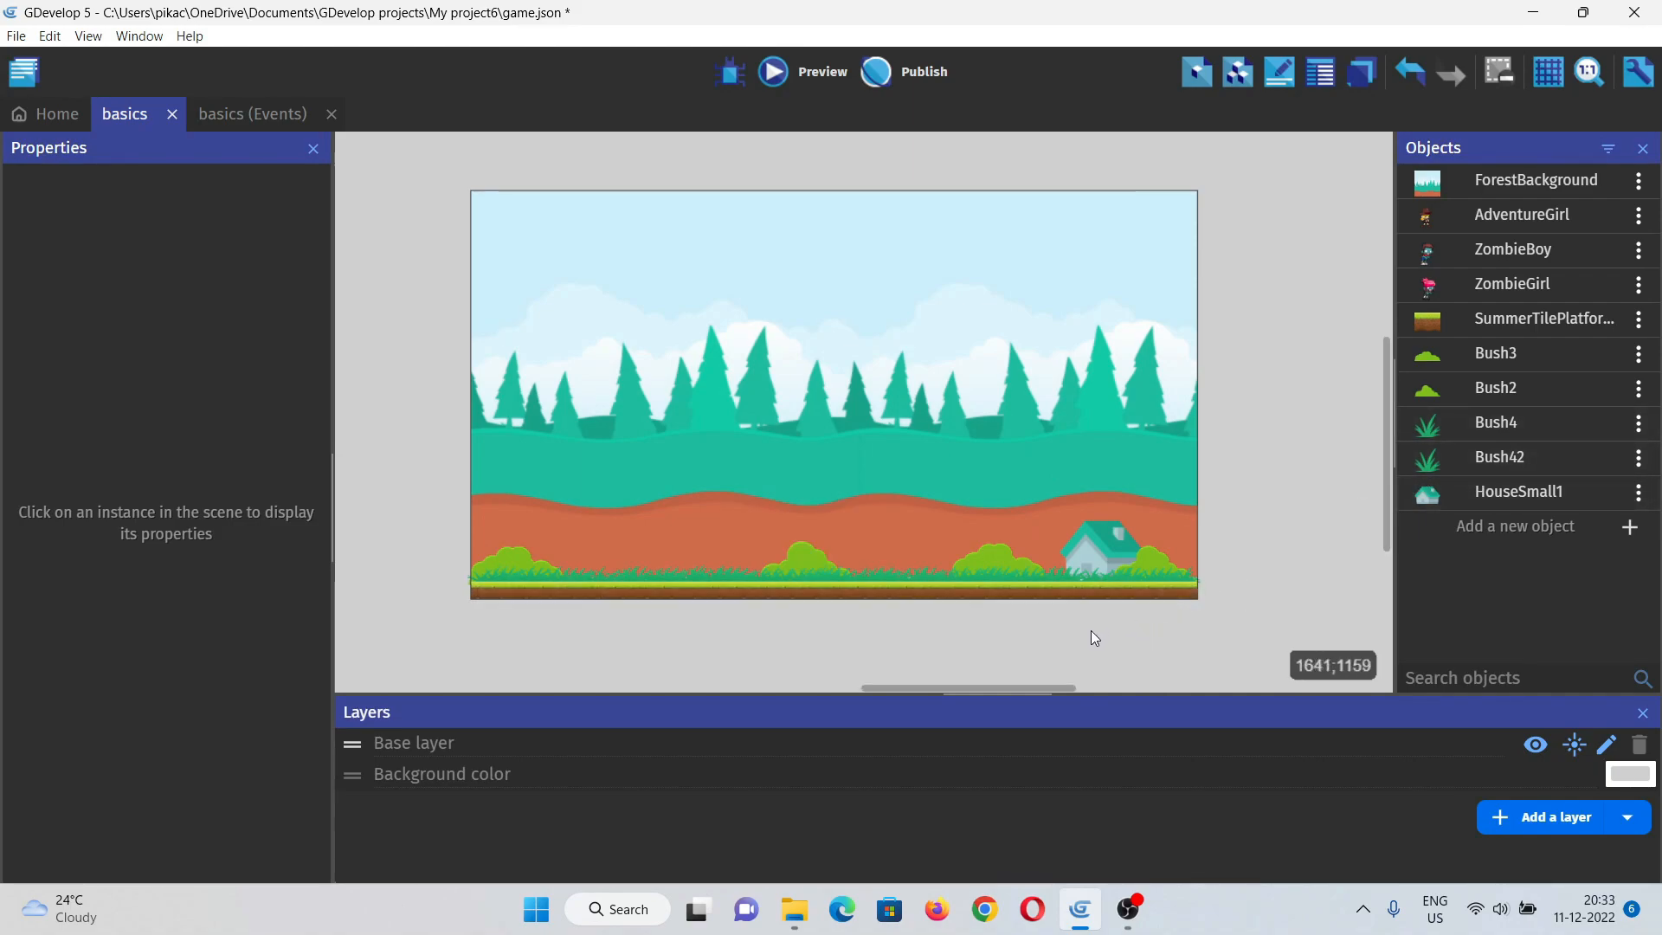
mouse_move(1362, 482)
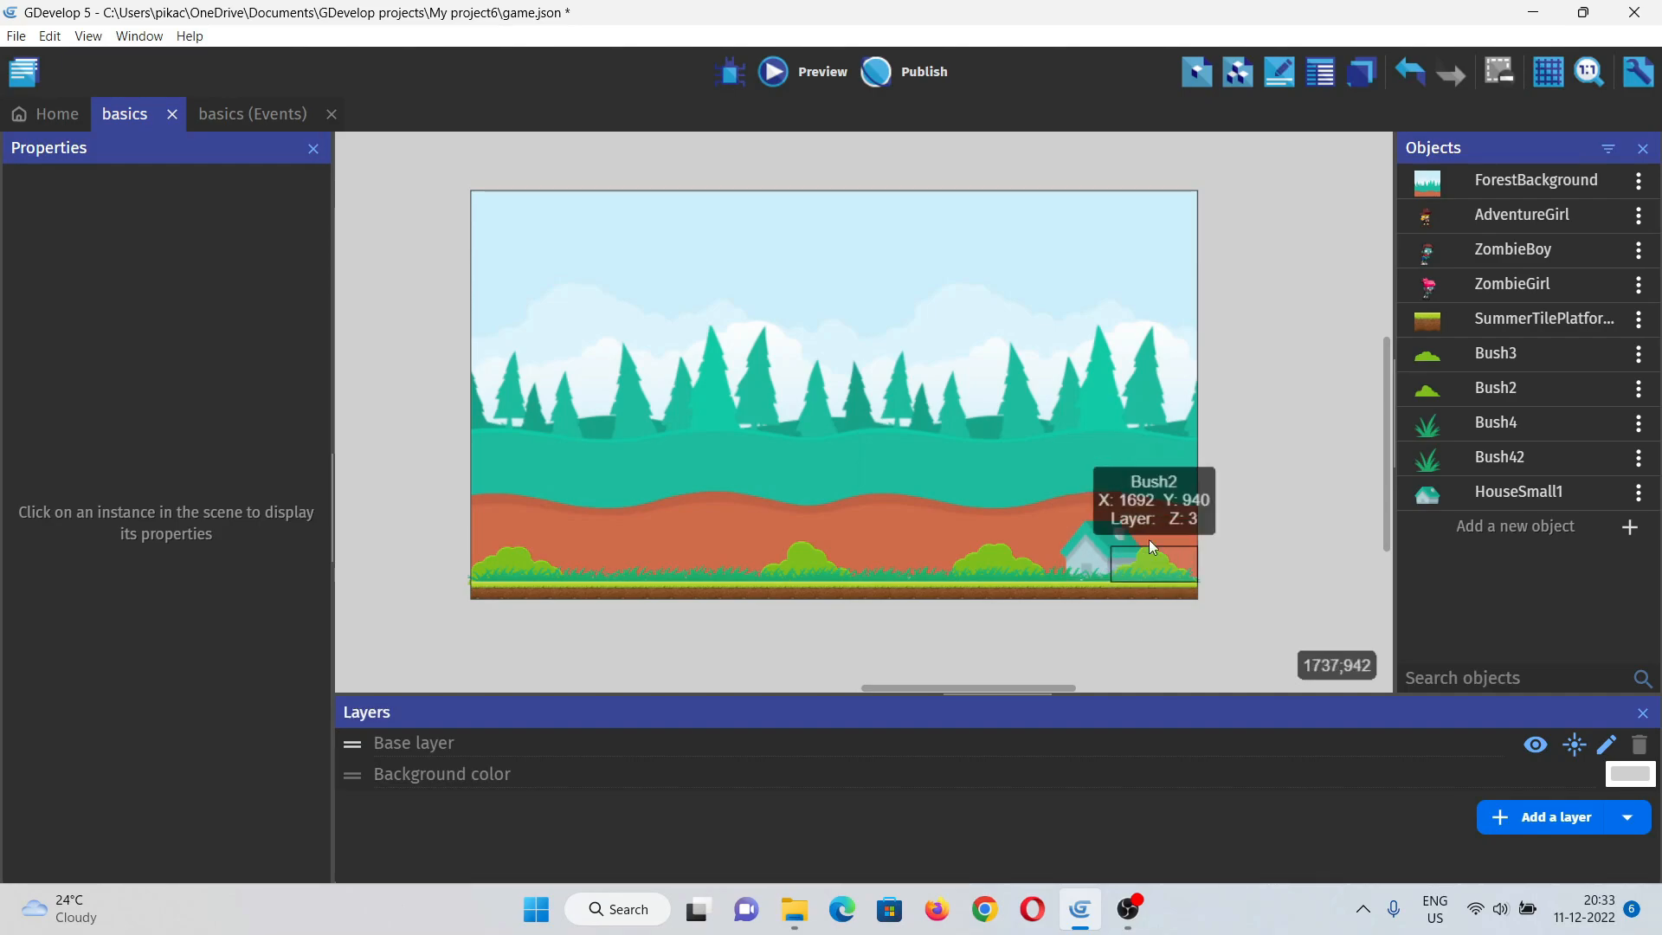
mouse_move(1209, 446)
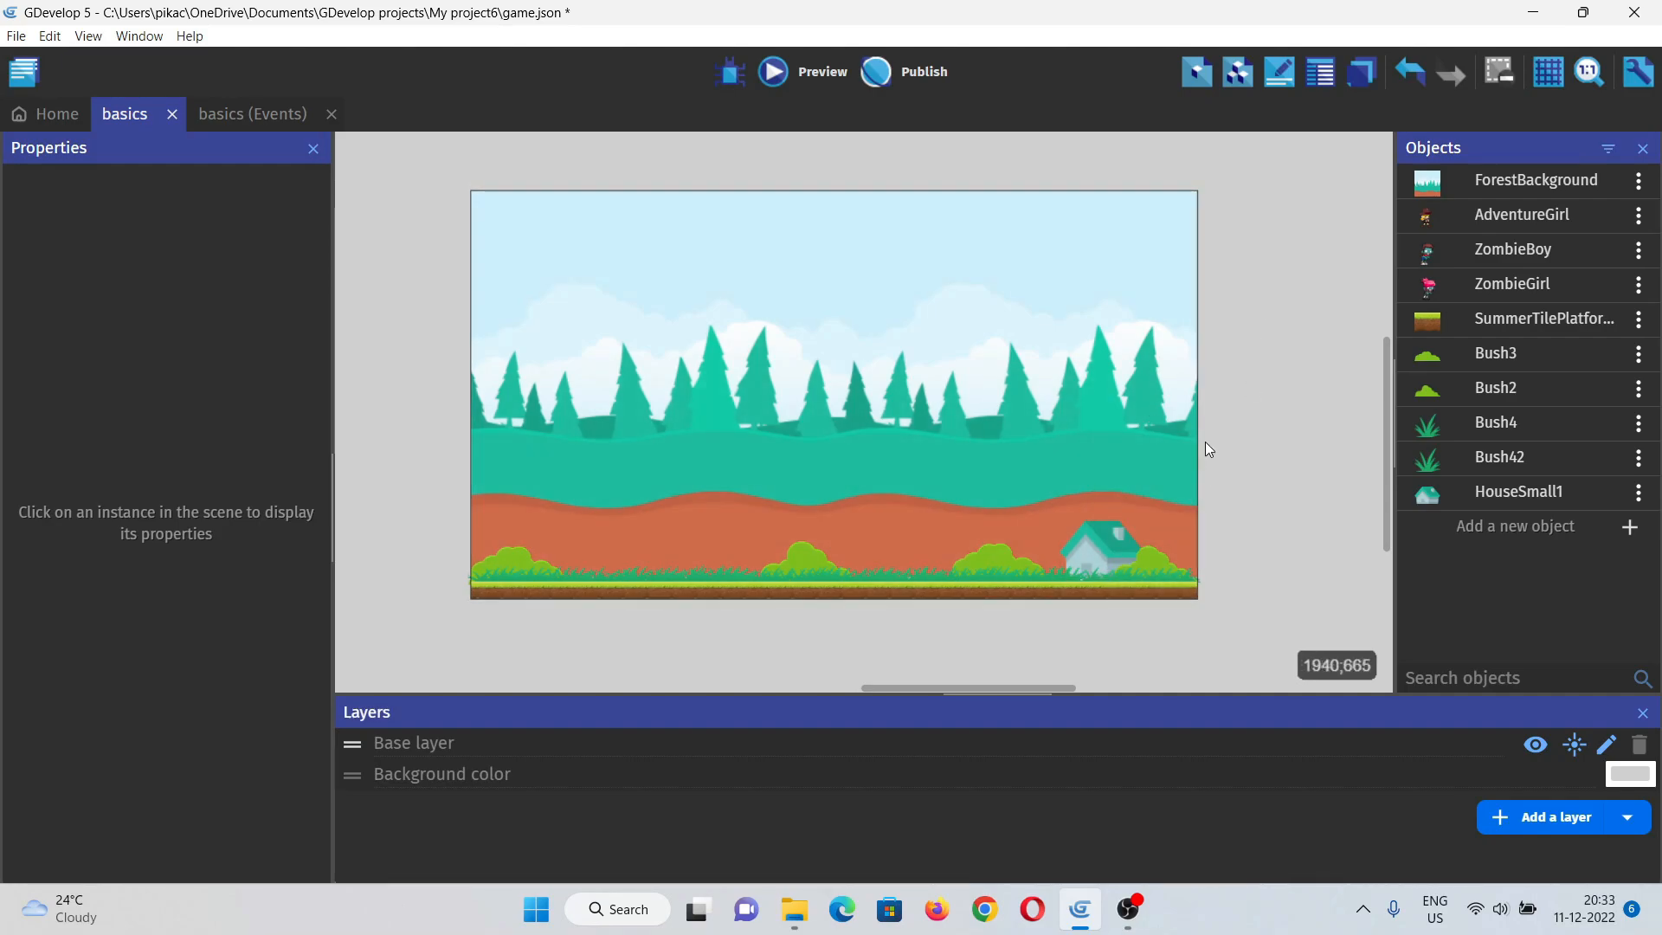
mouse_move(1471, 244)
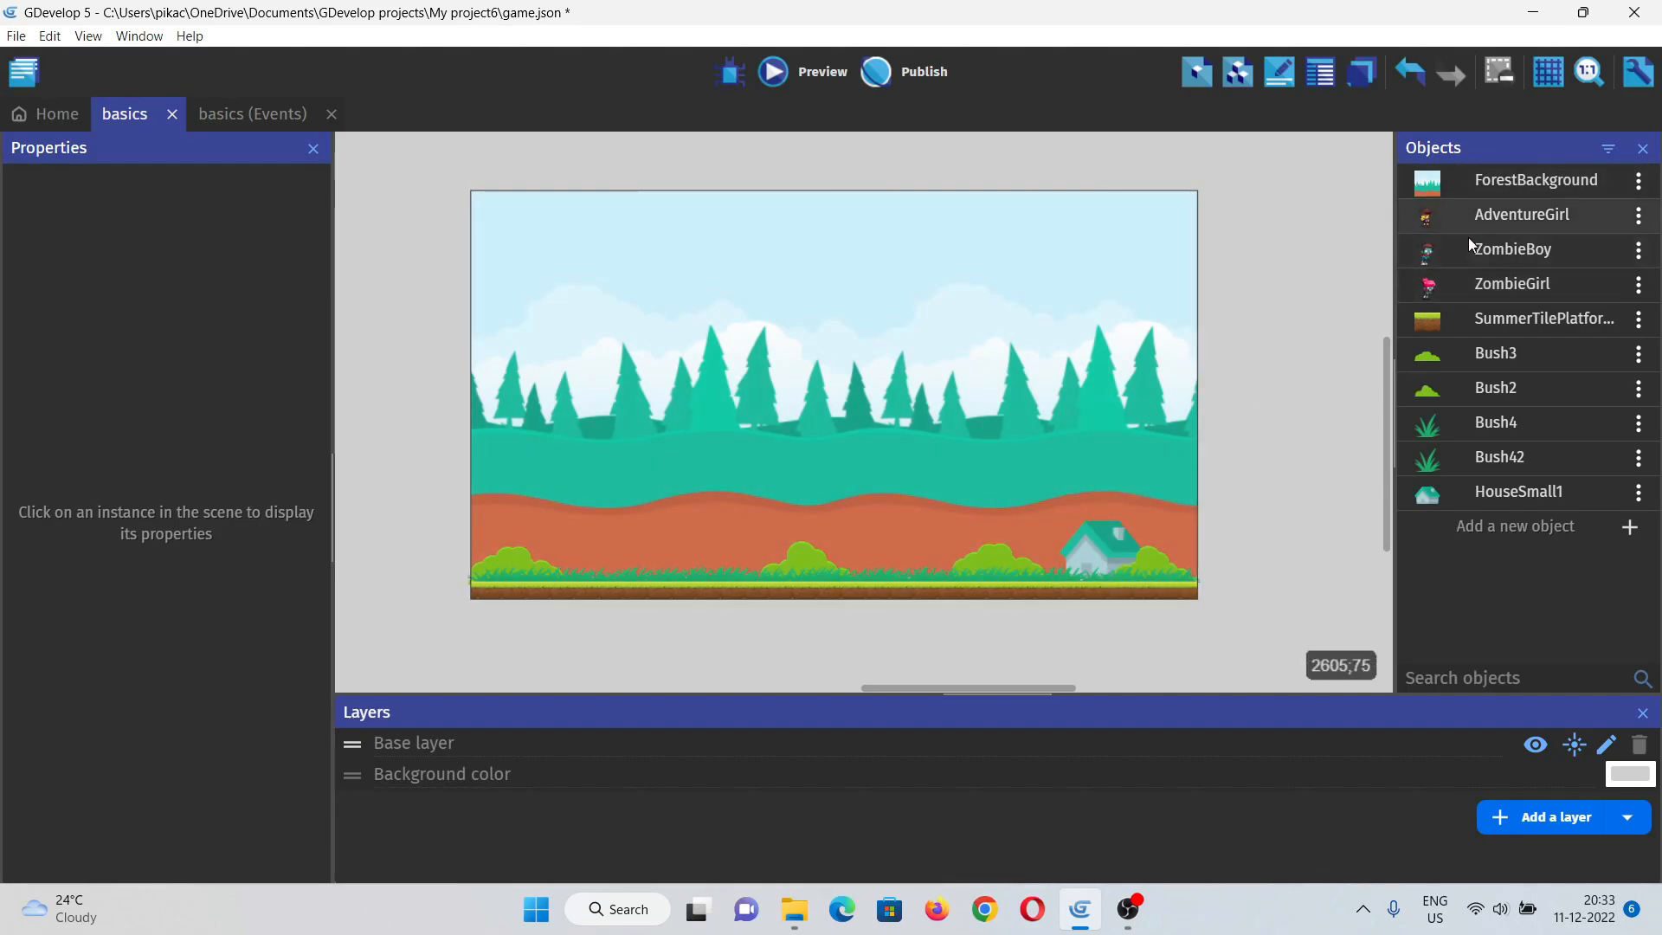
Step: Give AdventureGirl the Platformer character behavior and apply it
double_click(1522, 215)
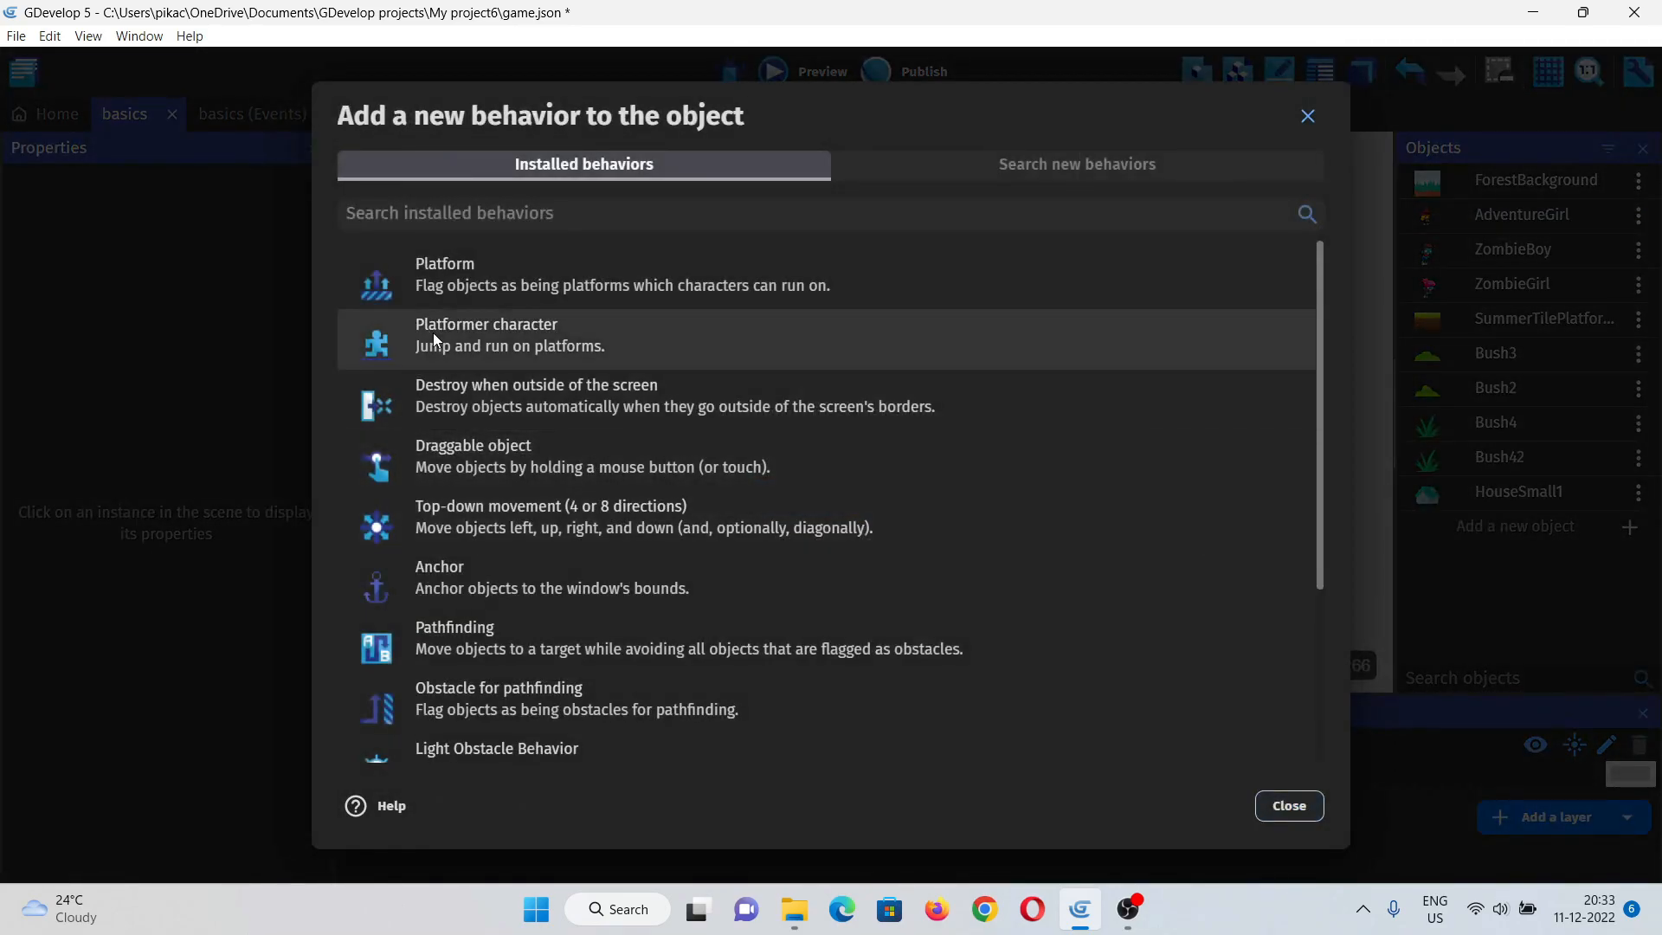
click(486, 334)
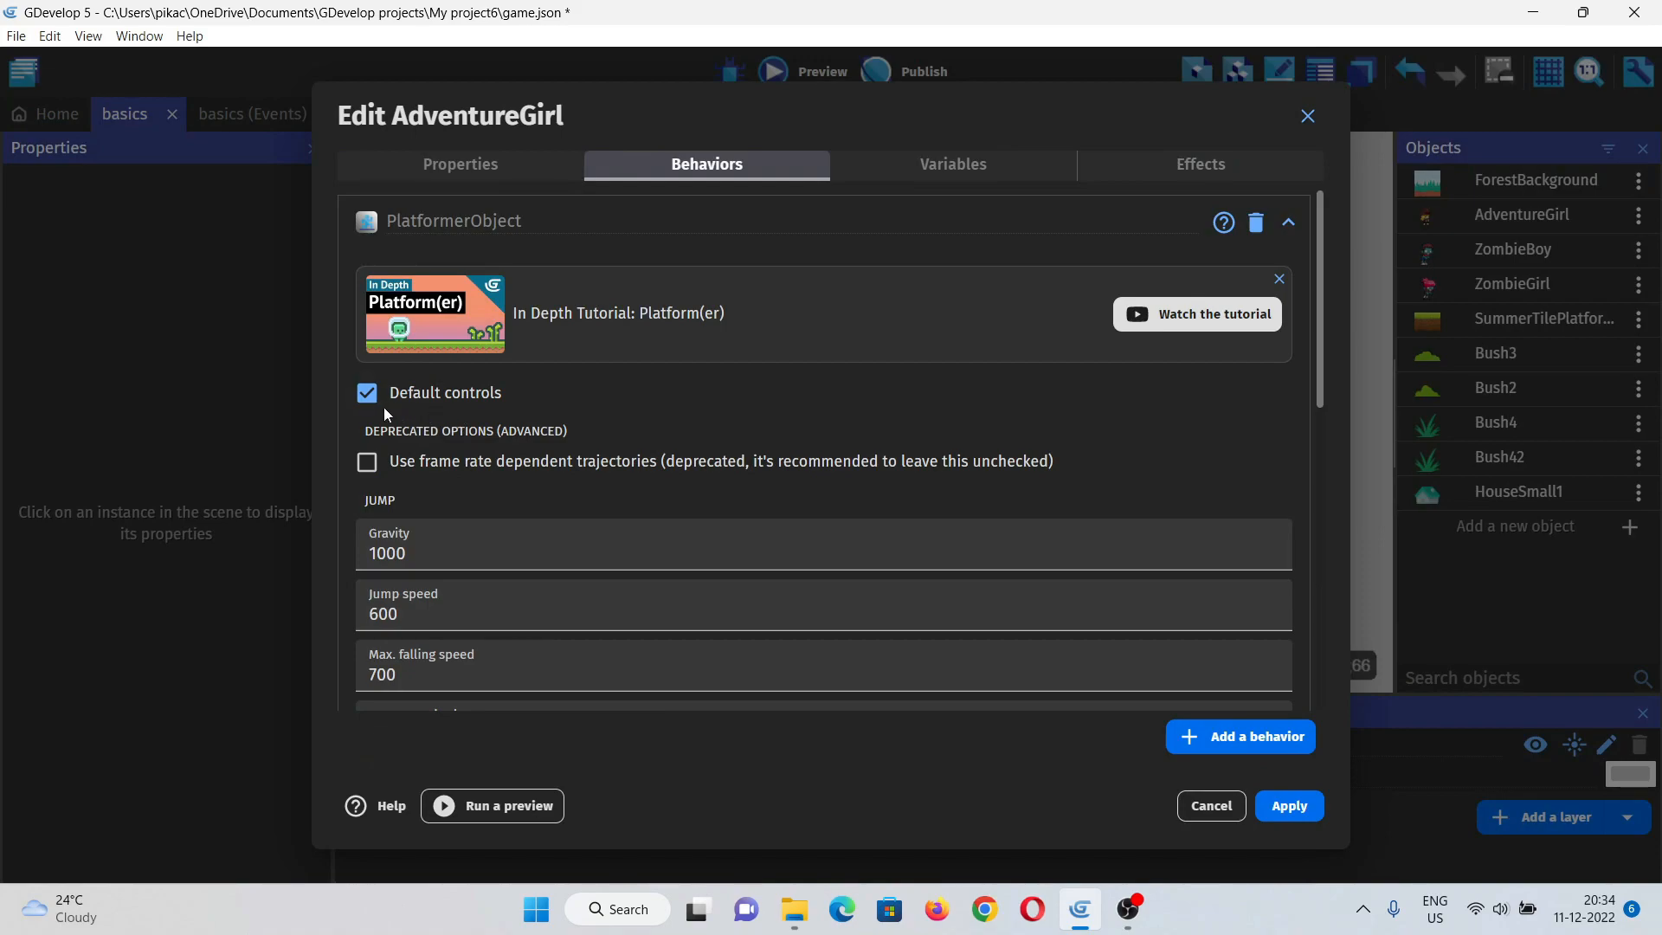
click(365, 393)
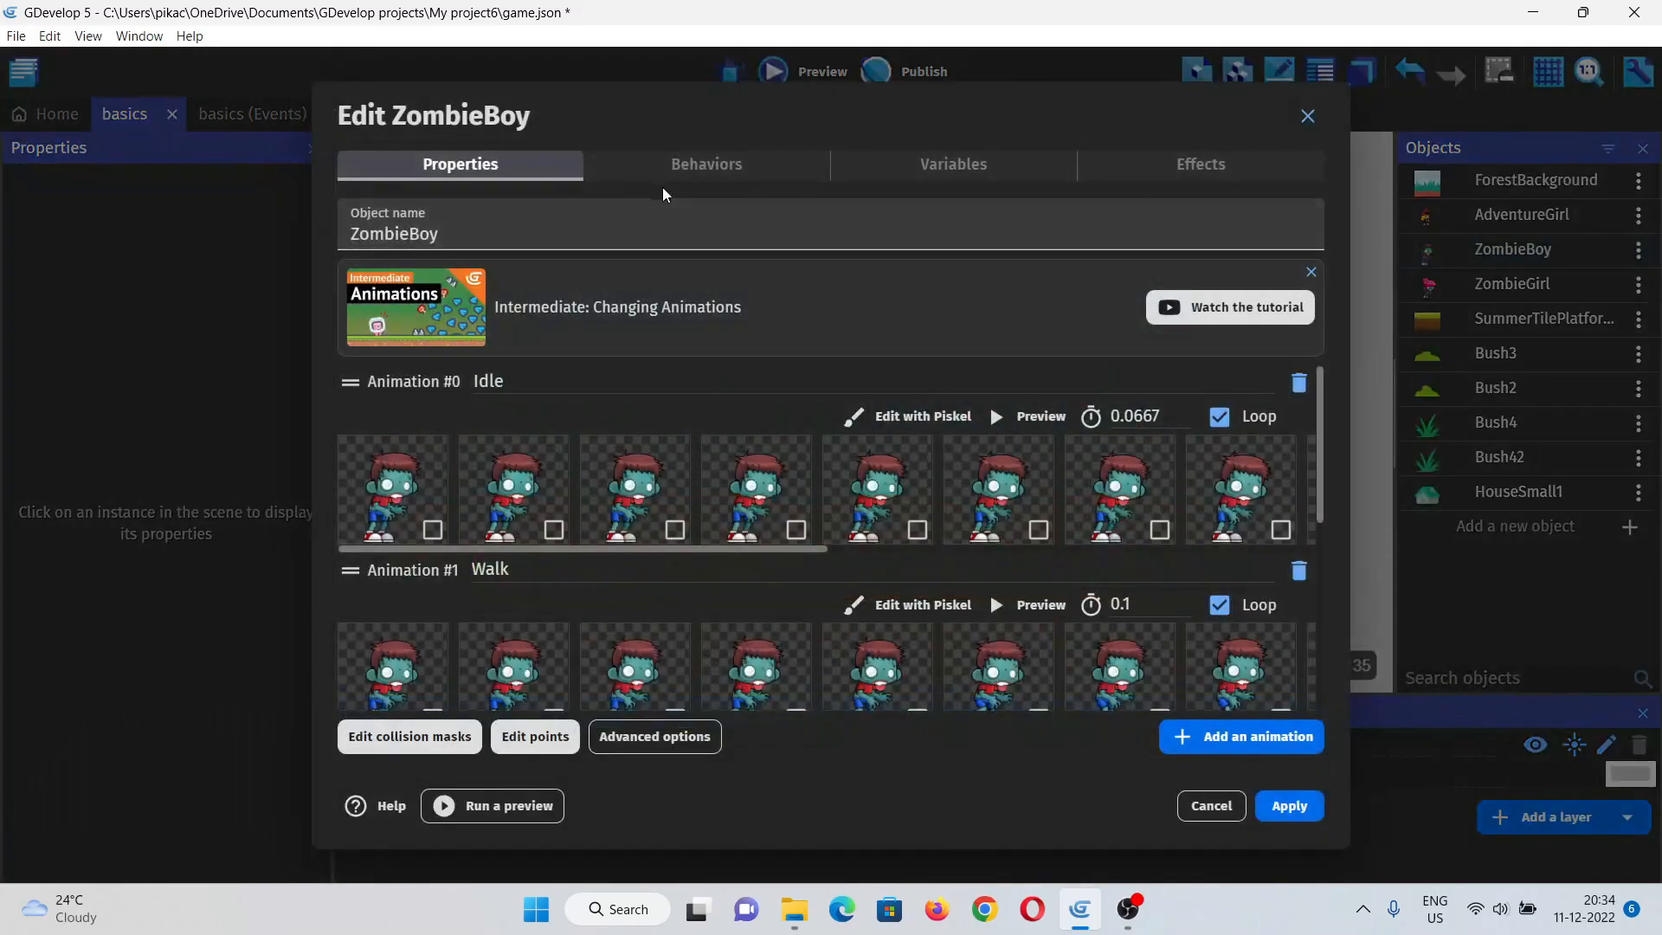
Step: Confirm ZombieBoy's platformer behavior and make SummerTilePlatformCenter a Platform
click(707, 164)
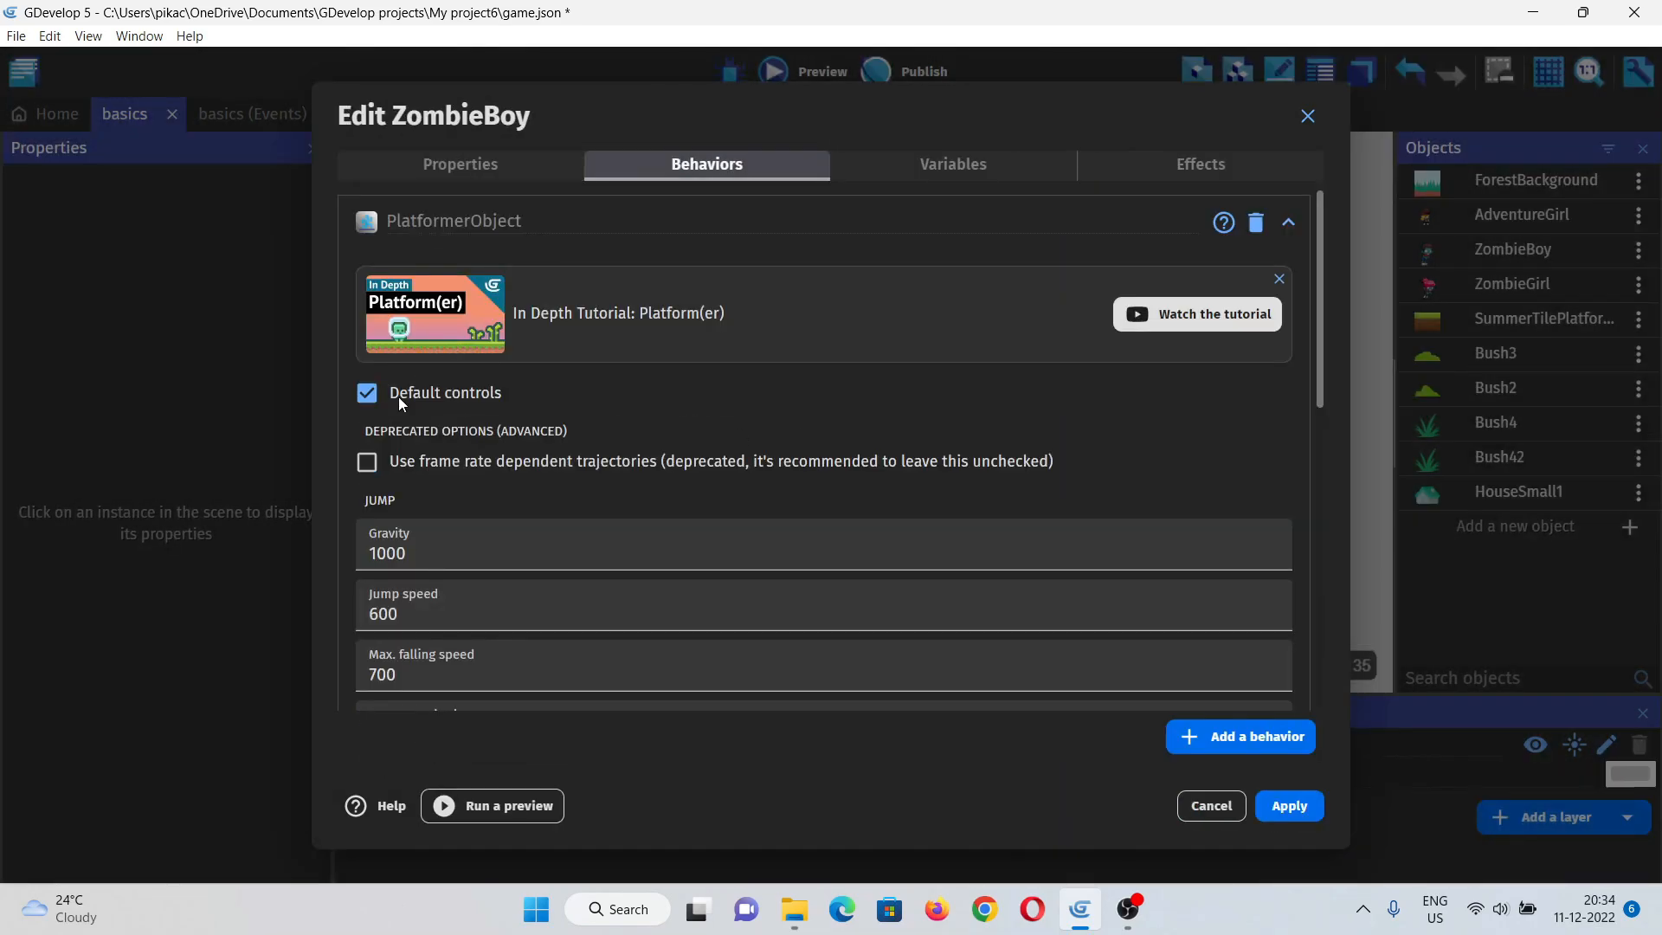
click(1240, 736)
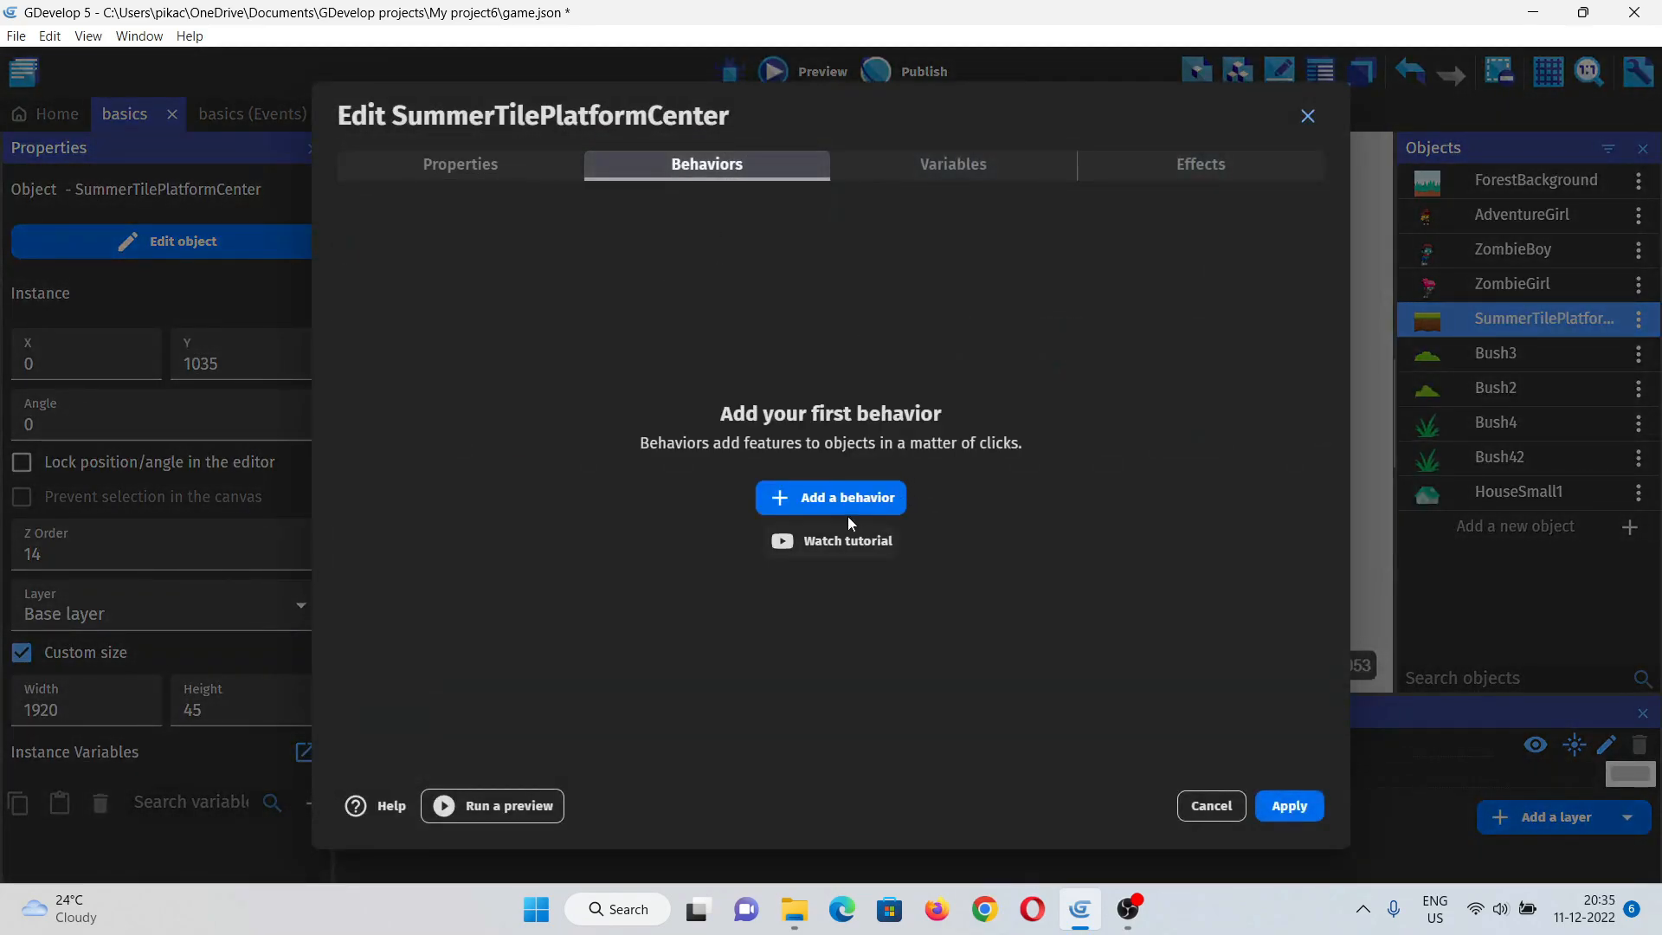
click(829, 496)
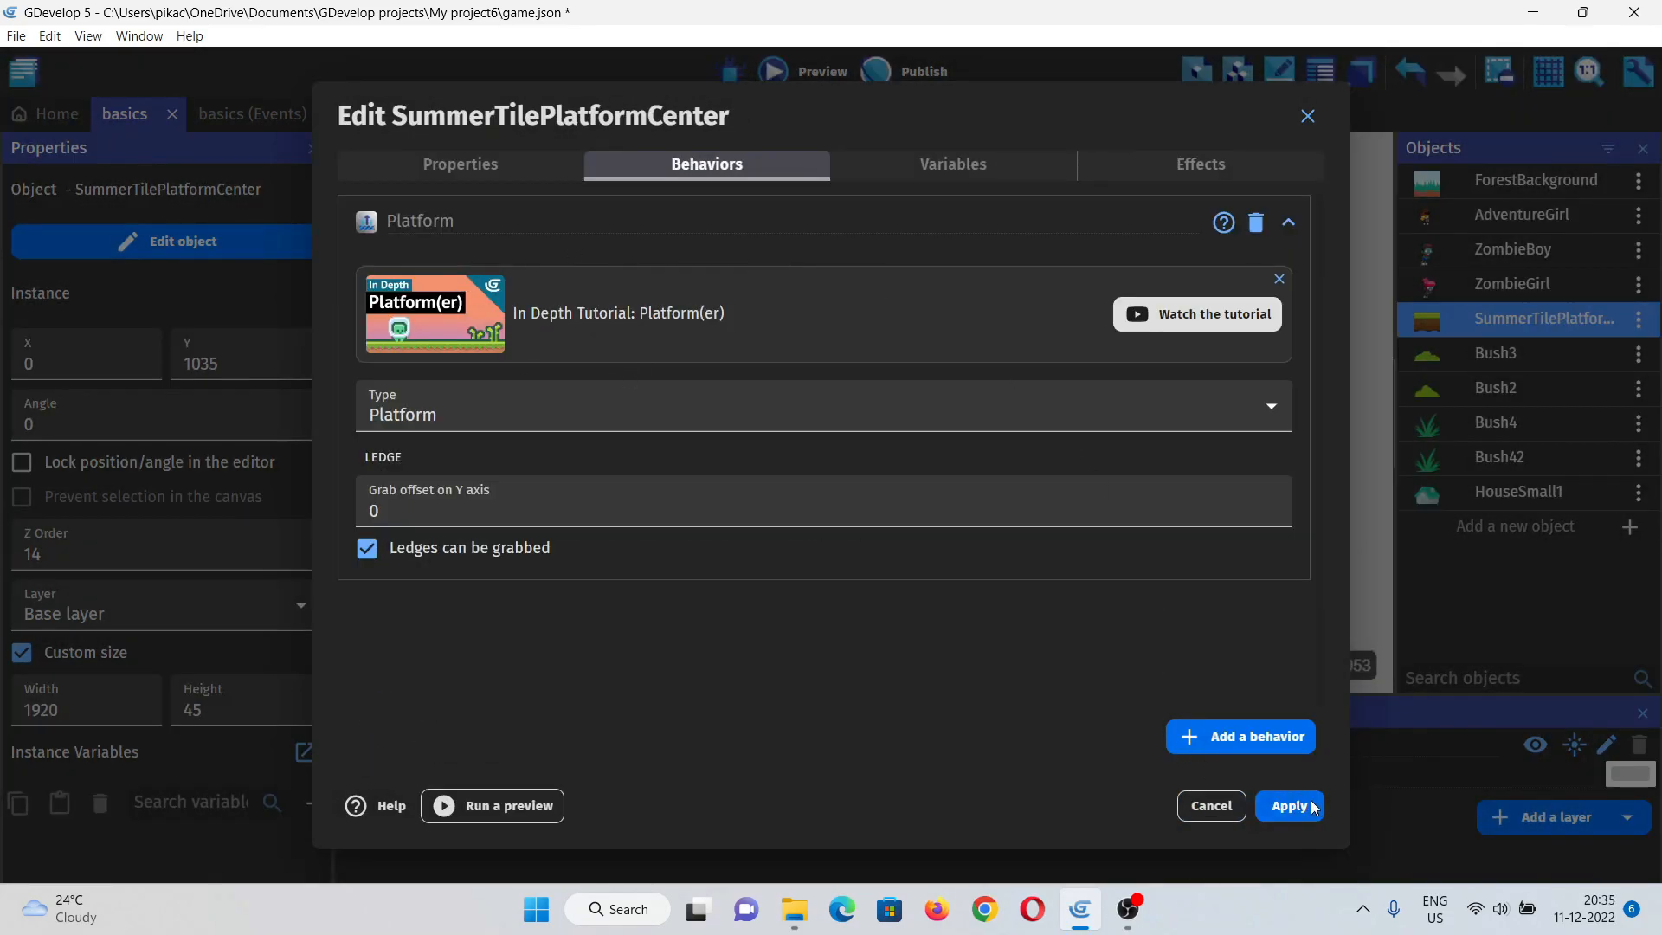
click(1289, 805)
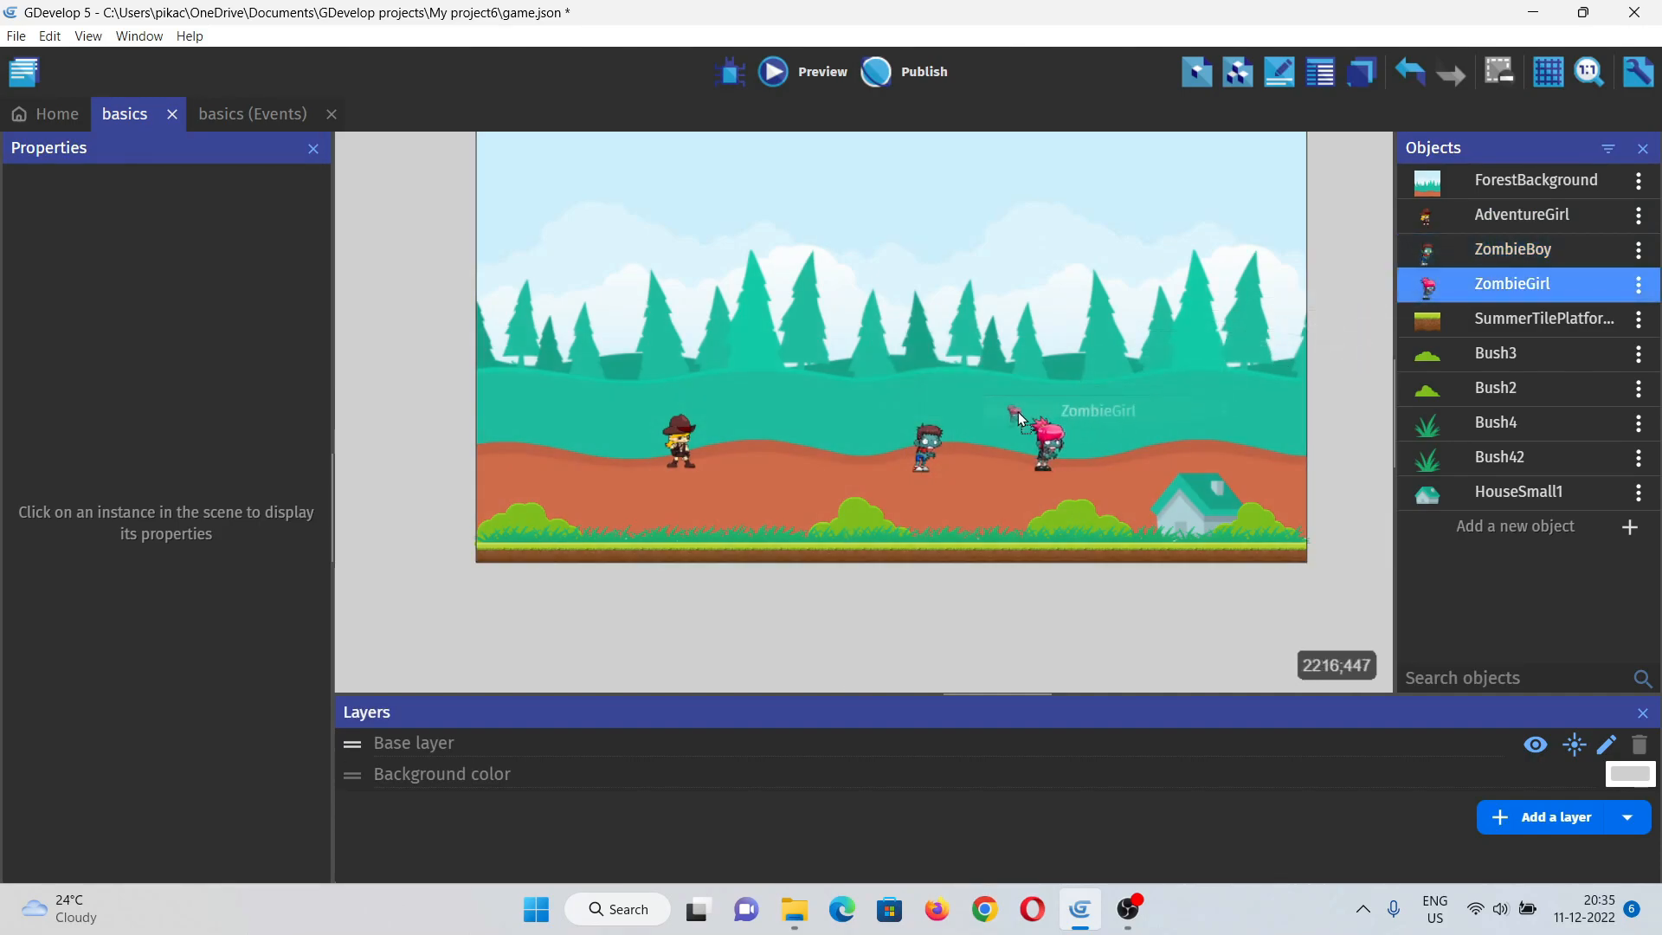
Step: Open AdventureGirl's object editor from the Objects panel
double_click(1536, 214)
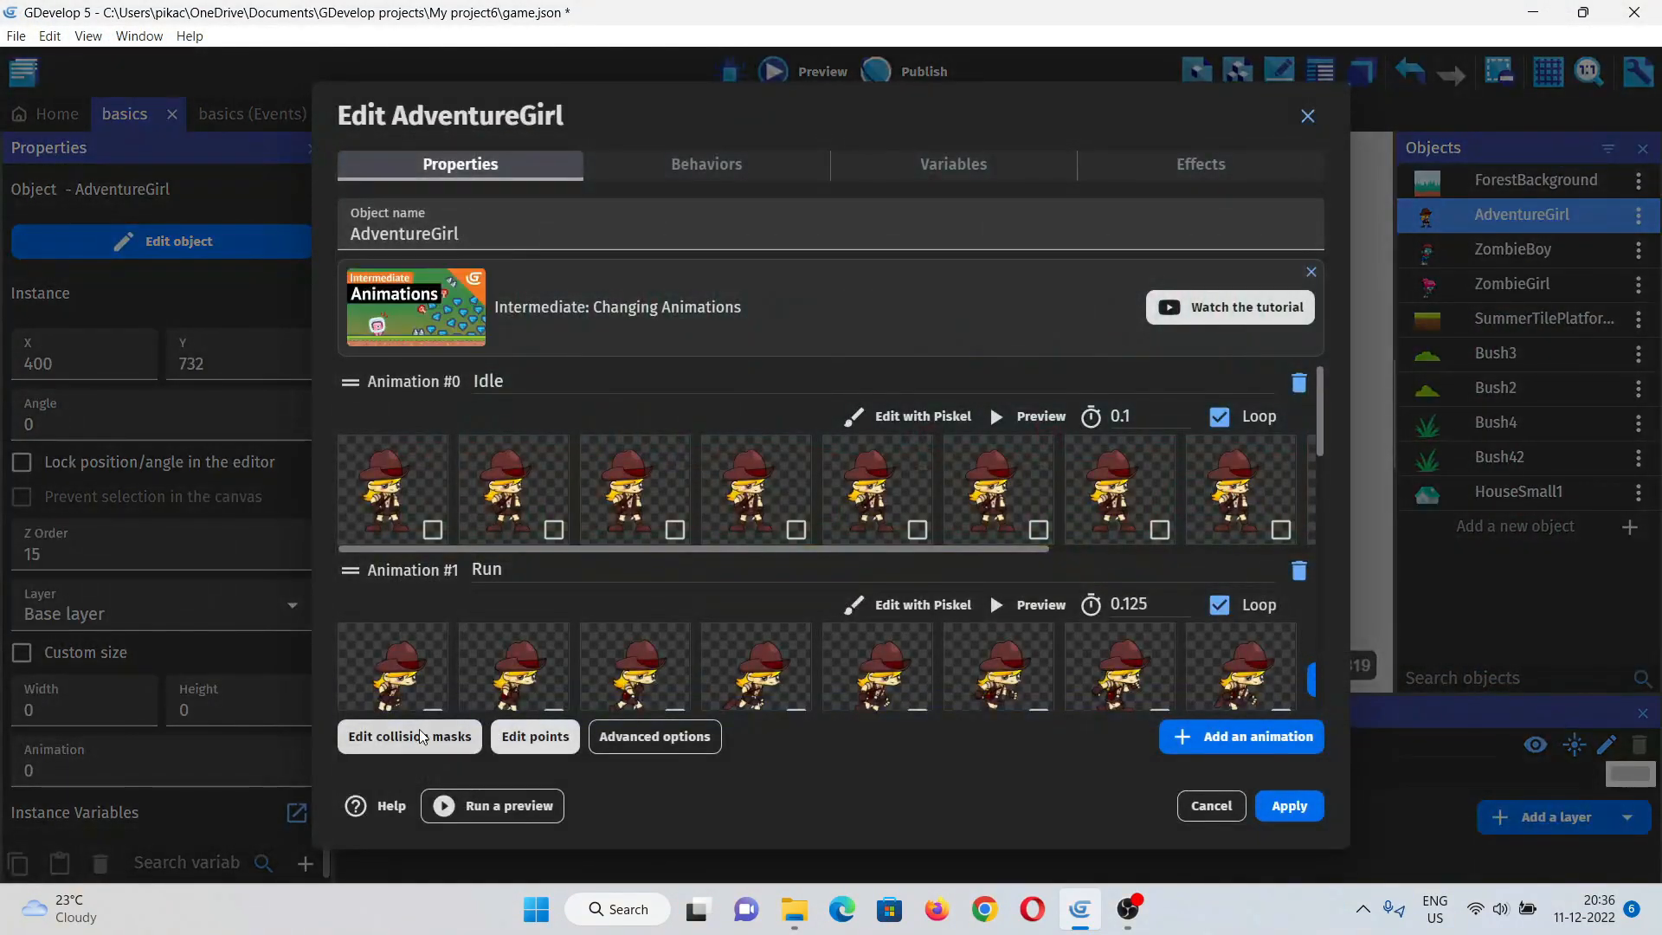
Step: Use a custom collision mask for AdventureGirl with both bottom corners pulled in toward her feet
click(409, 736)
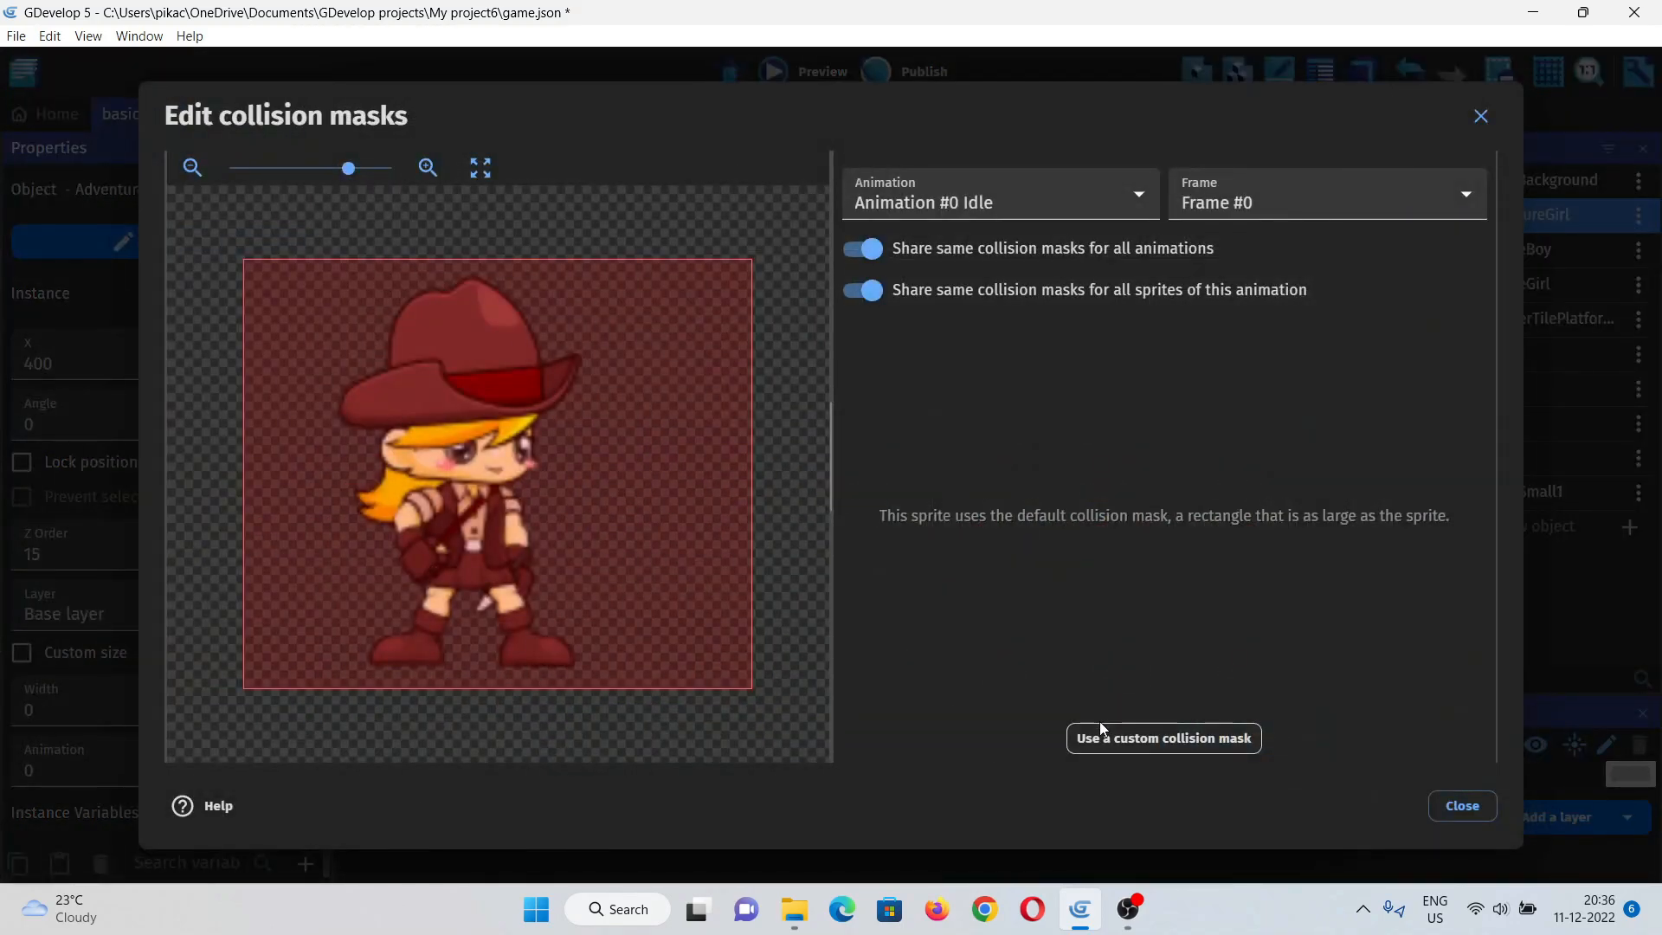
click(1164, 737)
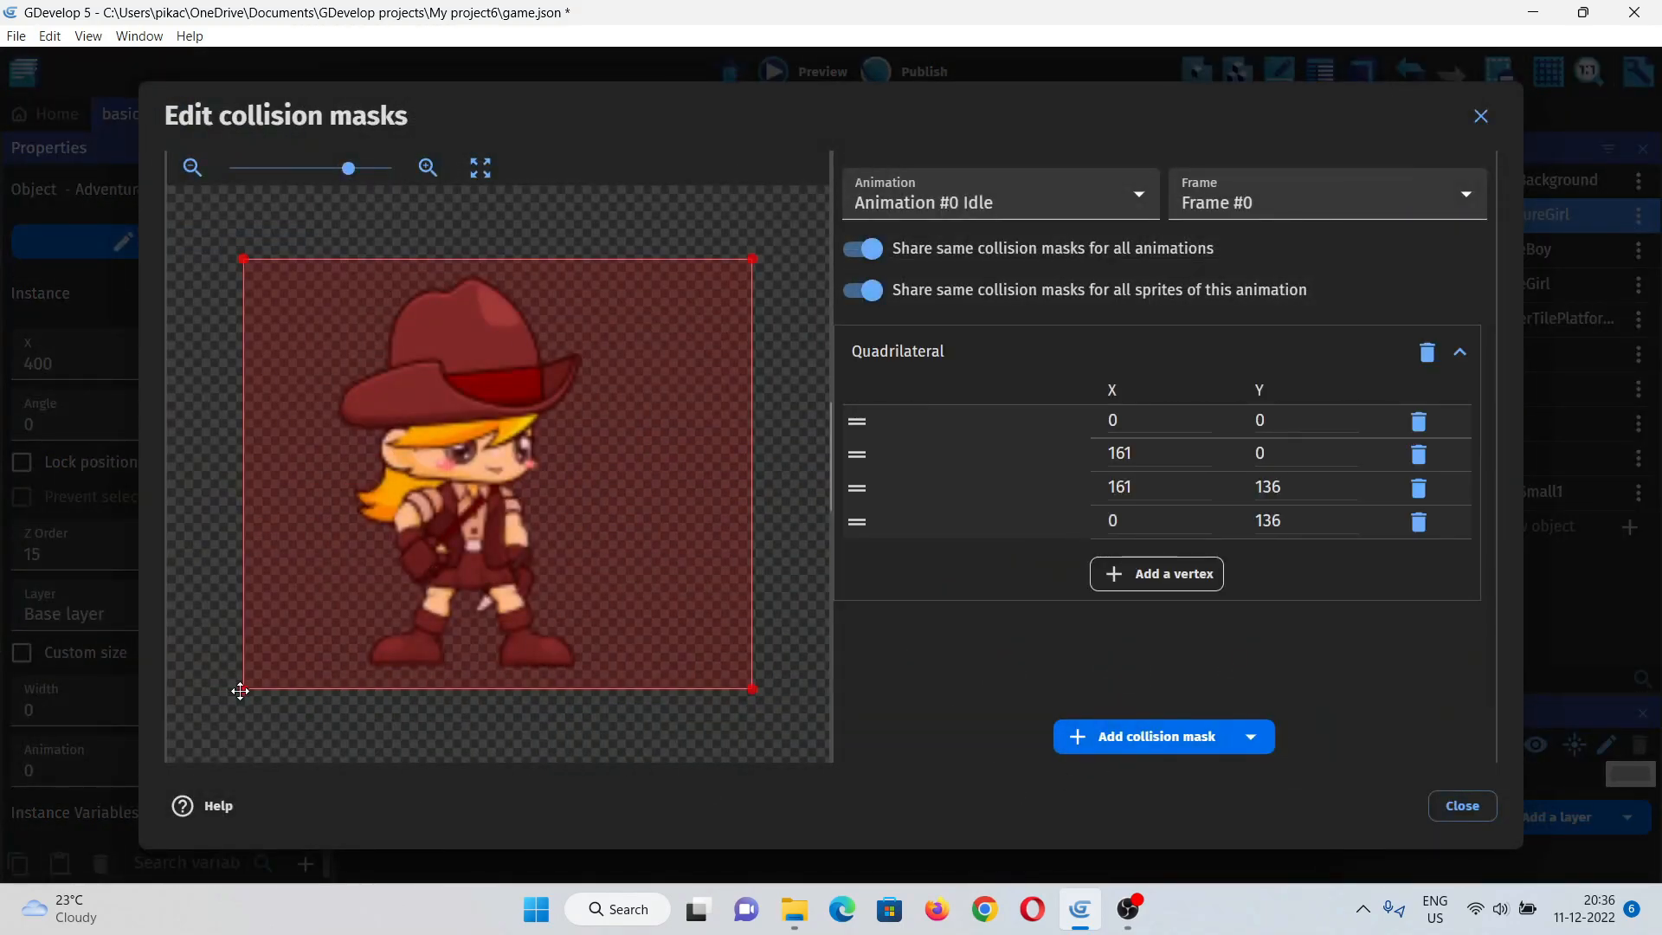
drag(241, 691, 300, 672)
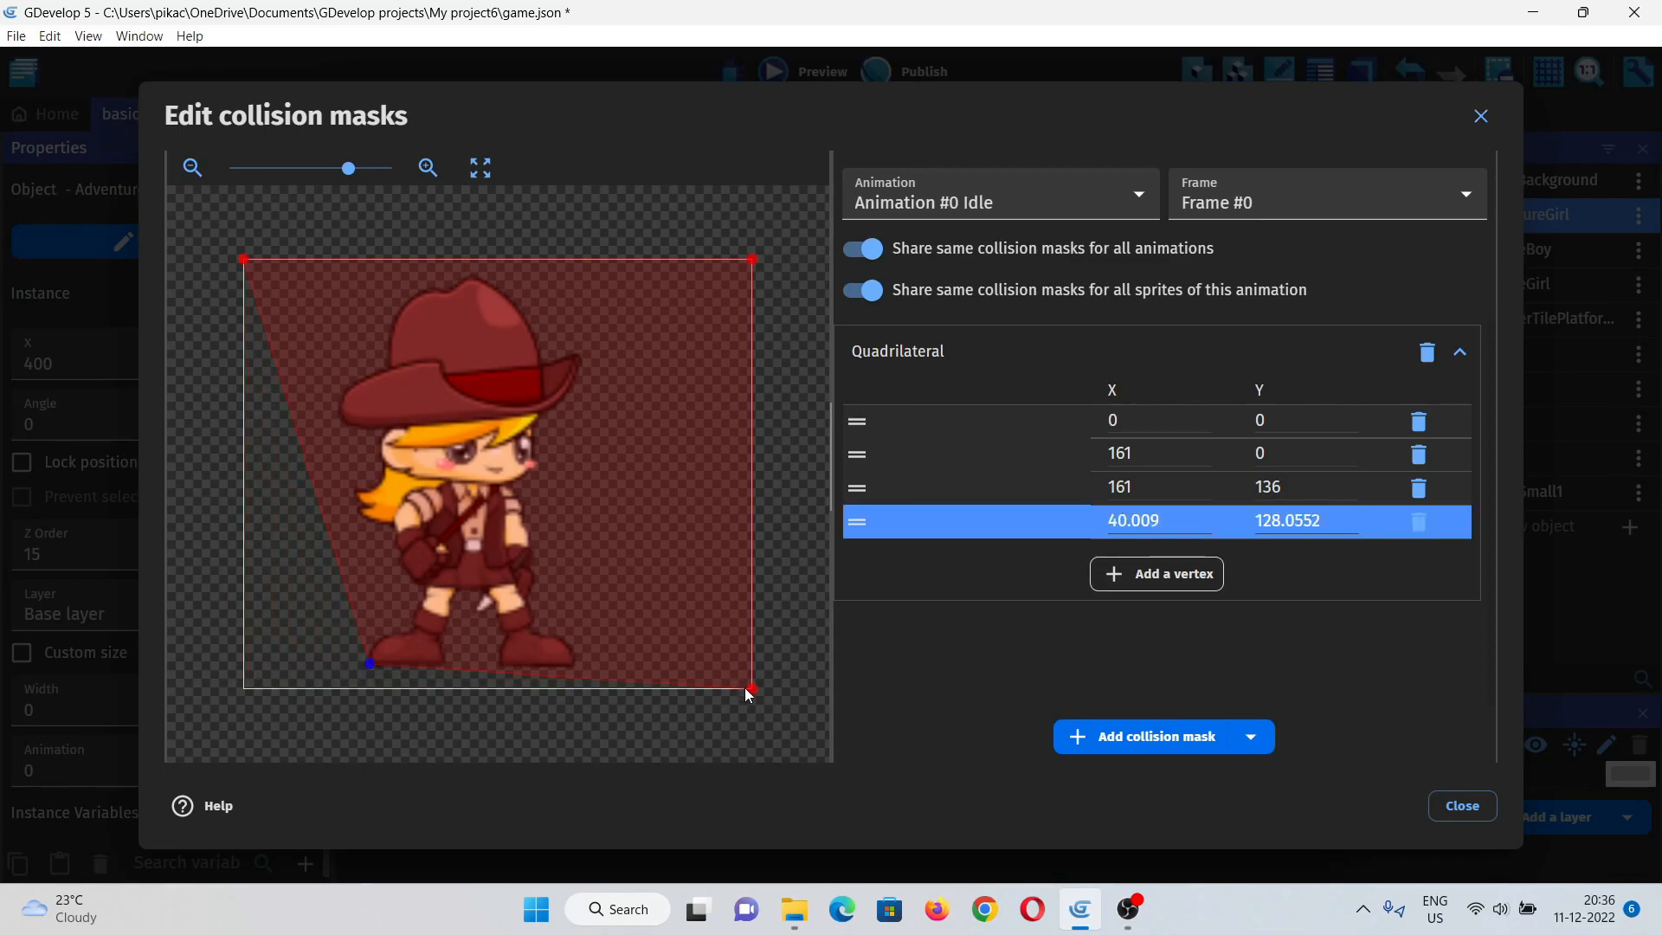
drag(752, 689, 678, 670)
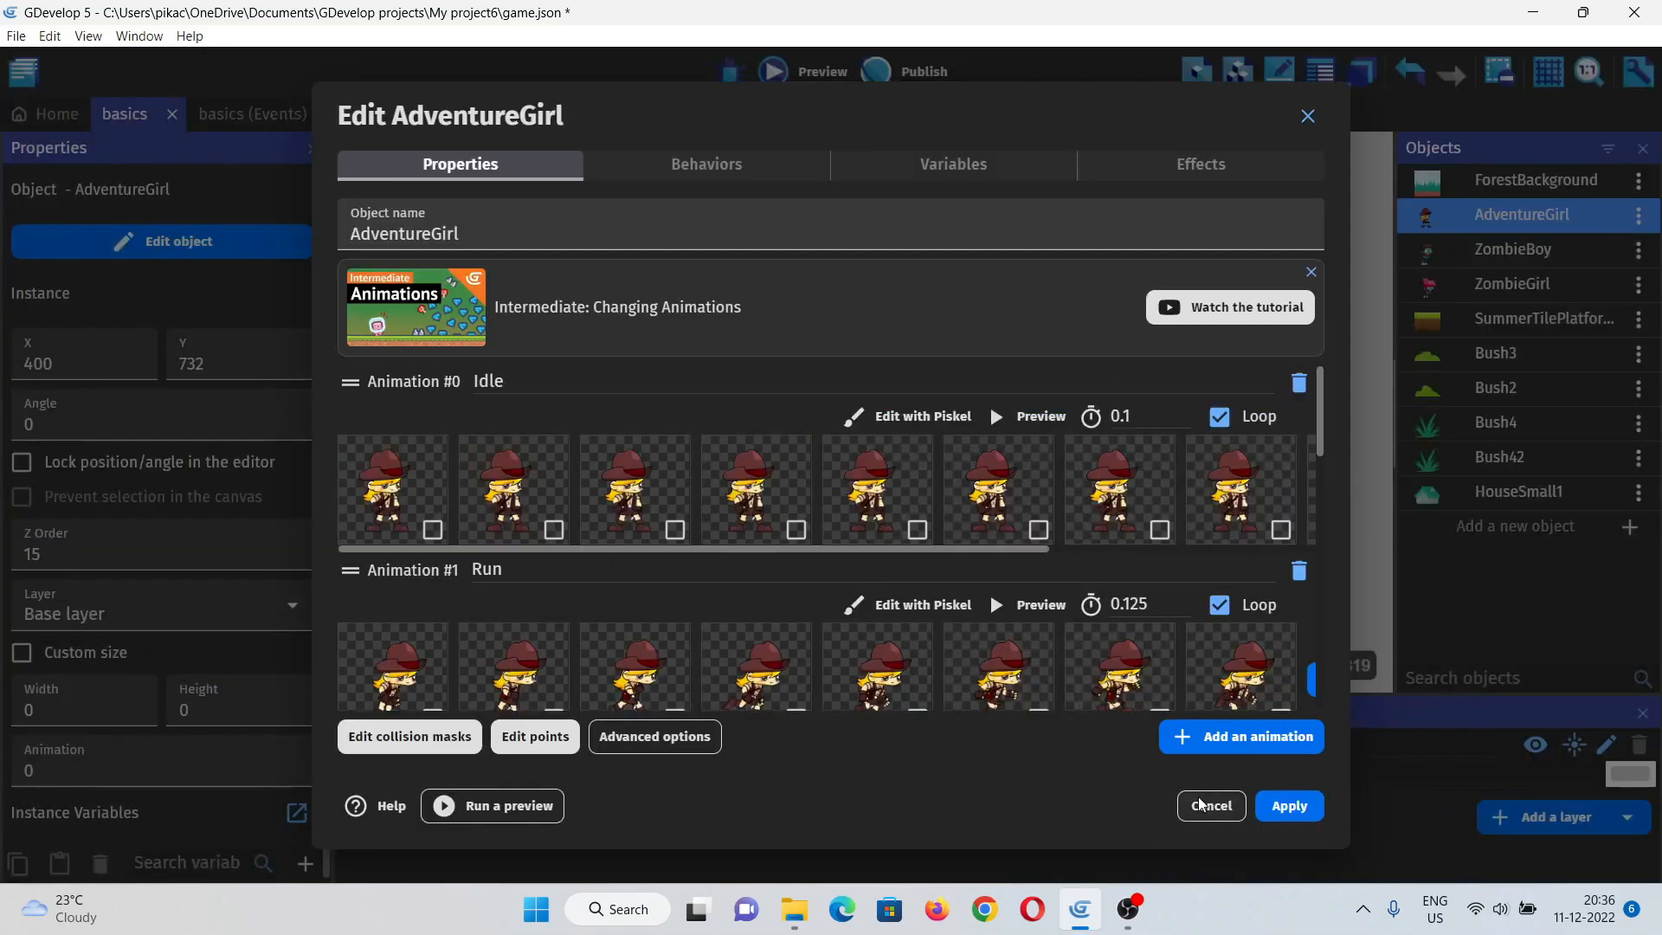
click(1211, 805)
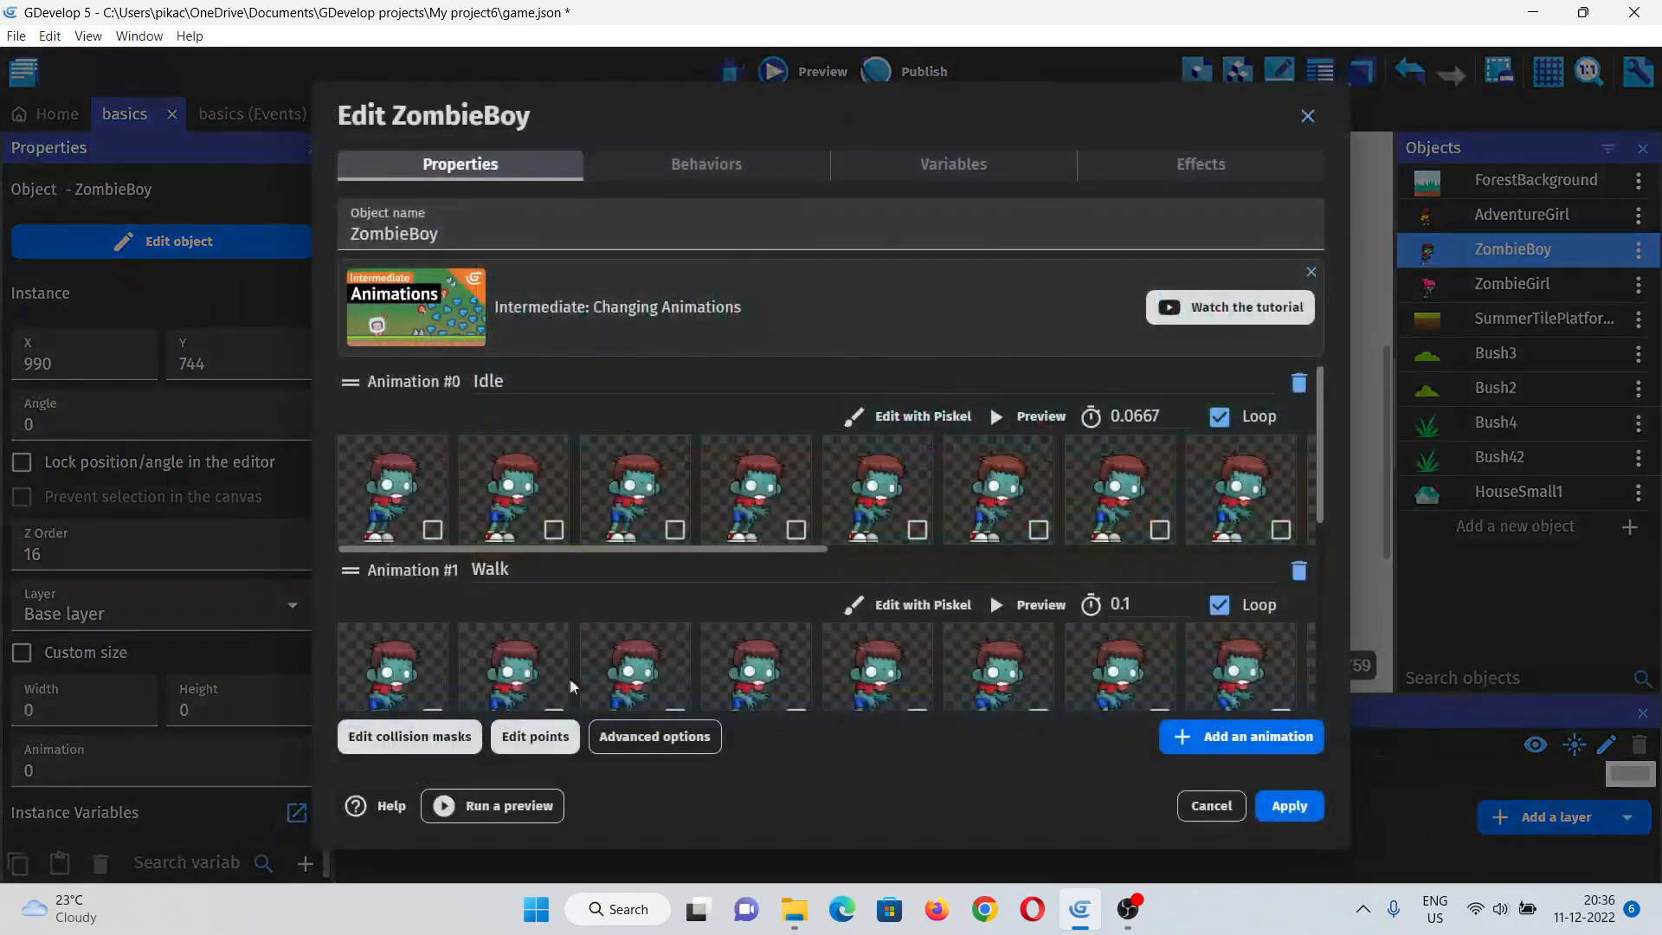
Step: Use a custom collision mask for ZombieBoy, tapering the bottom corners to his feet, and apply it
click(408, 736)
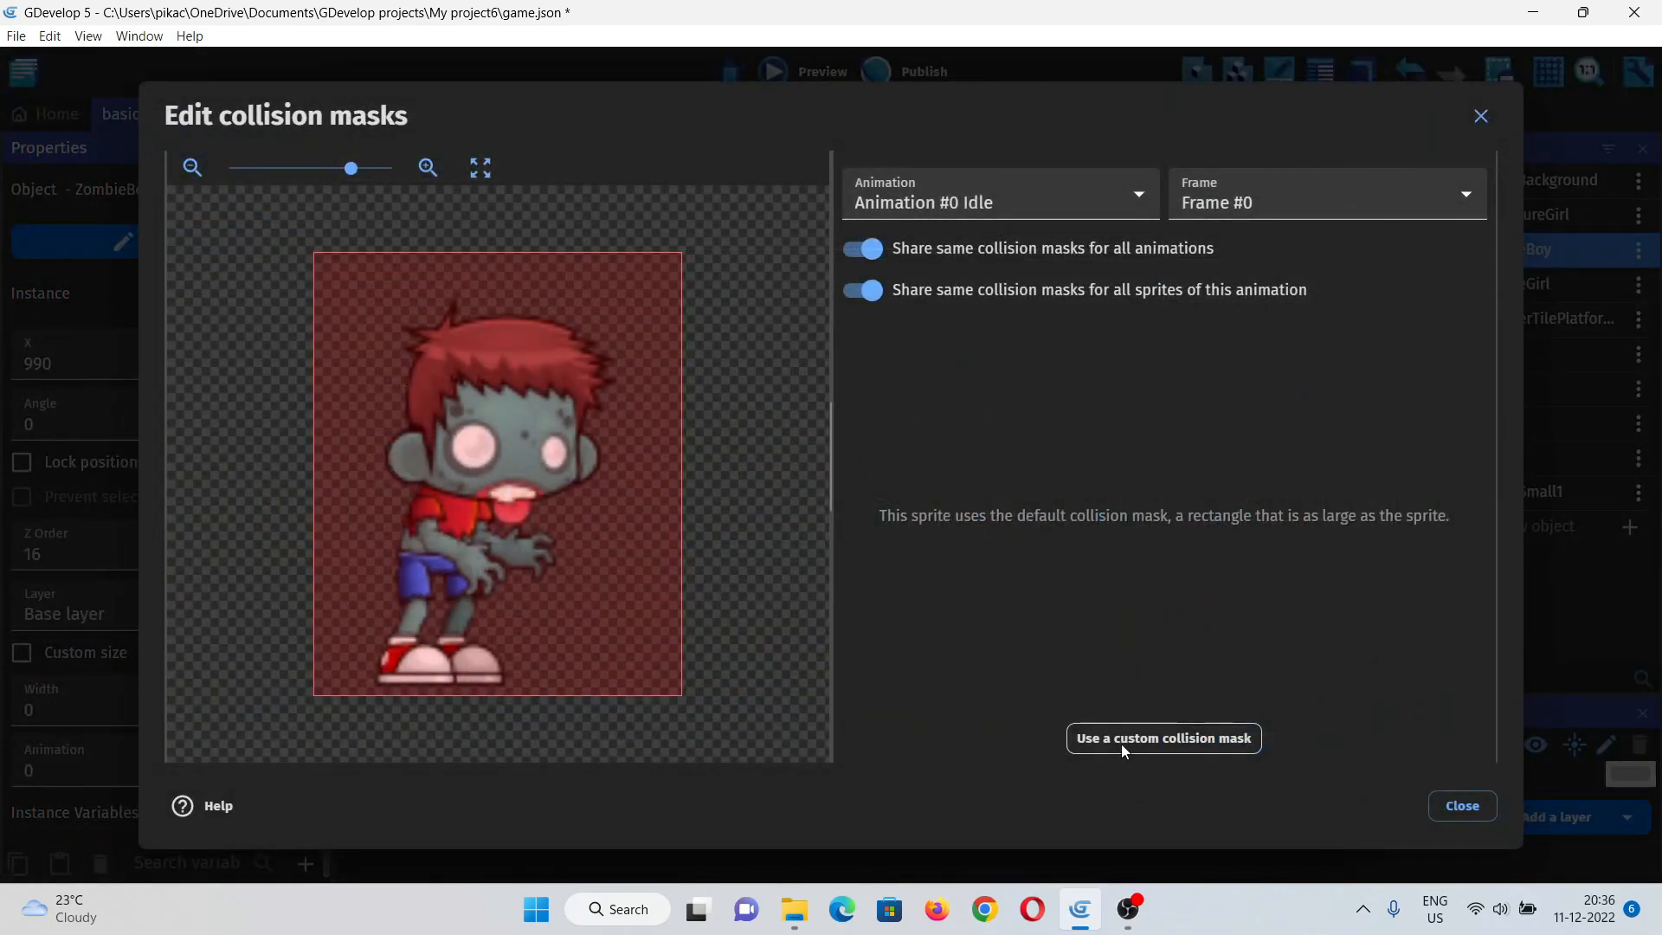
click(1162, 738)
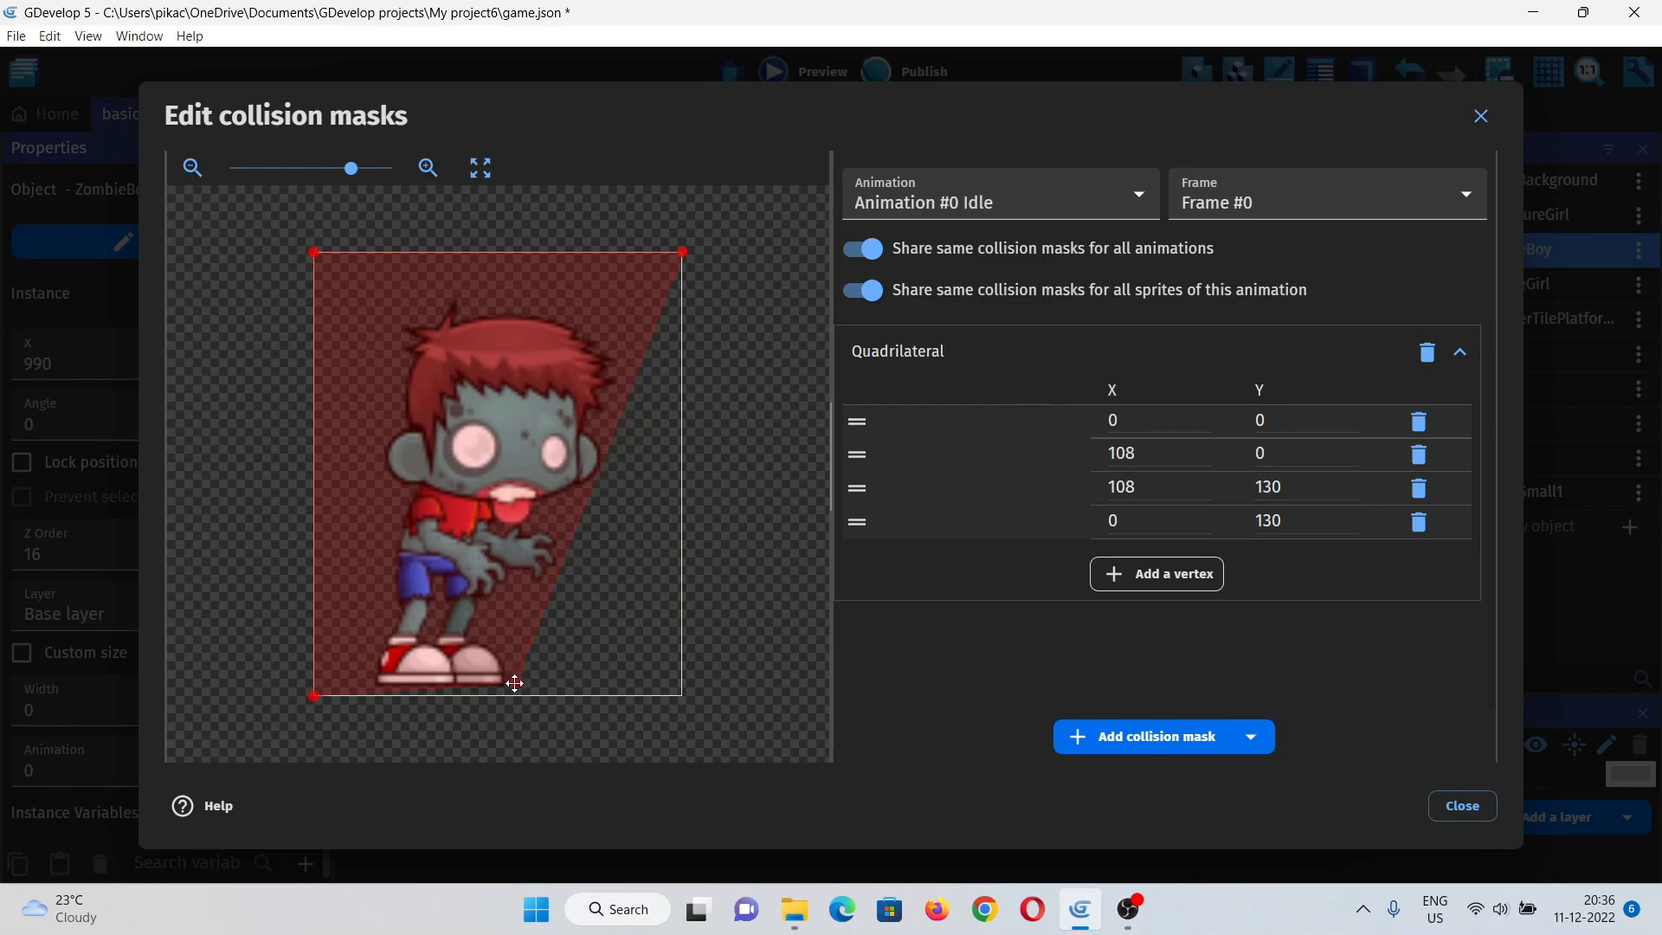
drag(682, 696, 580, 680)
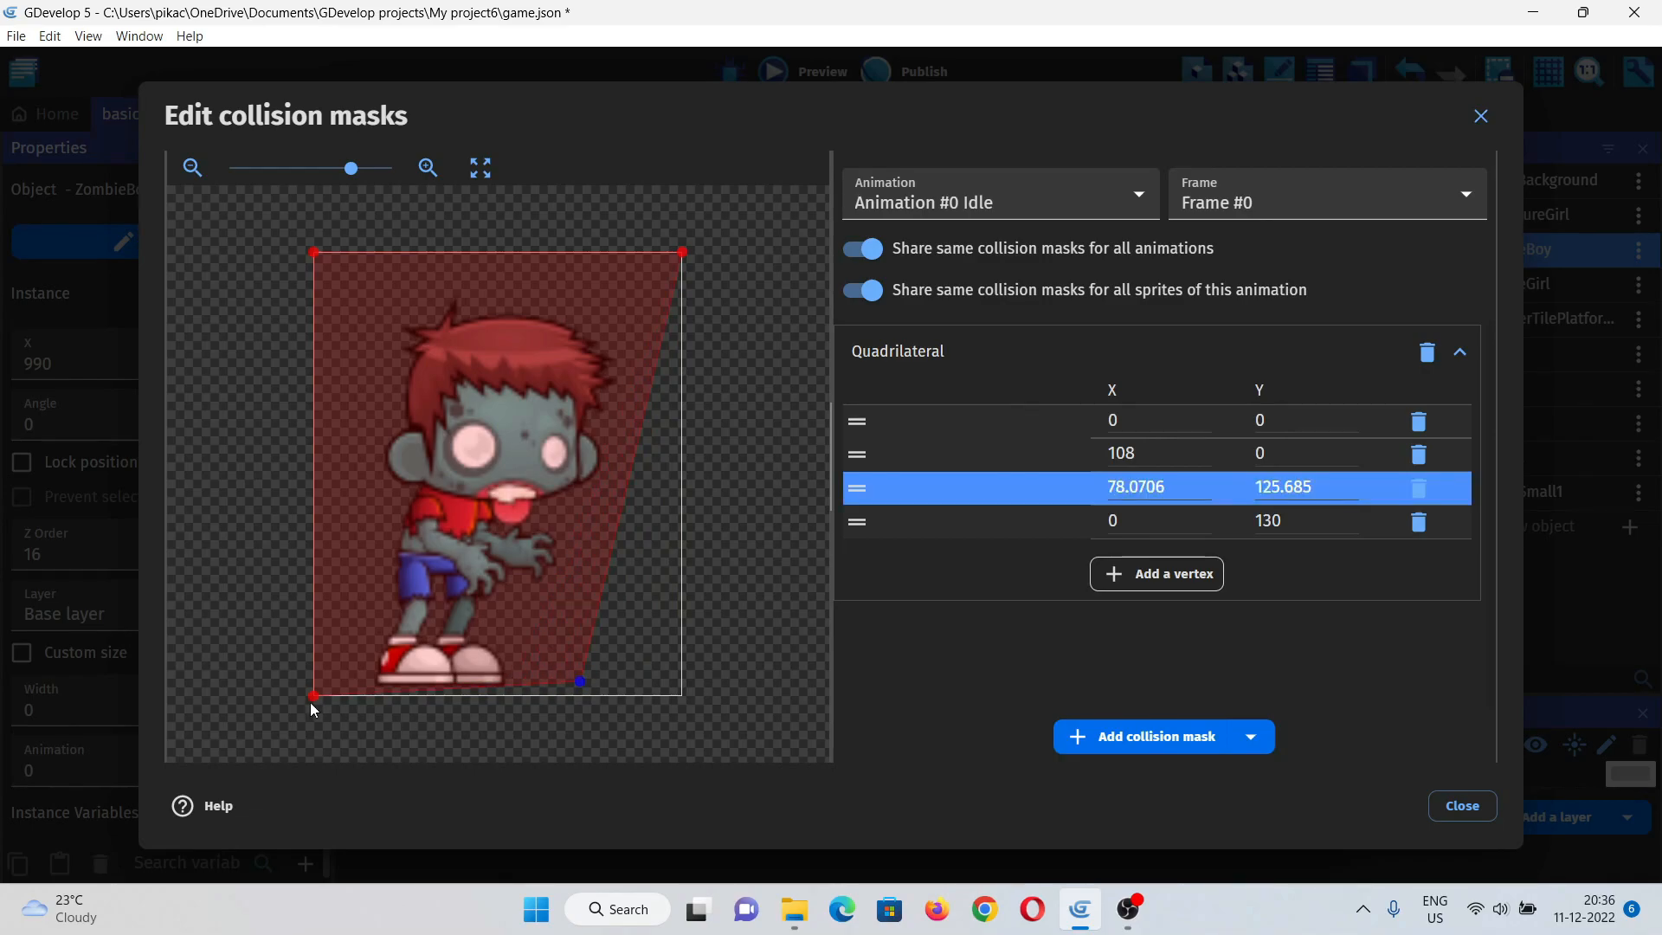
drag(314, 696, 374, 680)
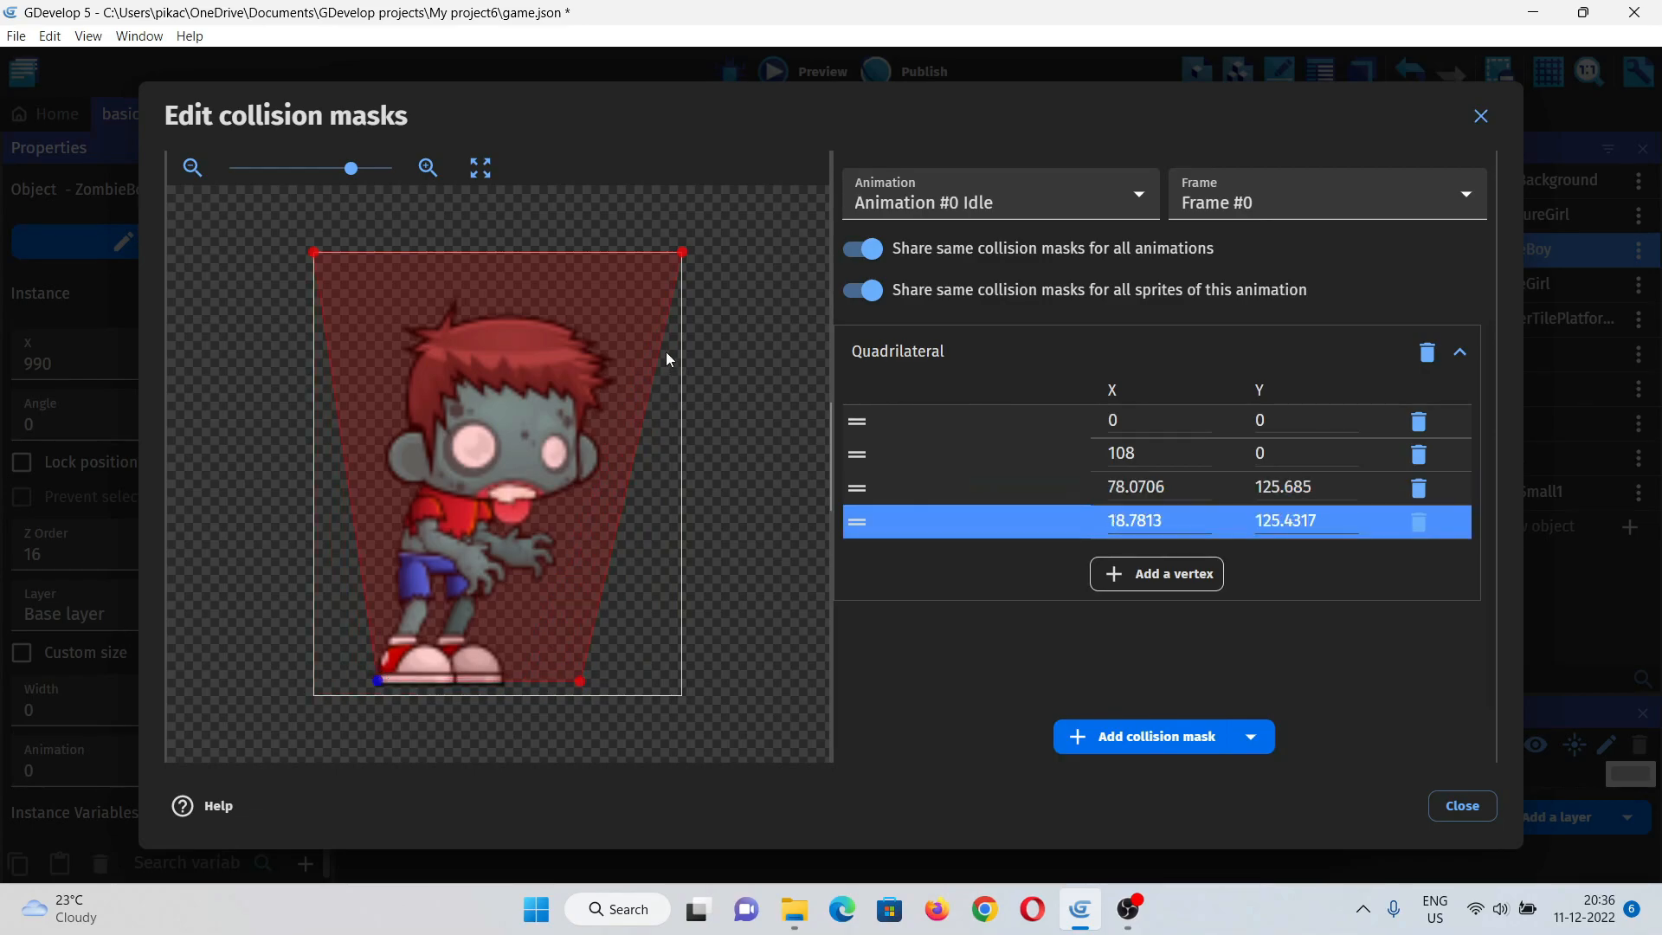
drag(681, 253, 608, 308)
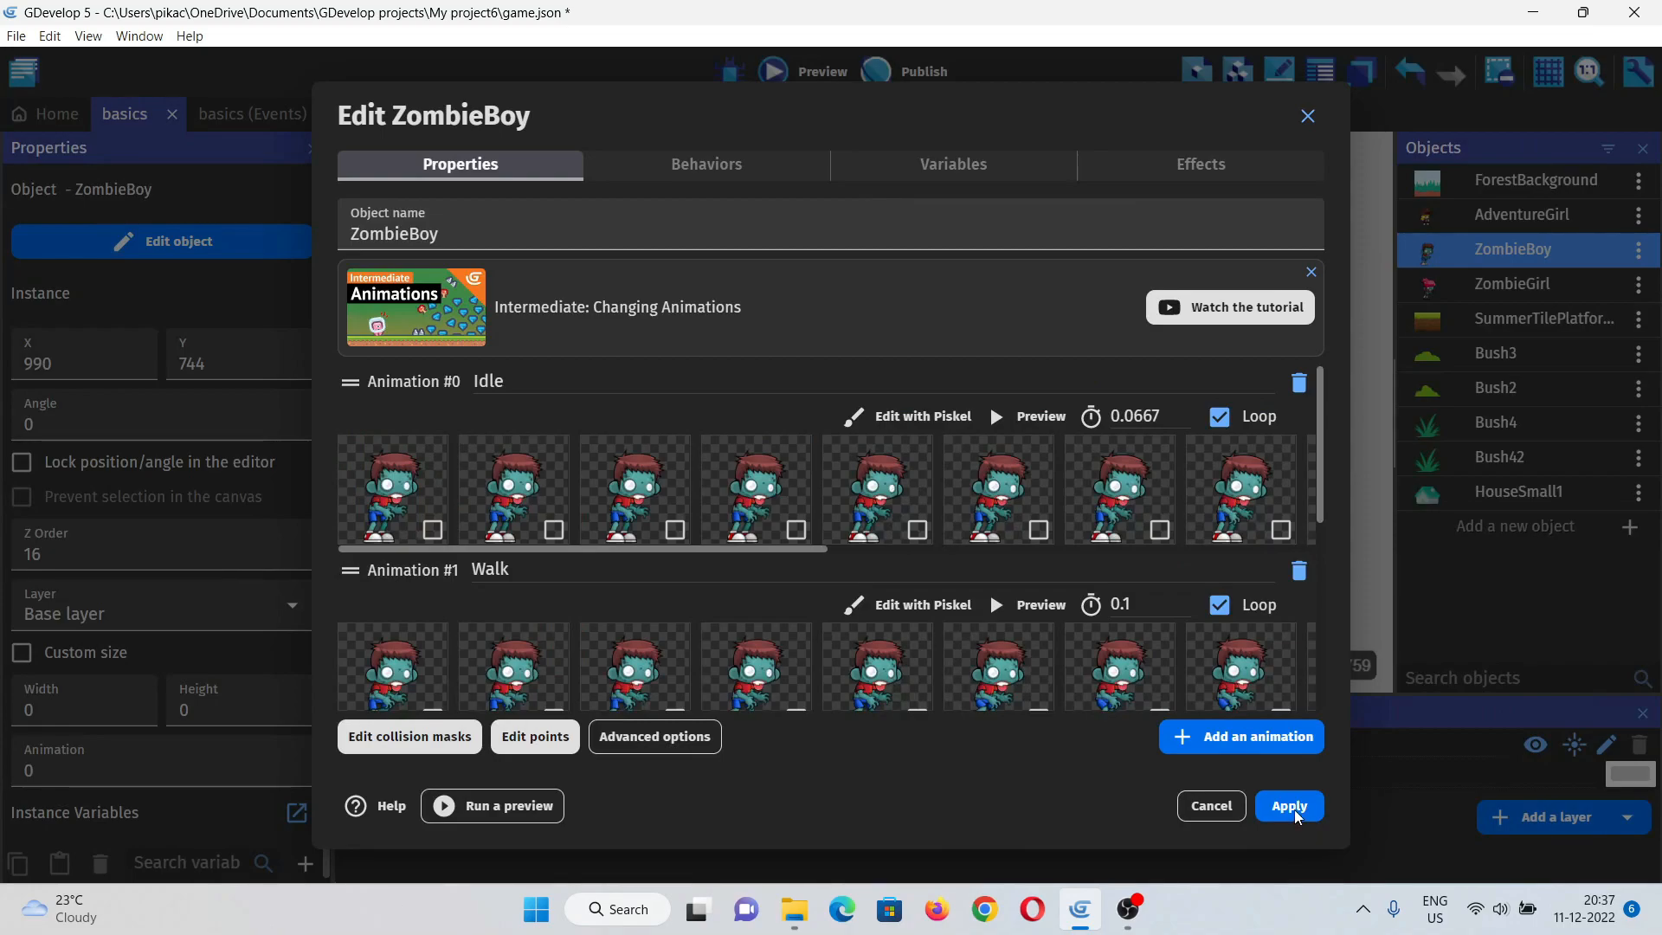
click(1513, 284)
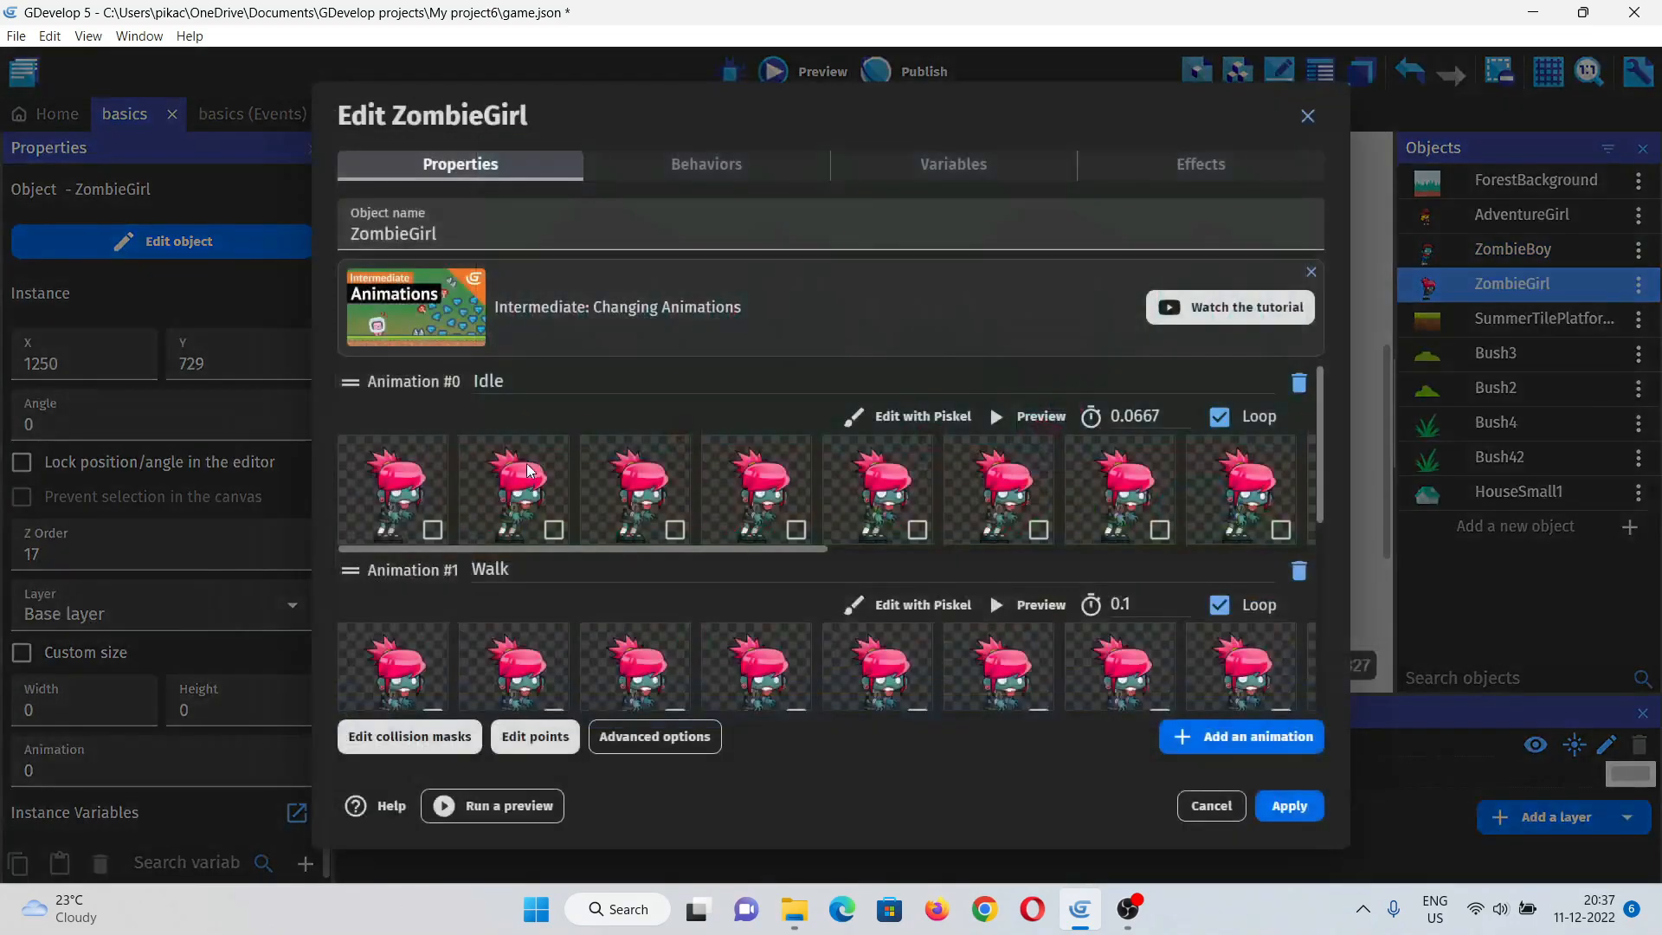
Step: Pull ZombieGirl's mask corners in around her feet and hair, then apply the change
click(408, 735)
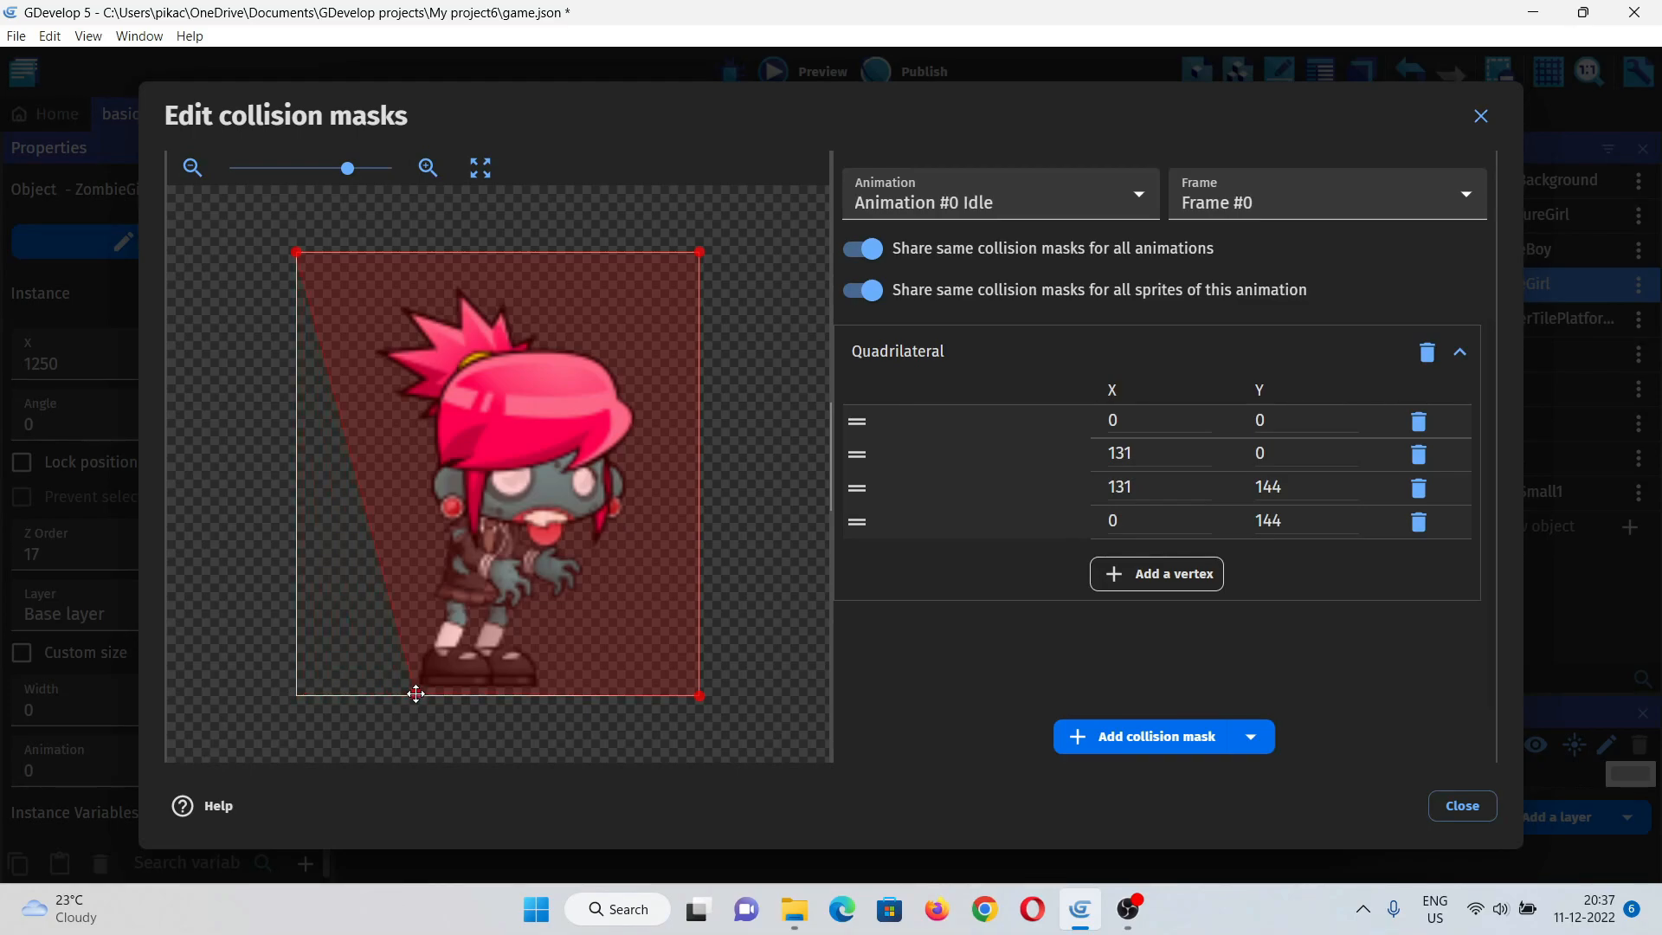
drag(296, 696, 405, 688)
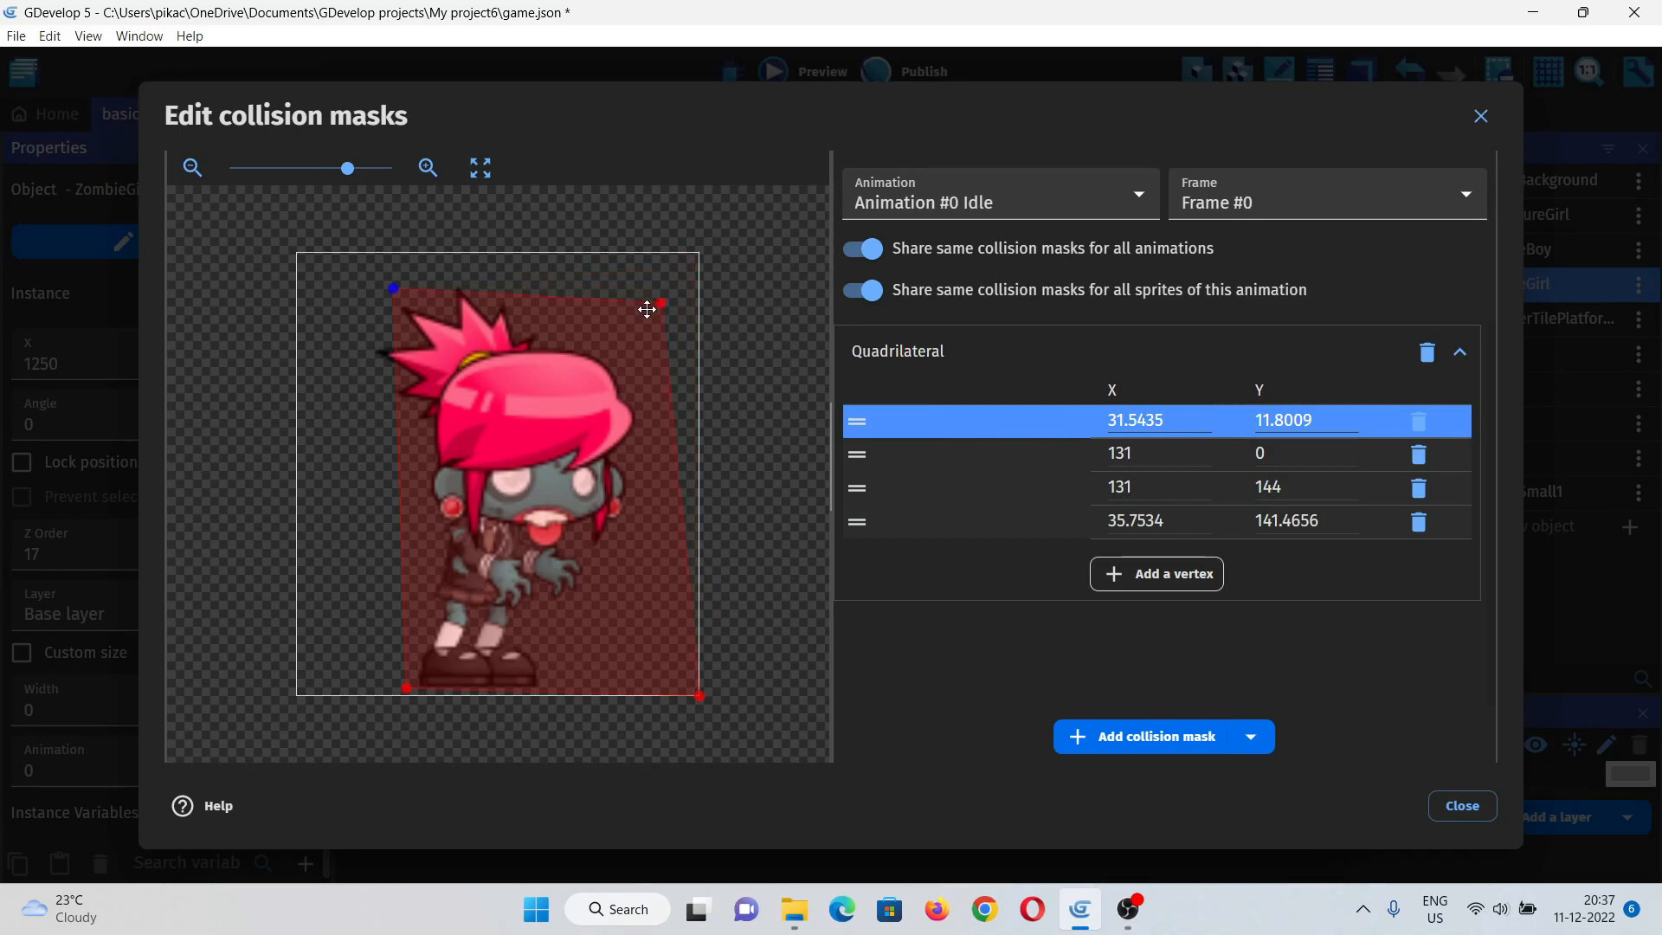
drag(658, 308, 625, 292)
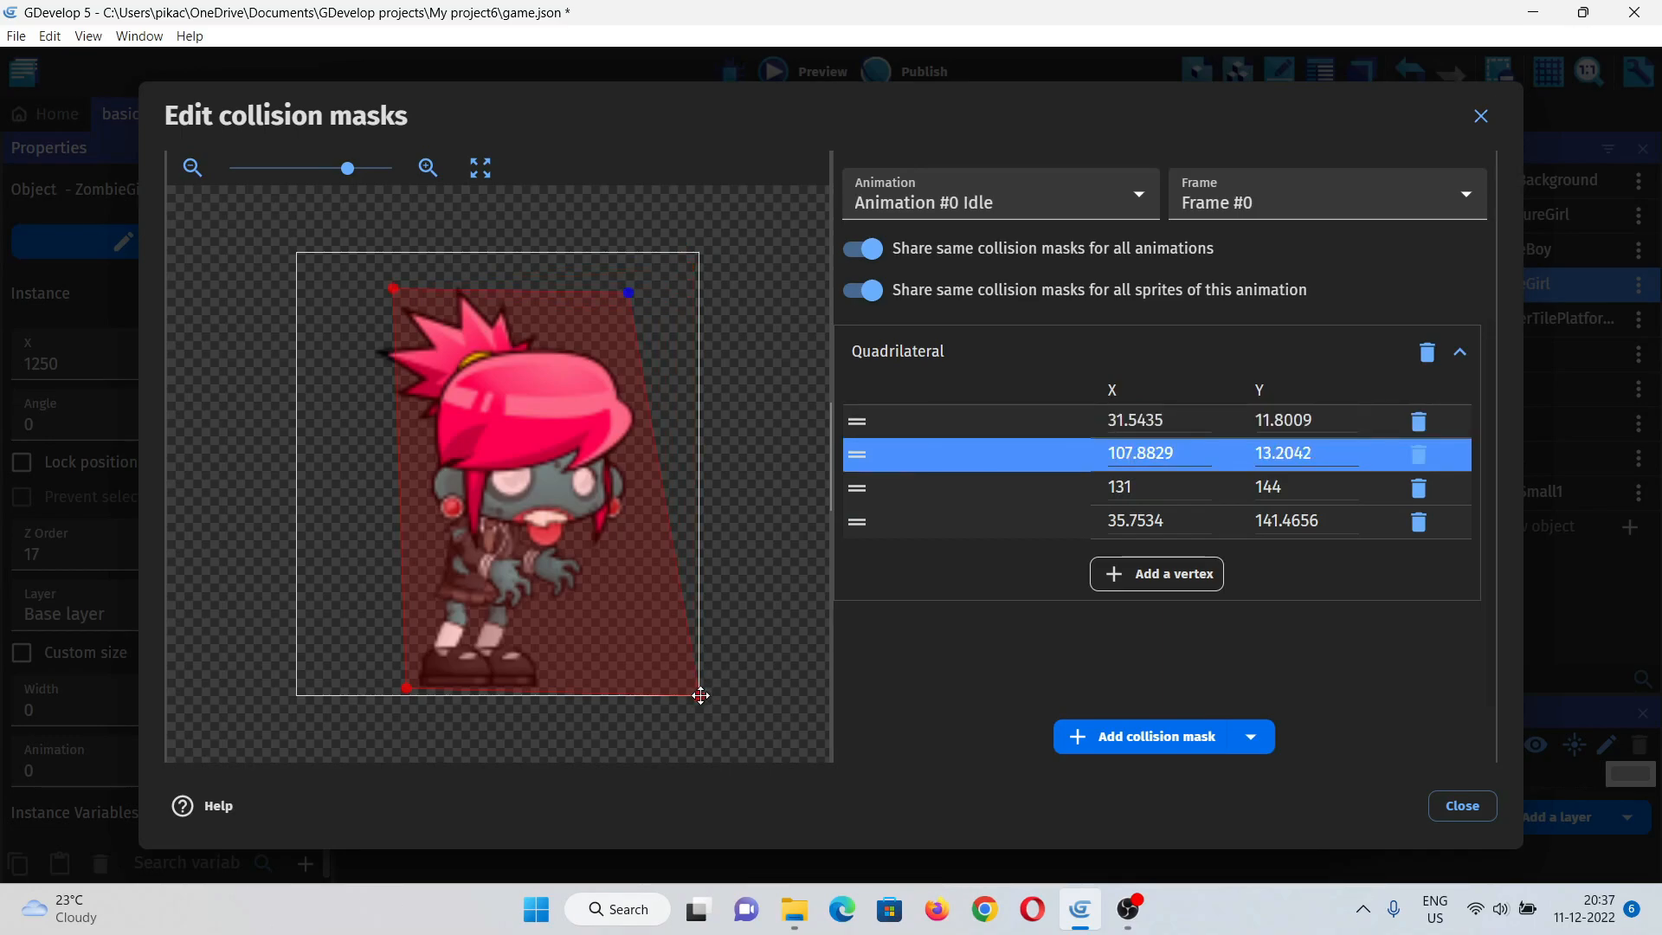
drag(699, 696, 625, 690)
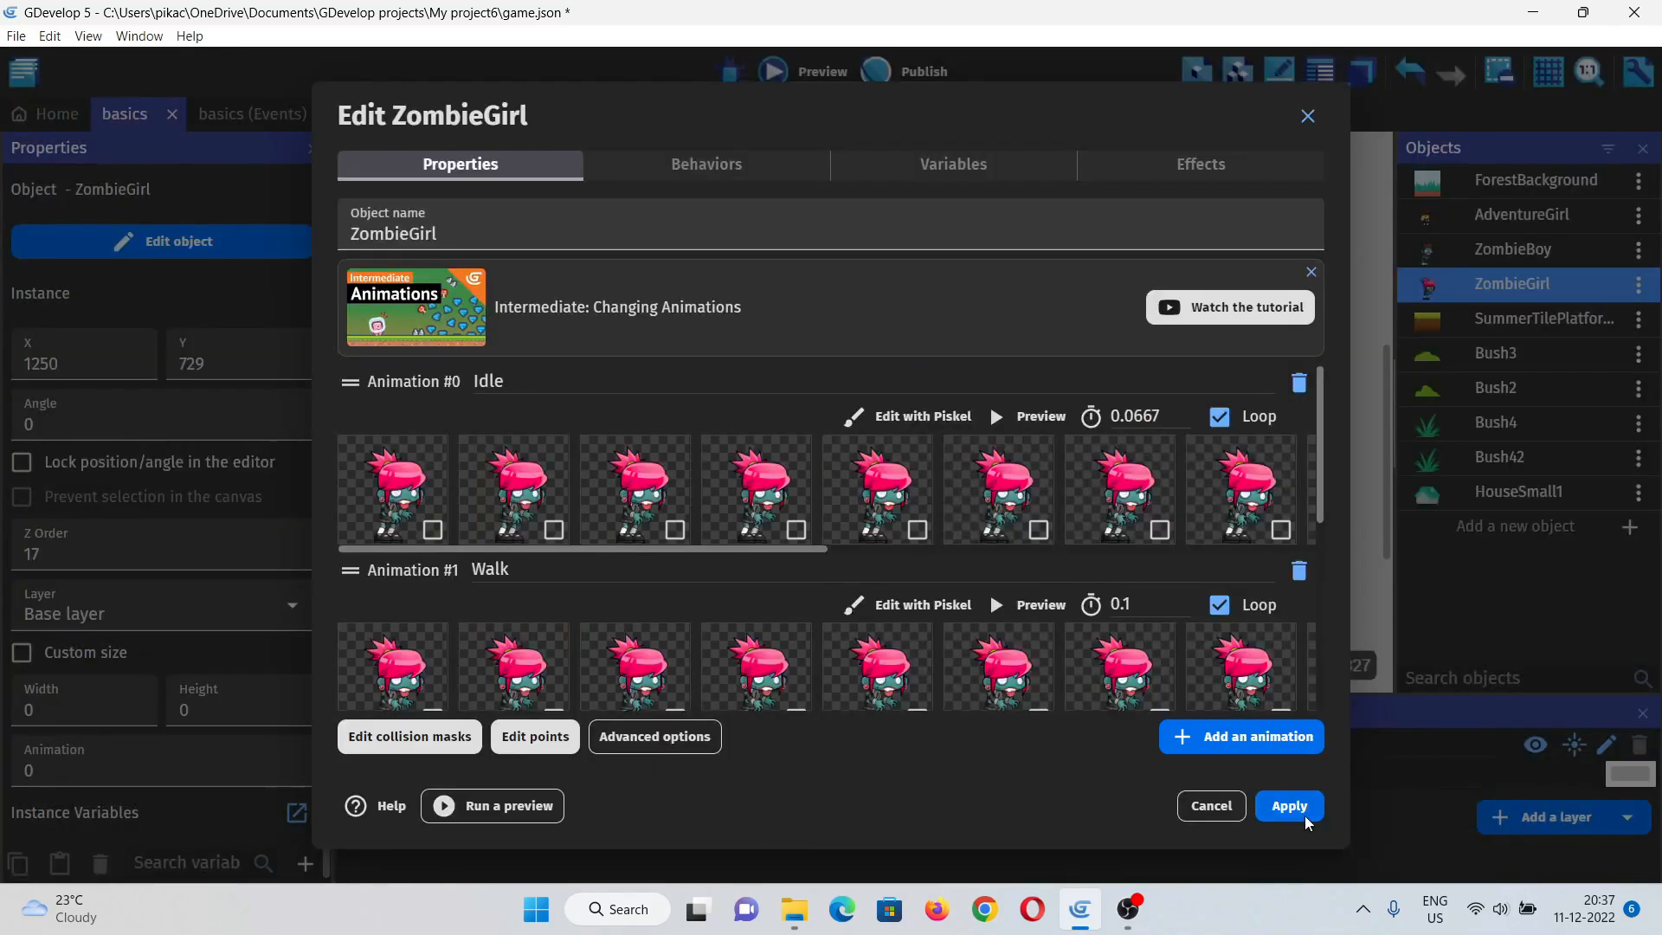
click(1288, 806)
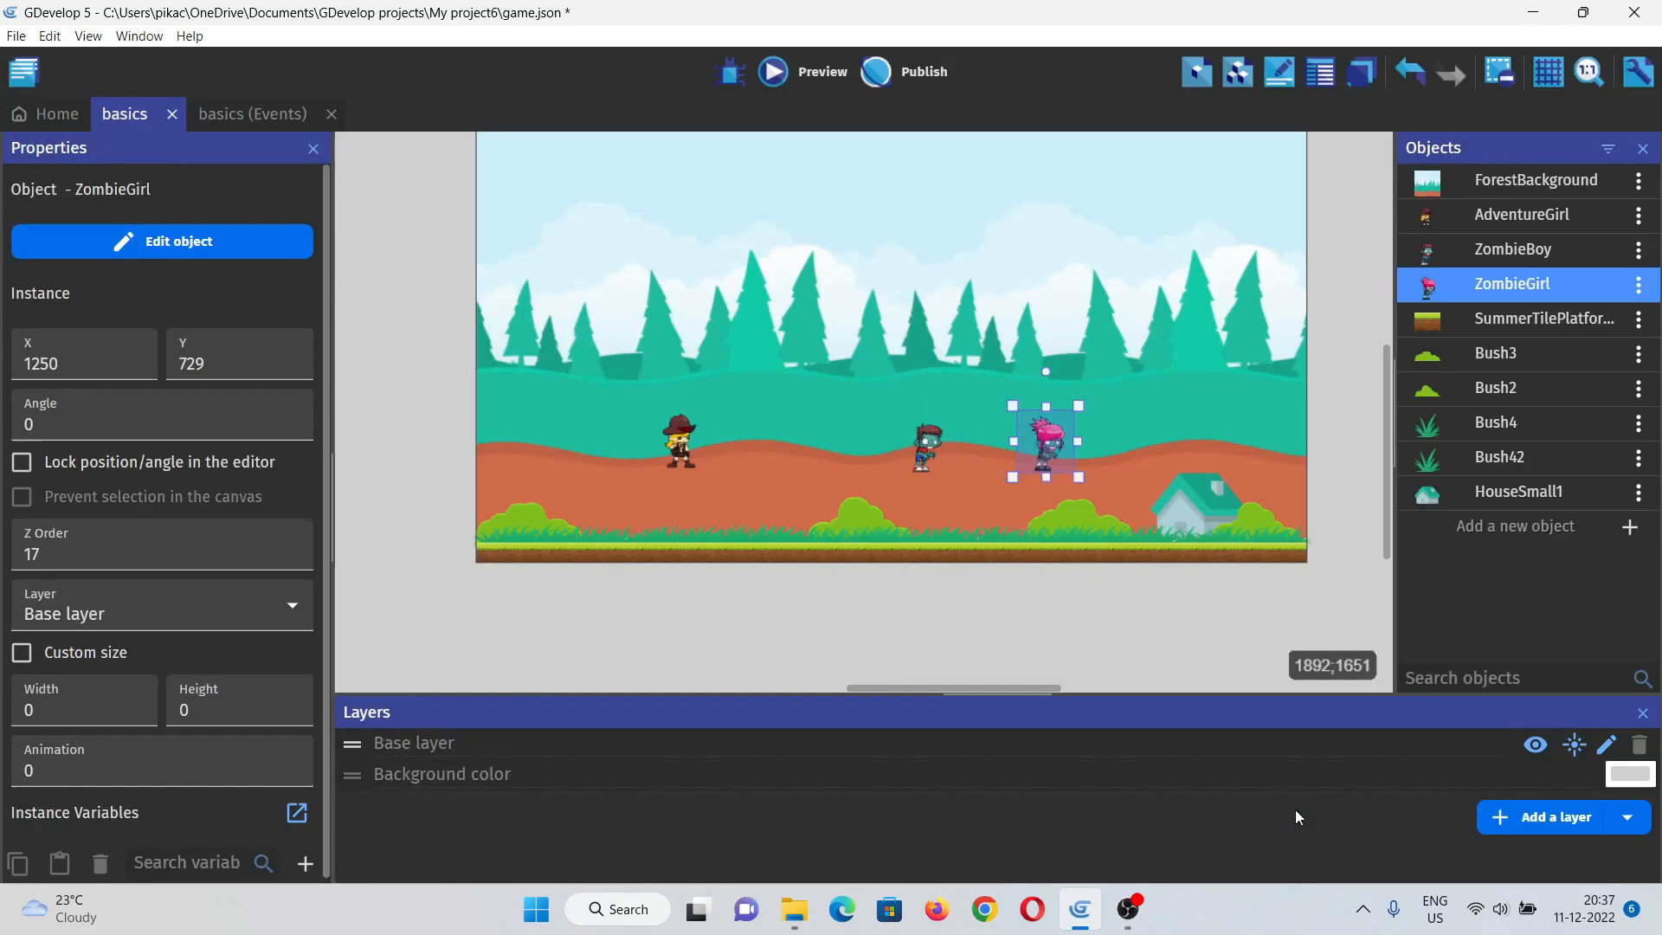
Step: Drag ZombieBoy down onto the ground, then switch to the basics events sheet
click(682, 443)
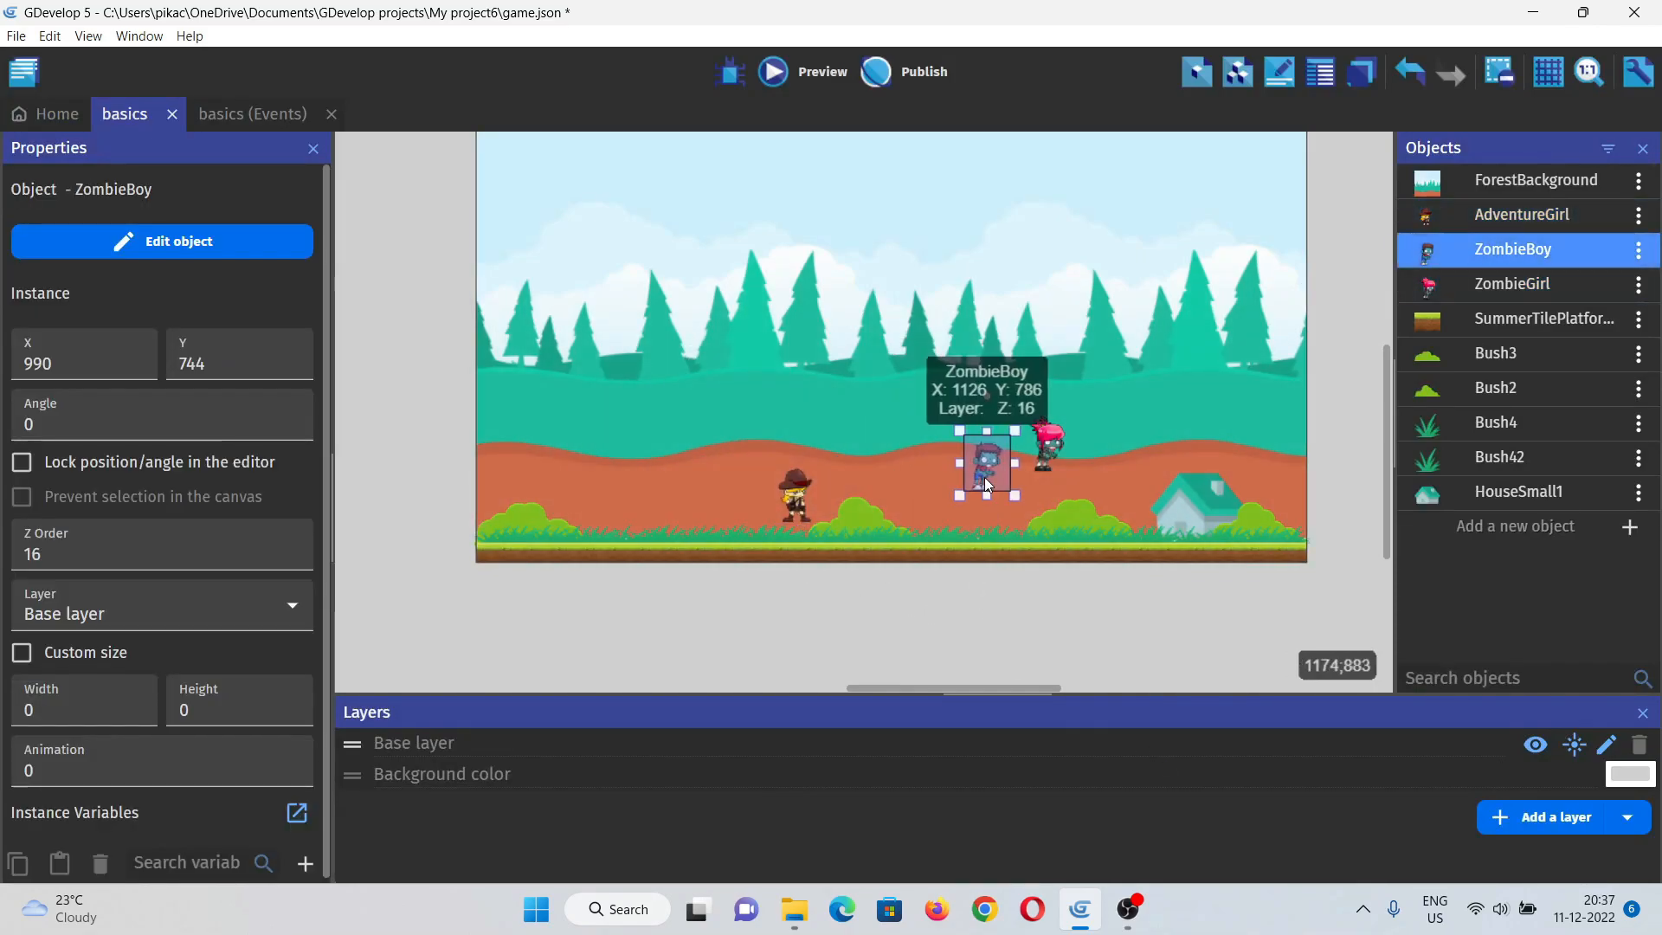
drag(983, 464, 983, 483)
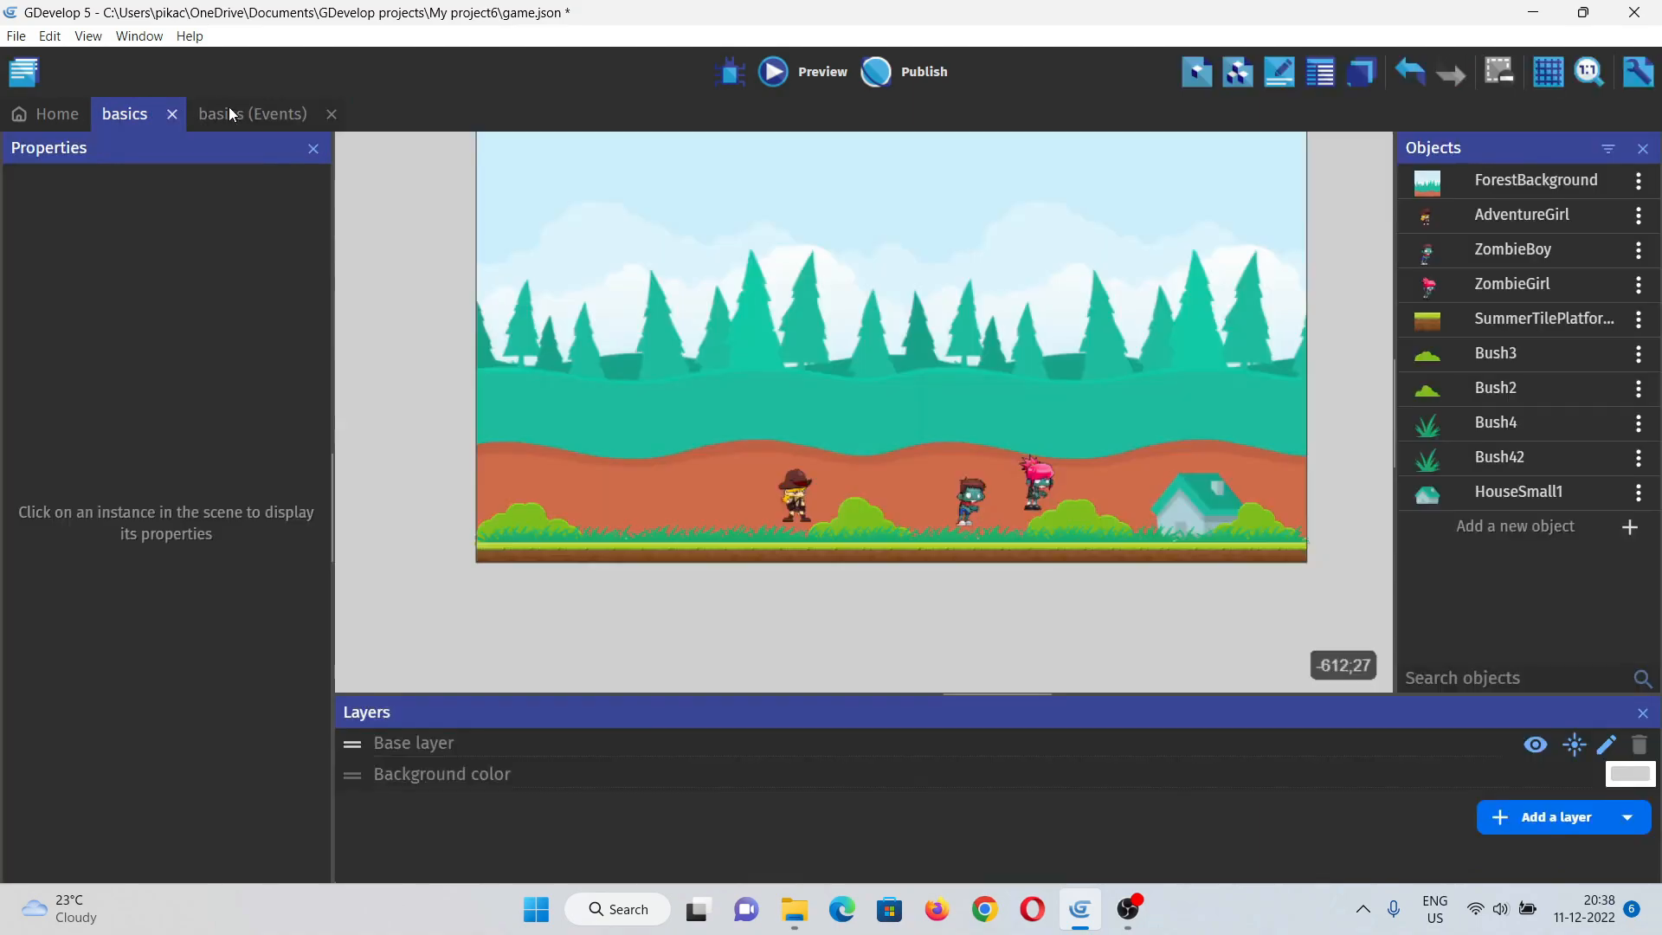
click(252, 114)
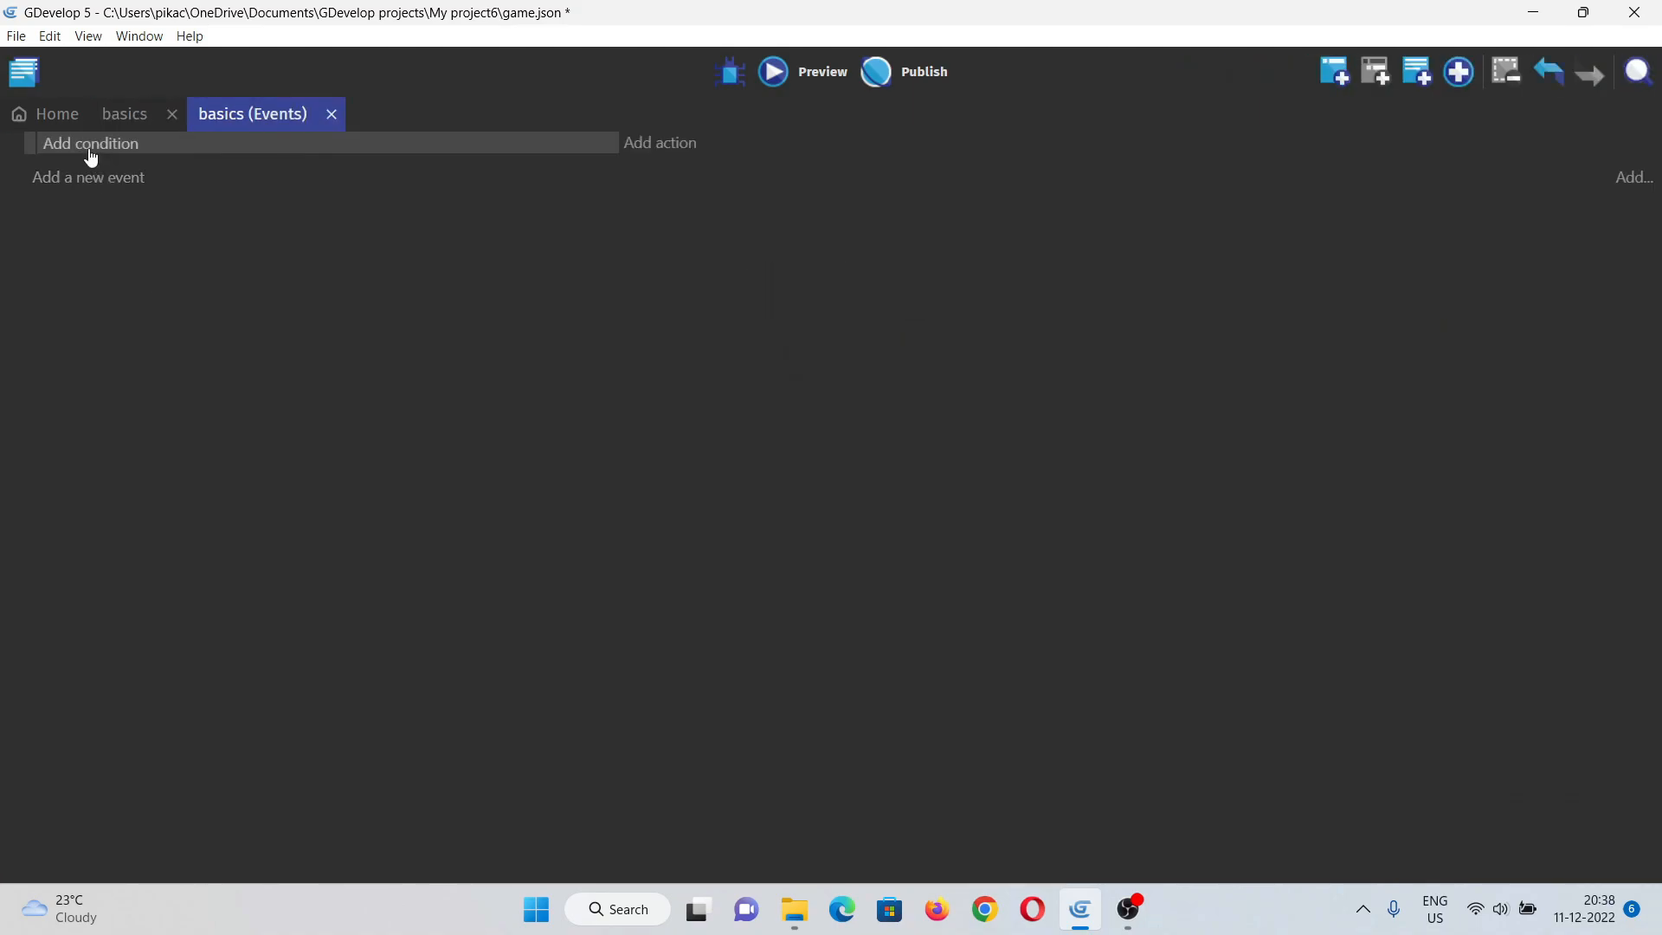
Step: Add 'Key pressed' conditions for a and d moving AdventureGirl left and right with animation 1
click(90, 144)
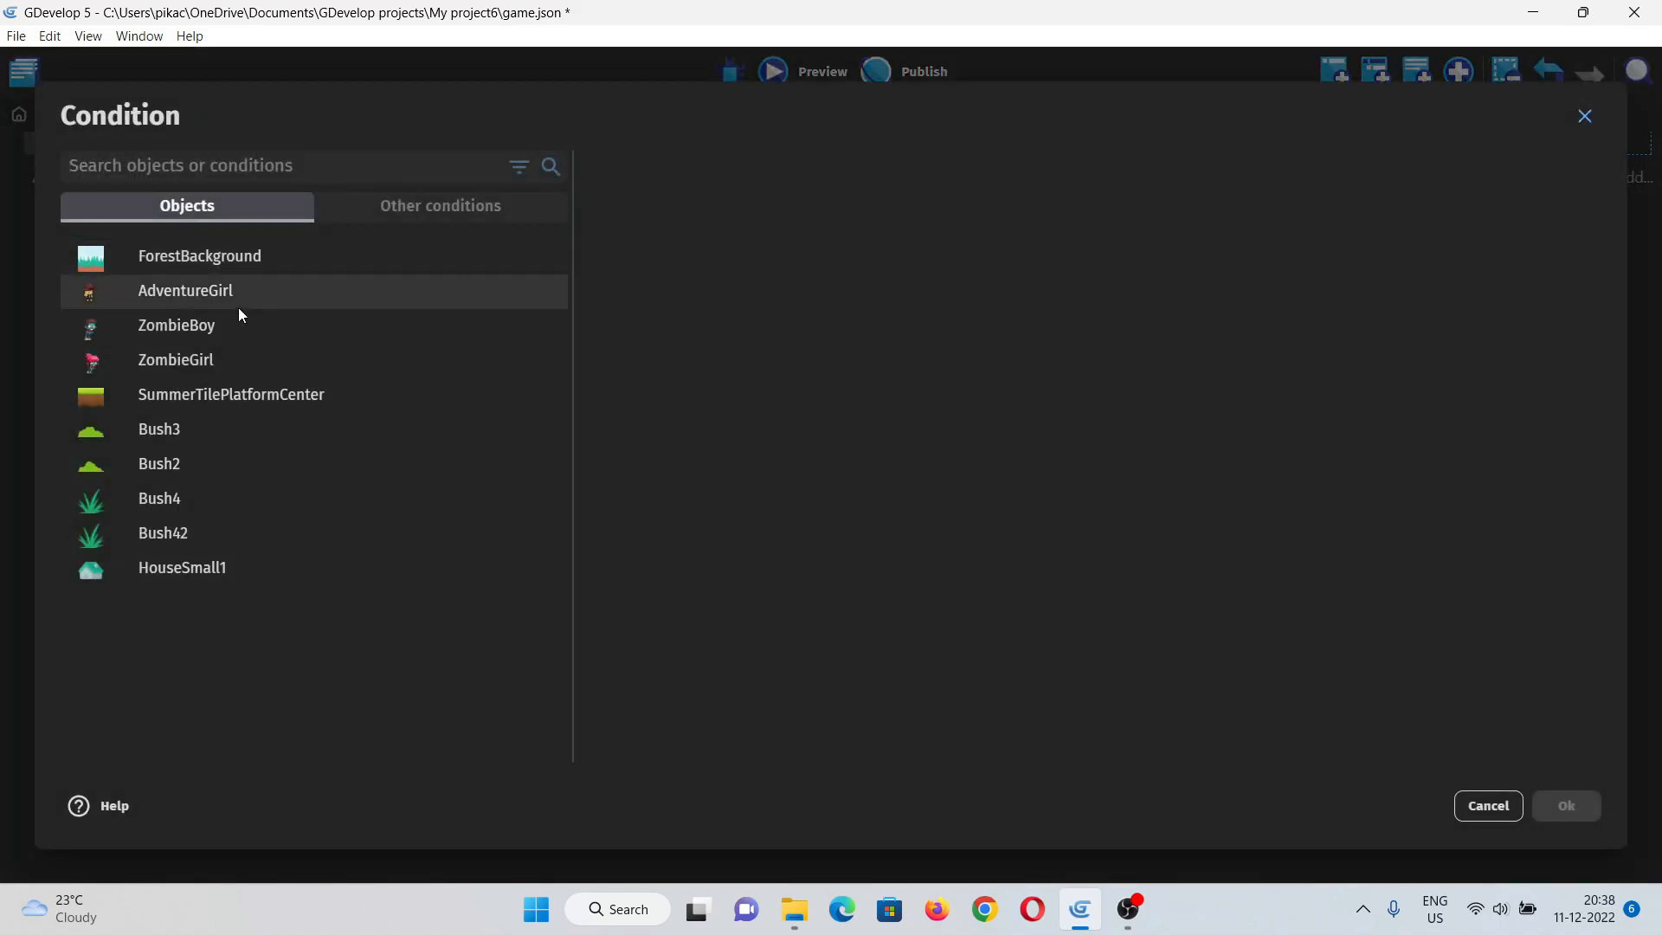
text(k)
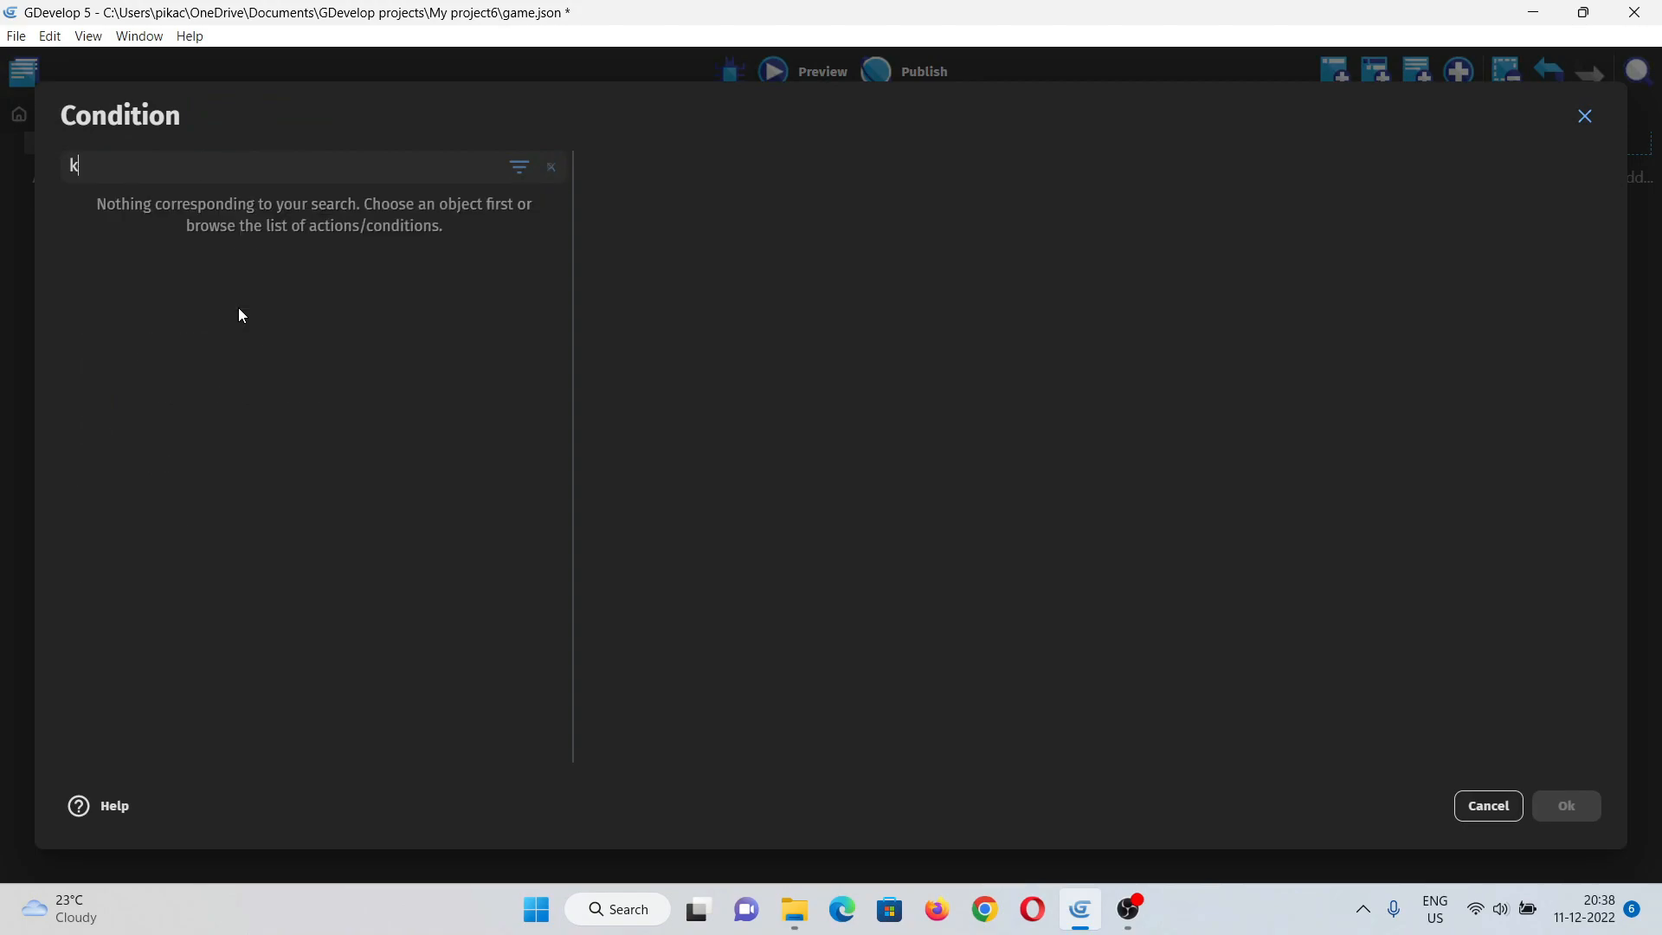
text(ey)
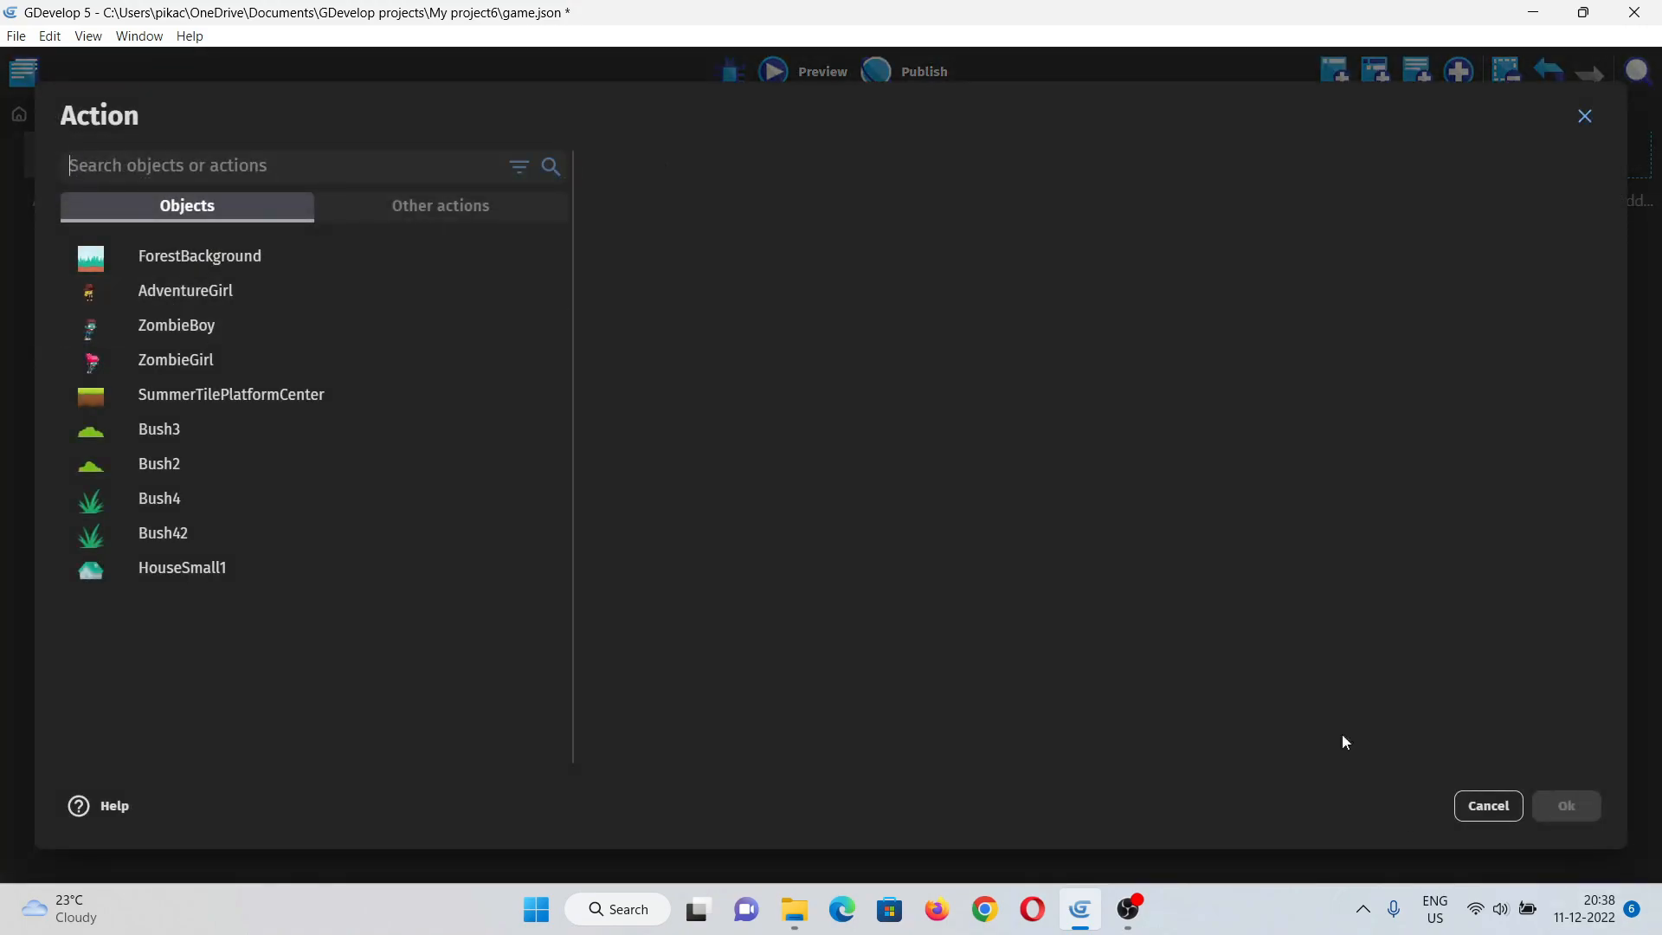
click(185, 291)
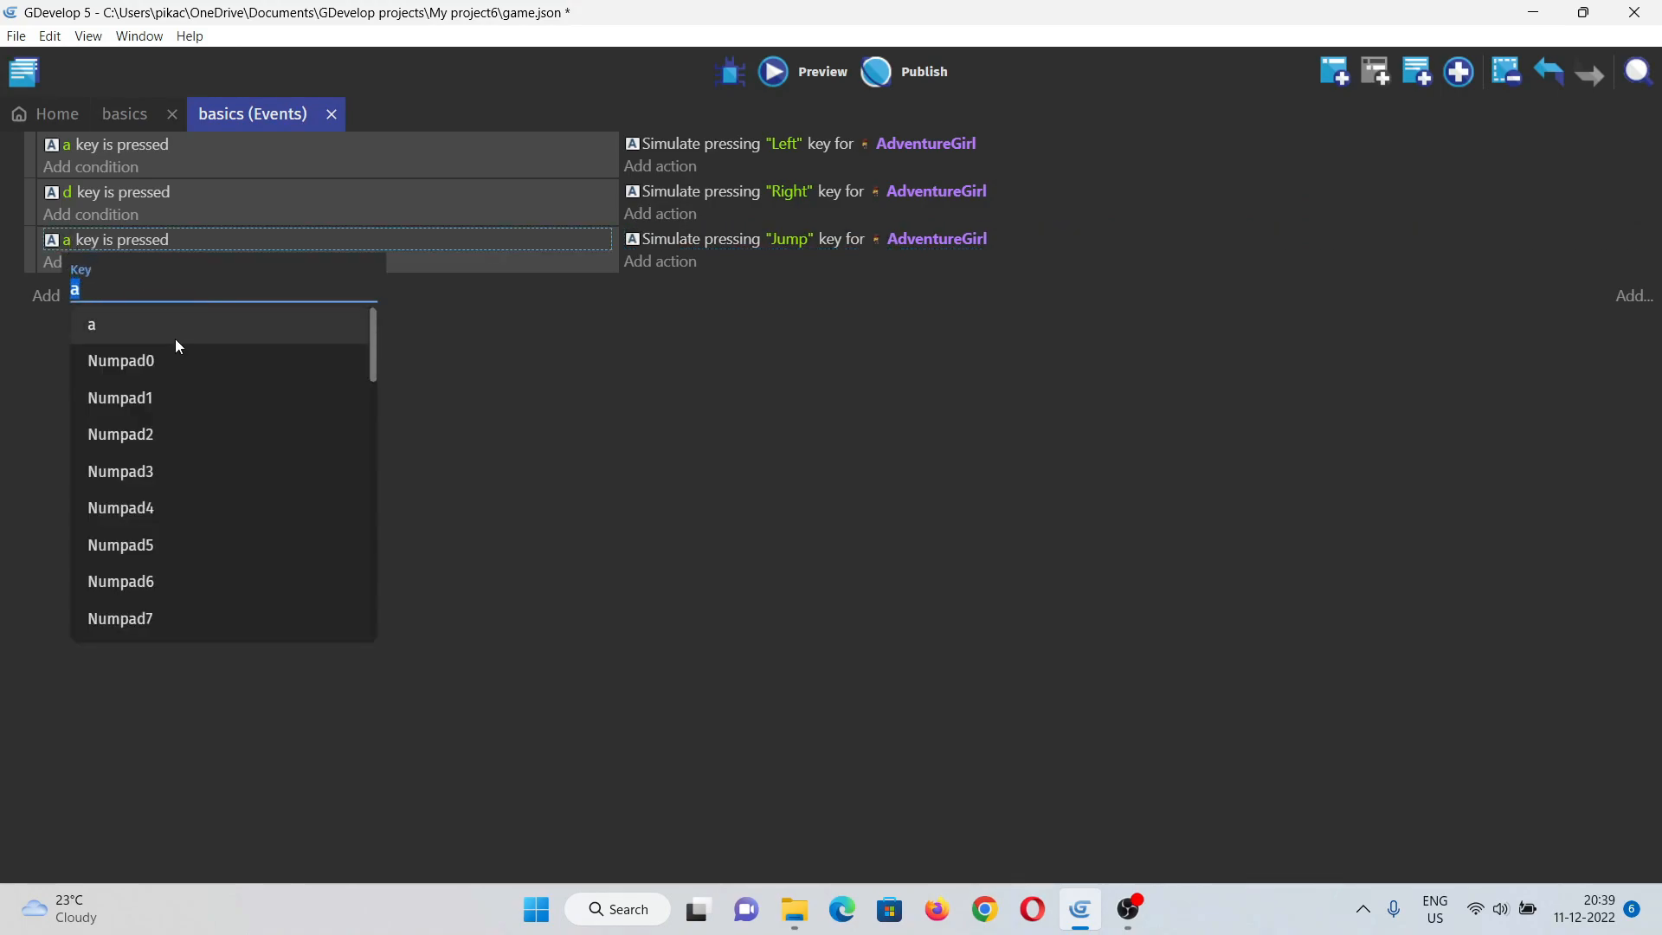
Step: Add the Space key event that simulates Jump and flips AdventureGirl horizontally
text(spa)
text(flip)
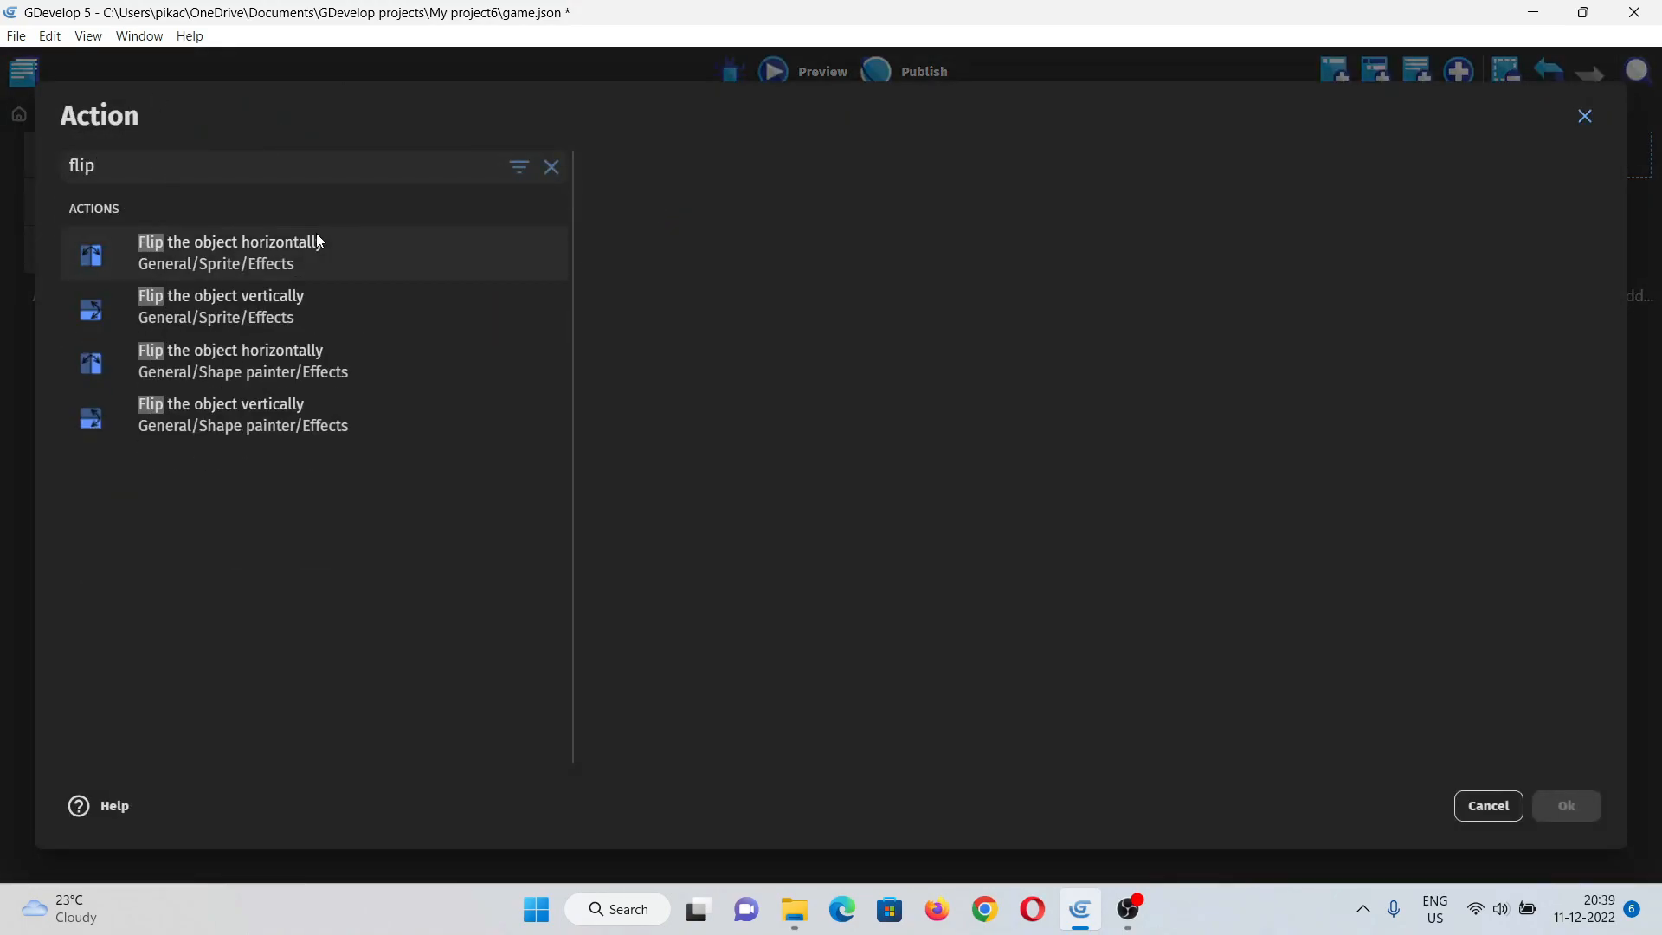
click(231, 253)
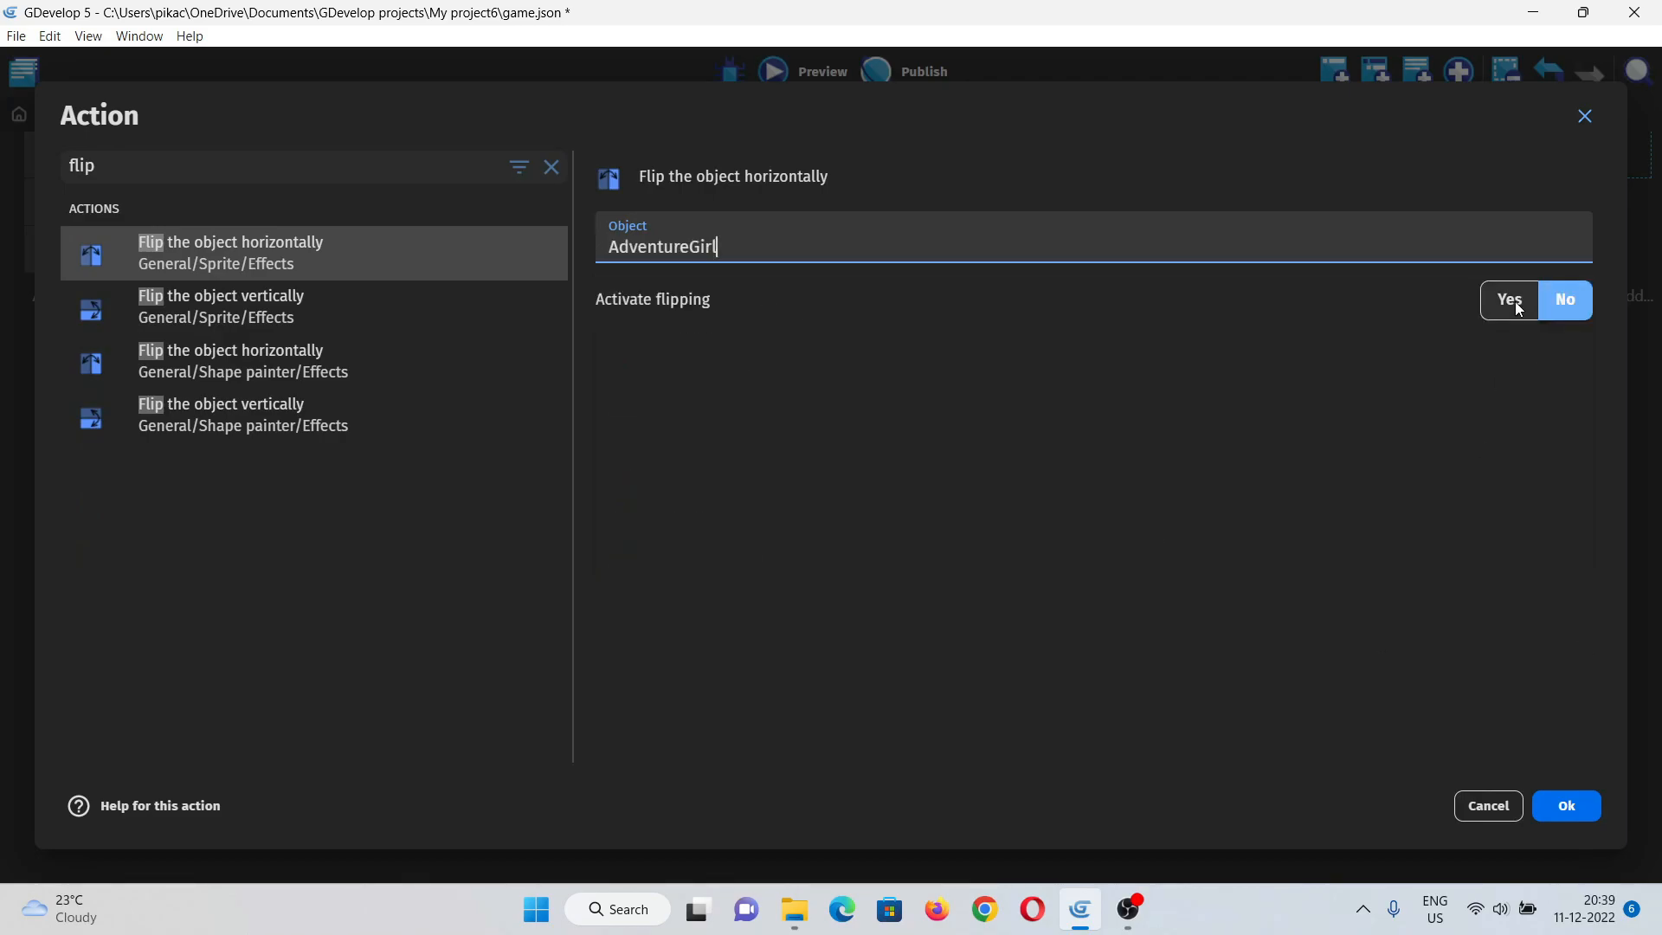
click(1566, 805)
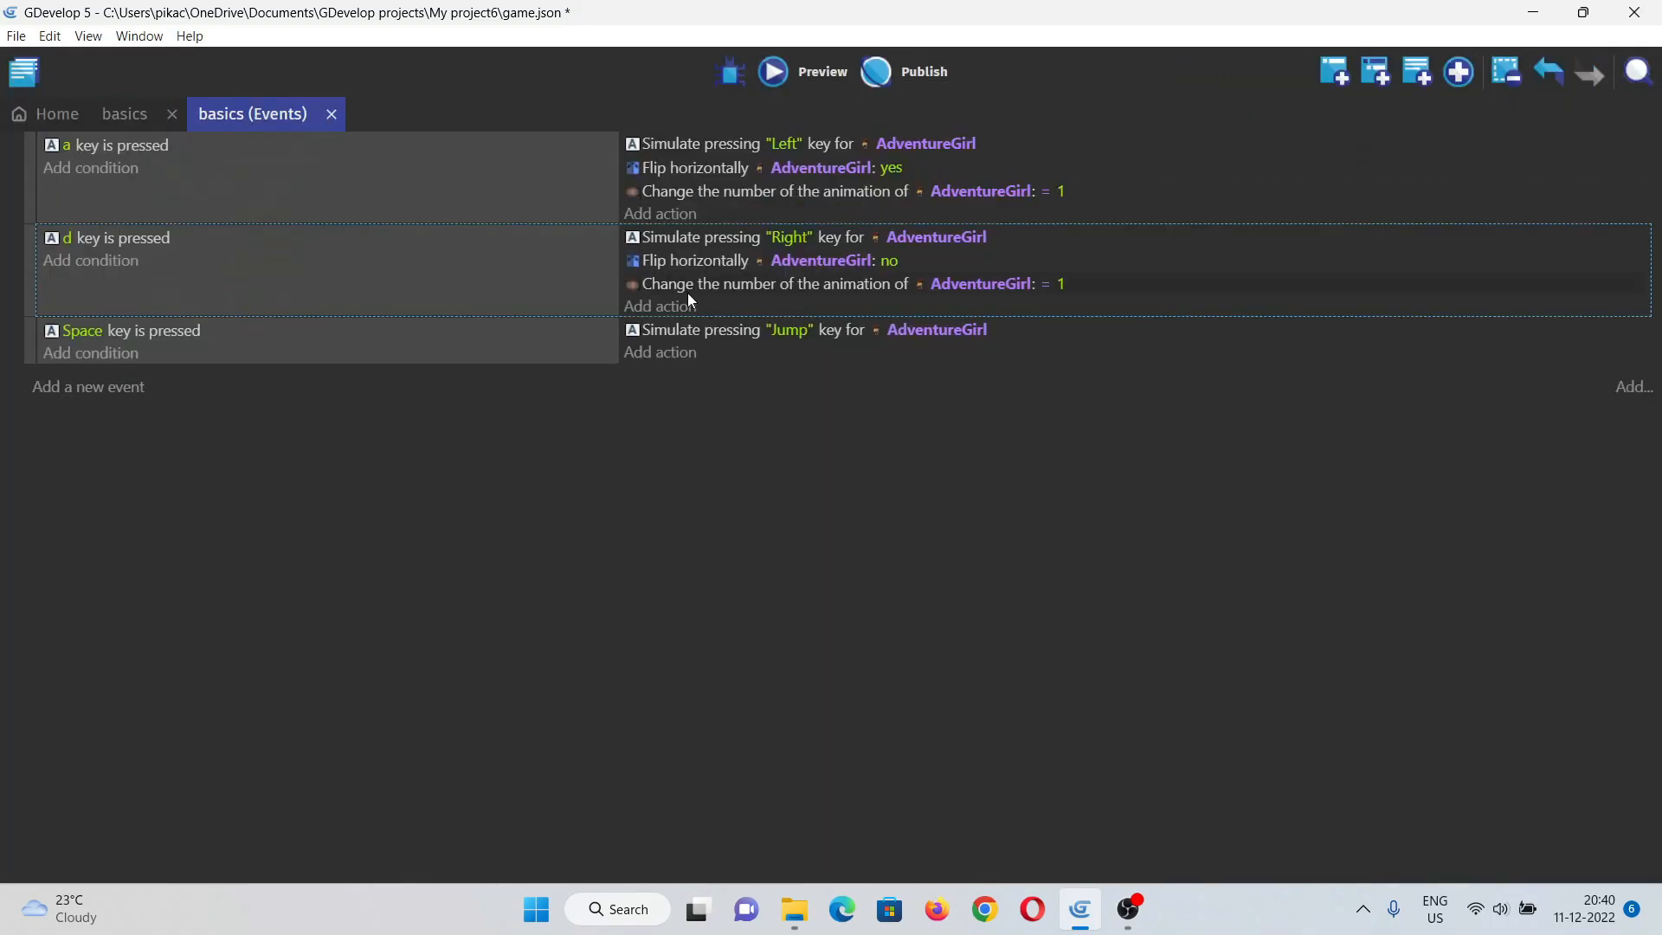
click(125, 114)
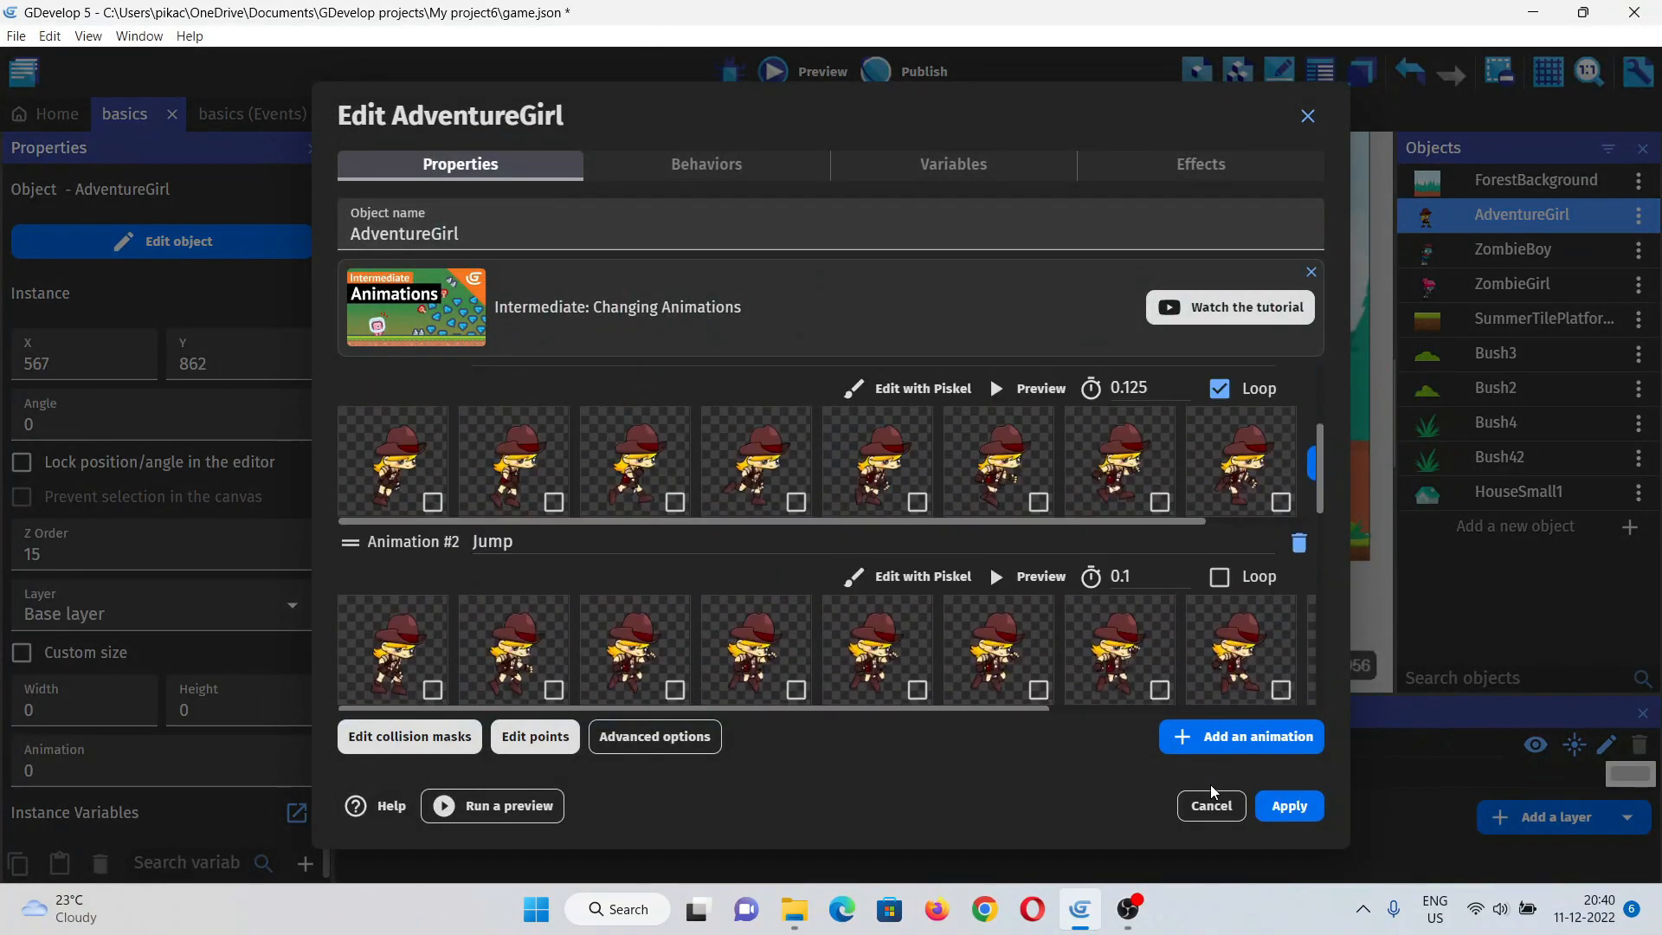
Step: Dismiss AdventureGirl's settings unchanged and end the game preview
click(1289, 805)
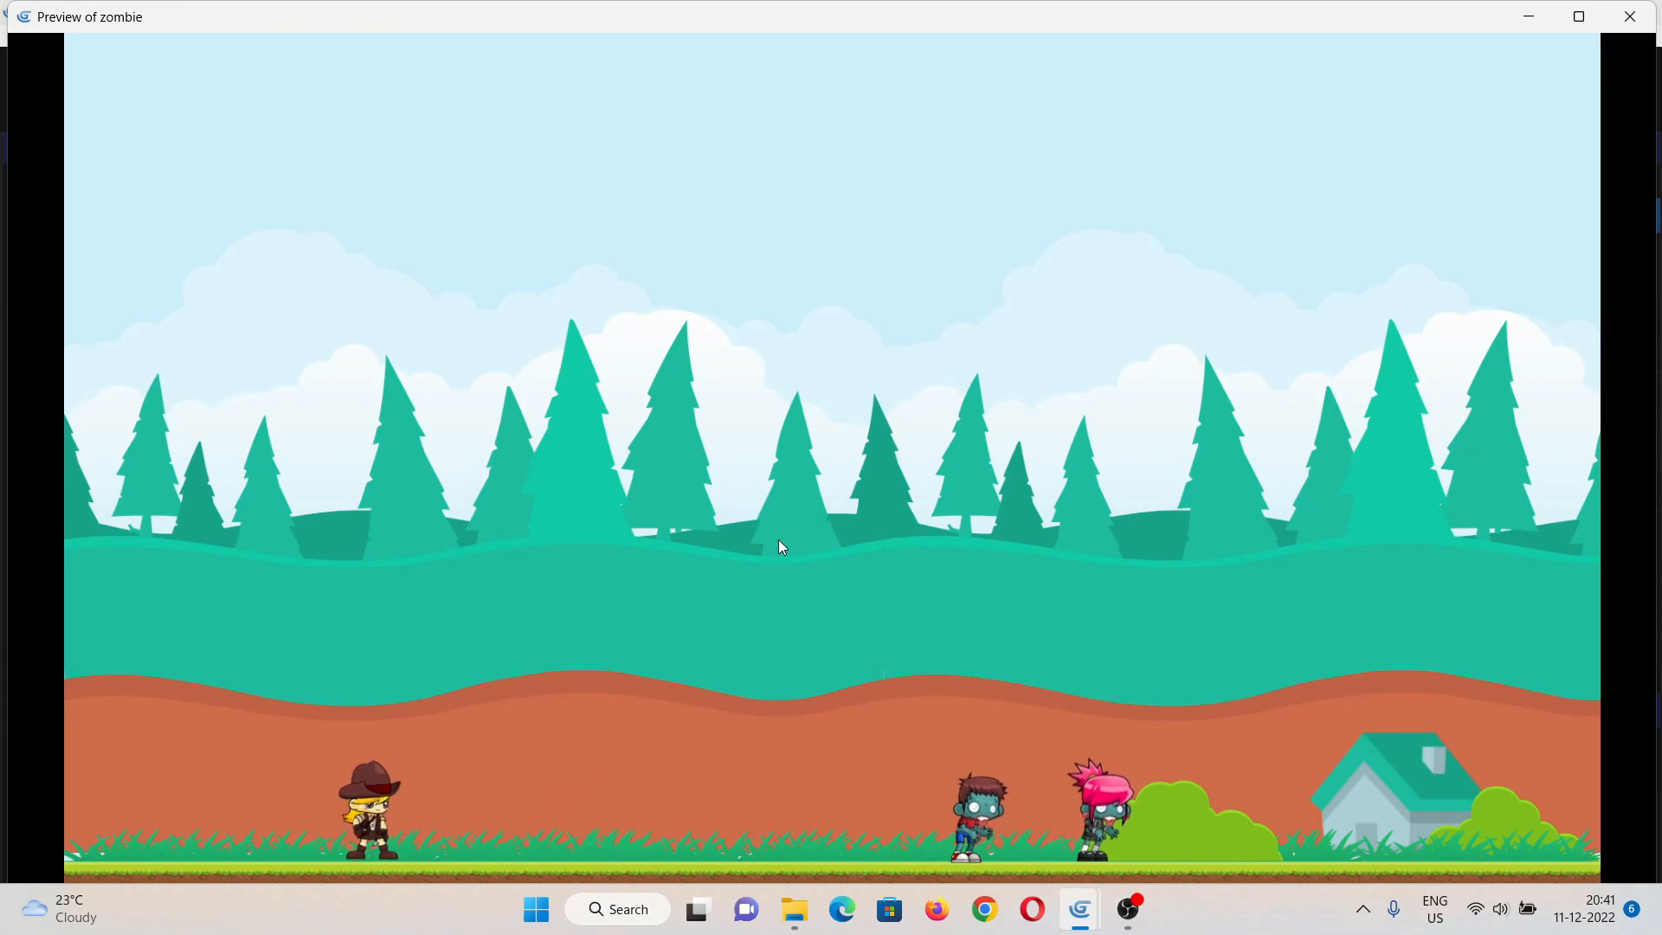
click(1628, 18)
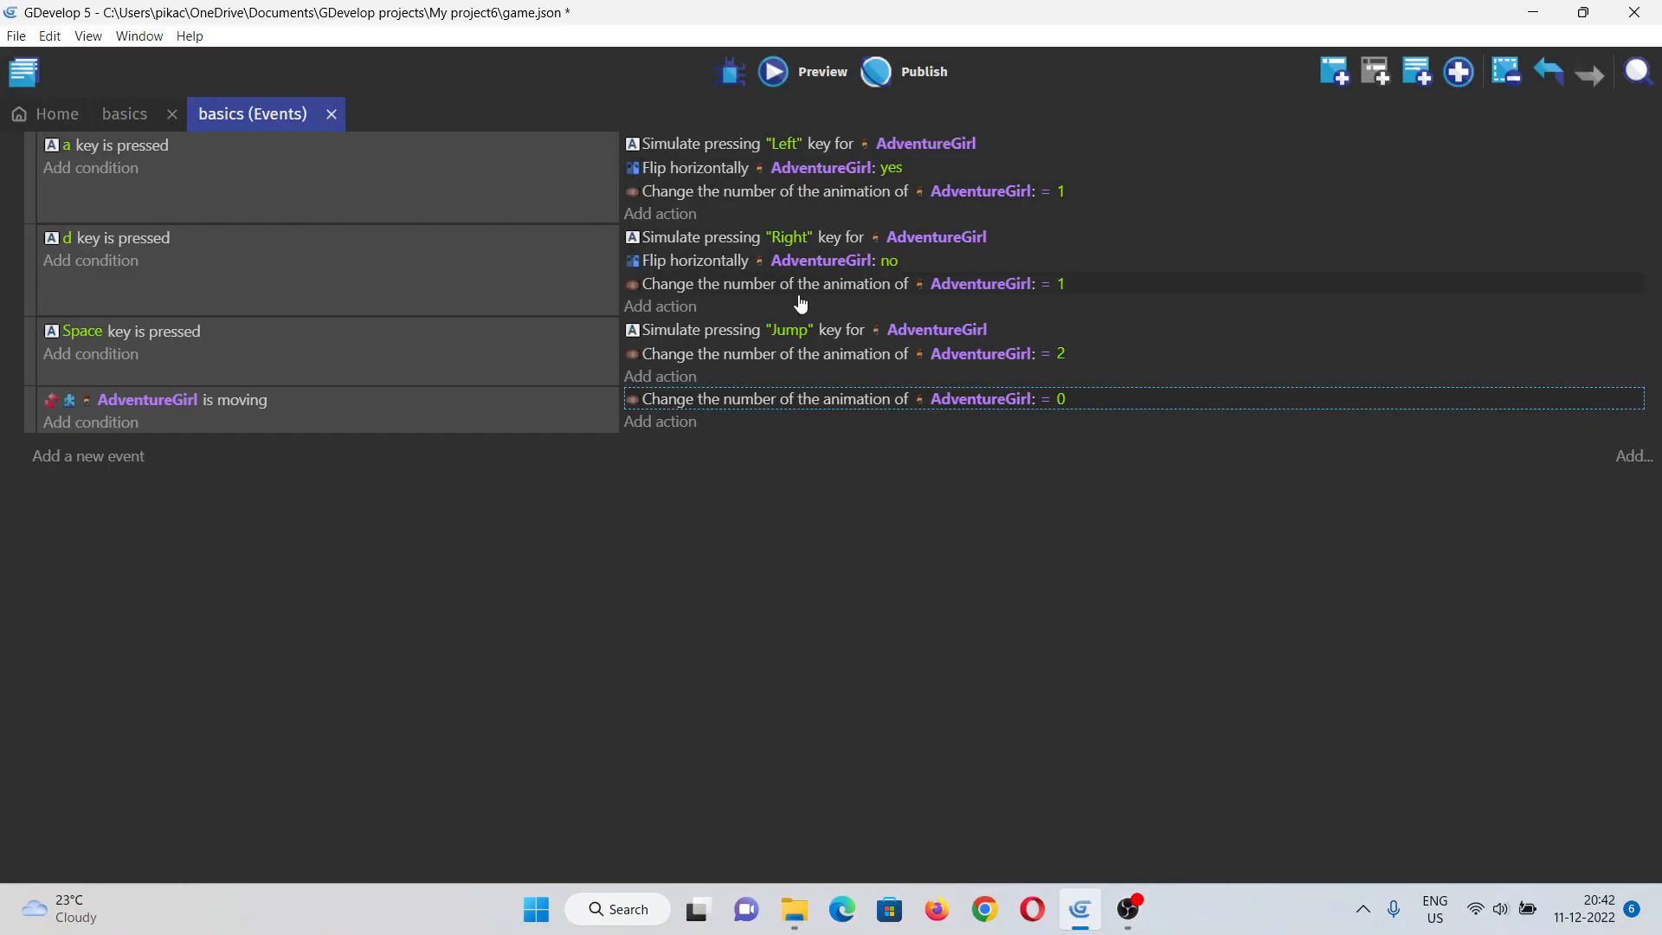
mouse_move(842, 565)
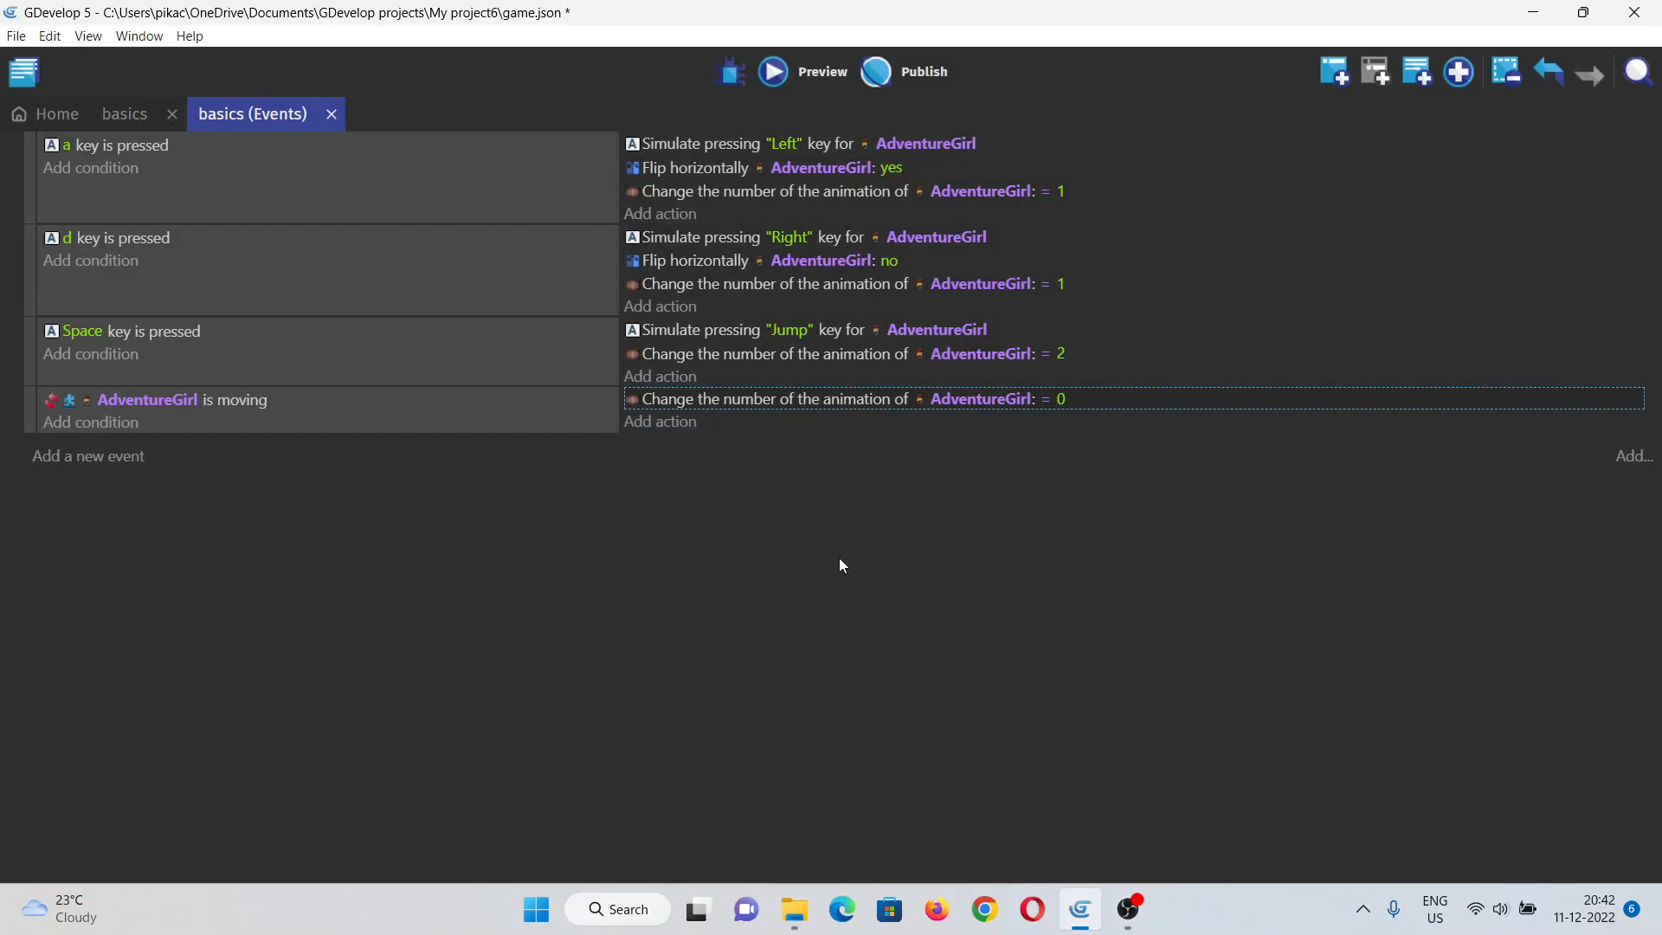
mouse_move(794, 210)
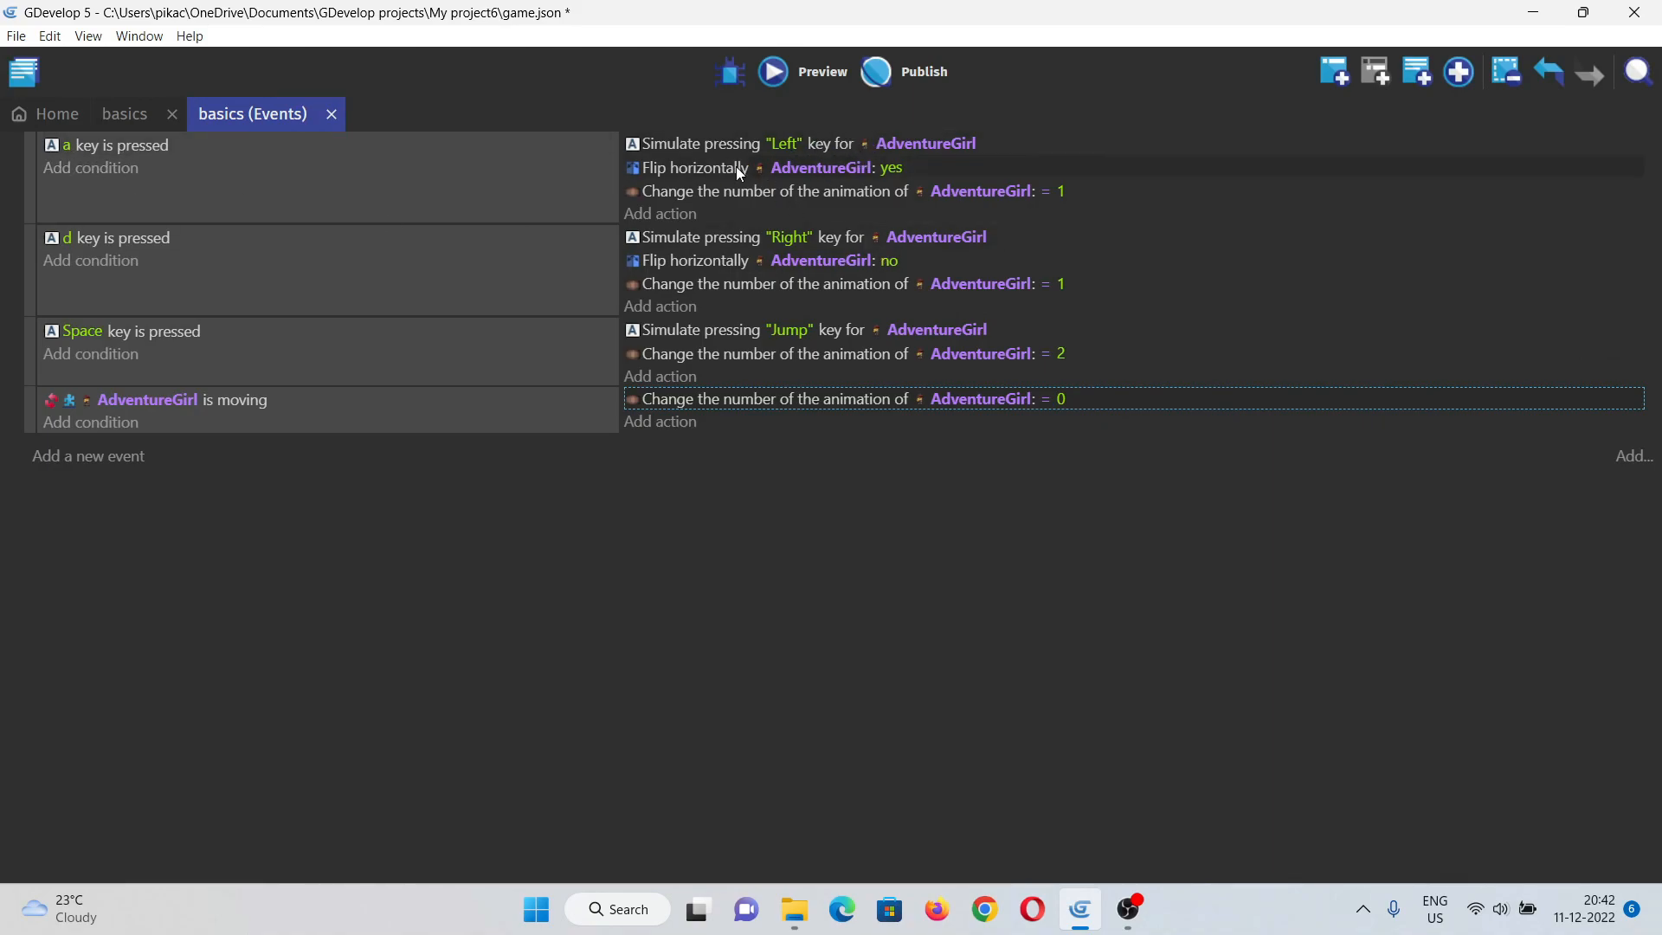
Step: Review AdventureGirl's animation list against the events, then return to the basics scene
click(125, 114)
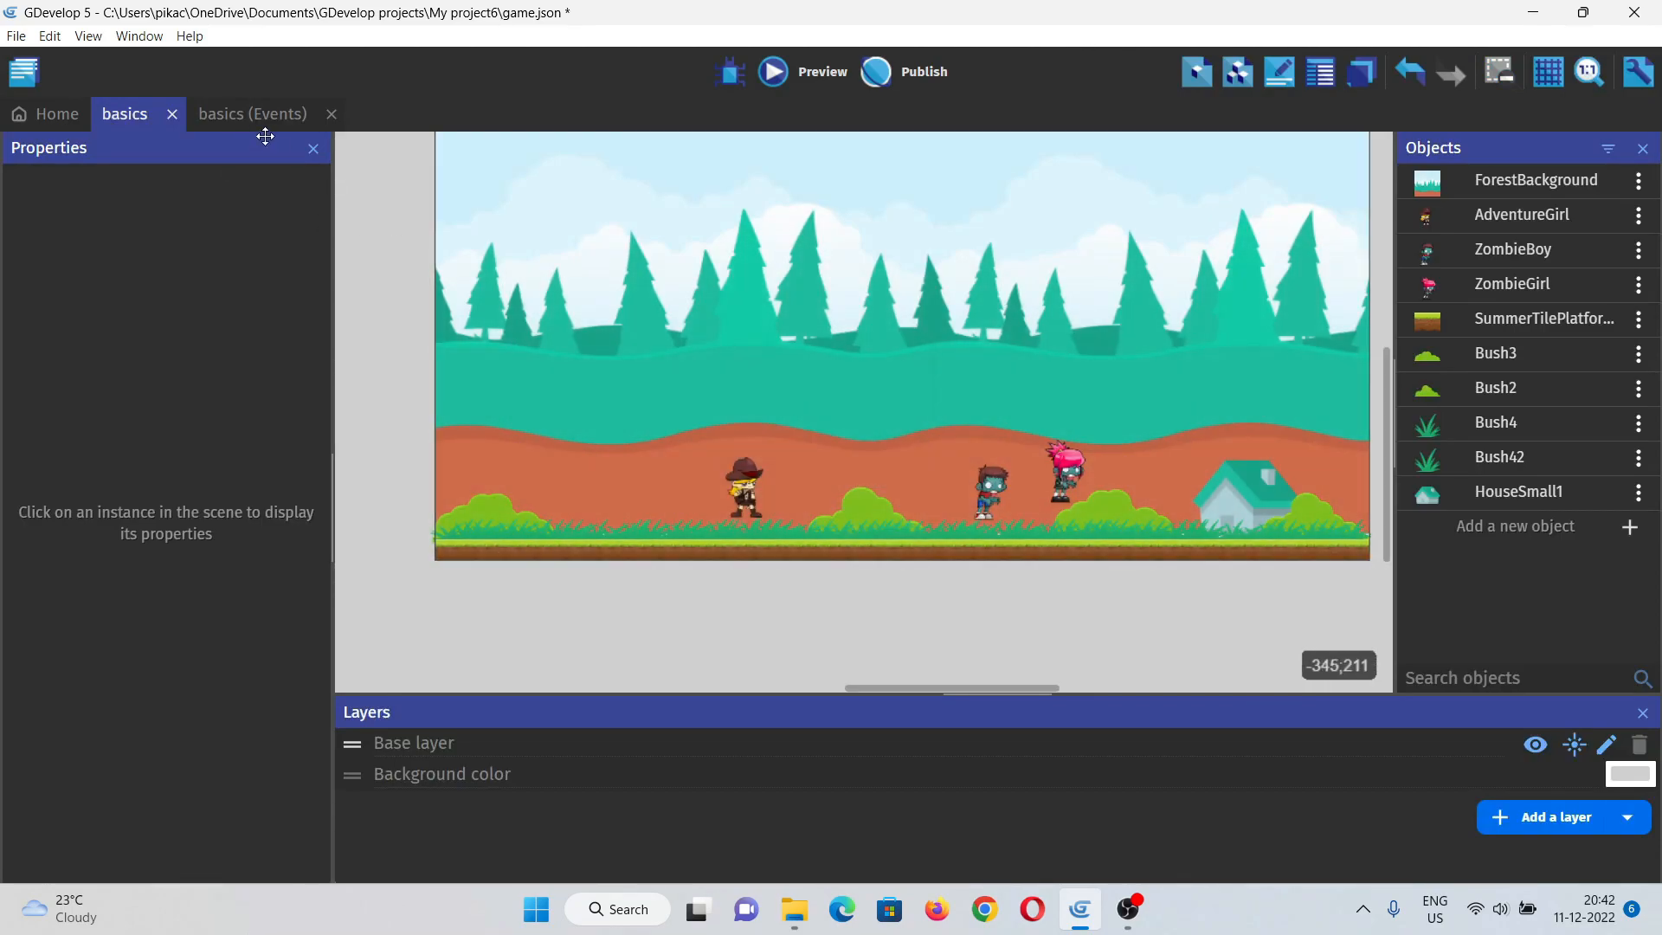
click(251, 114)
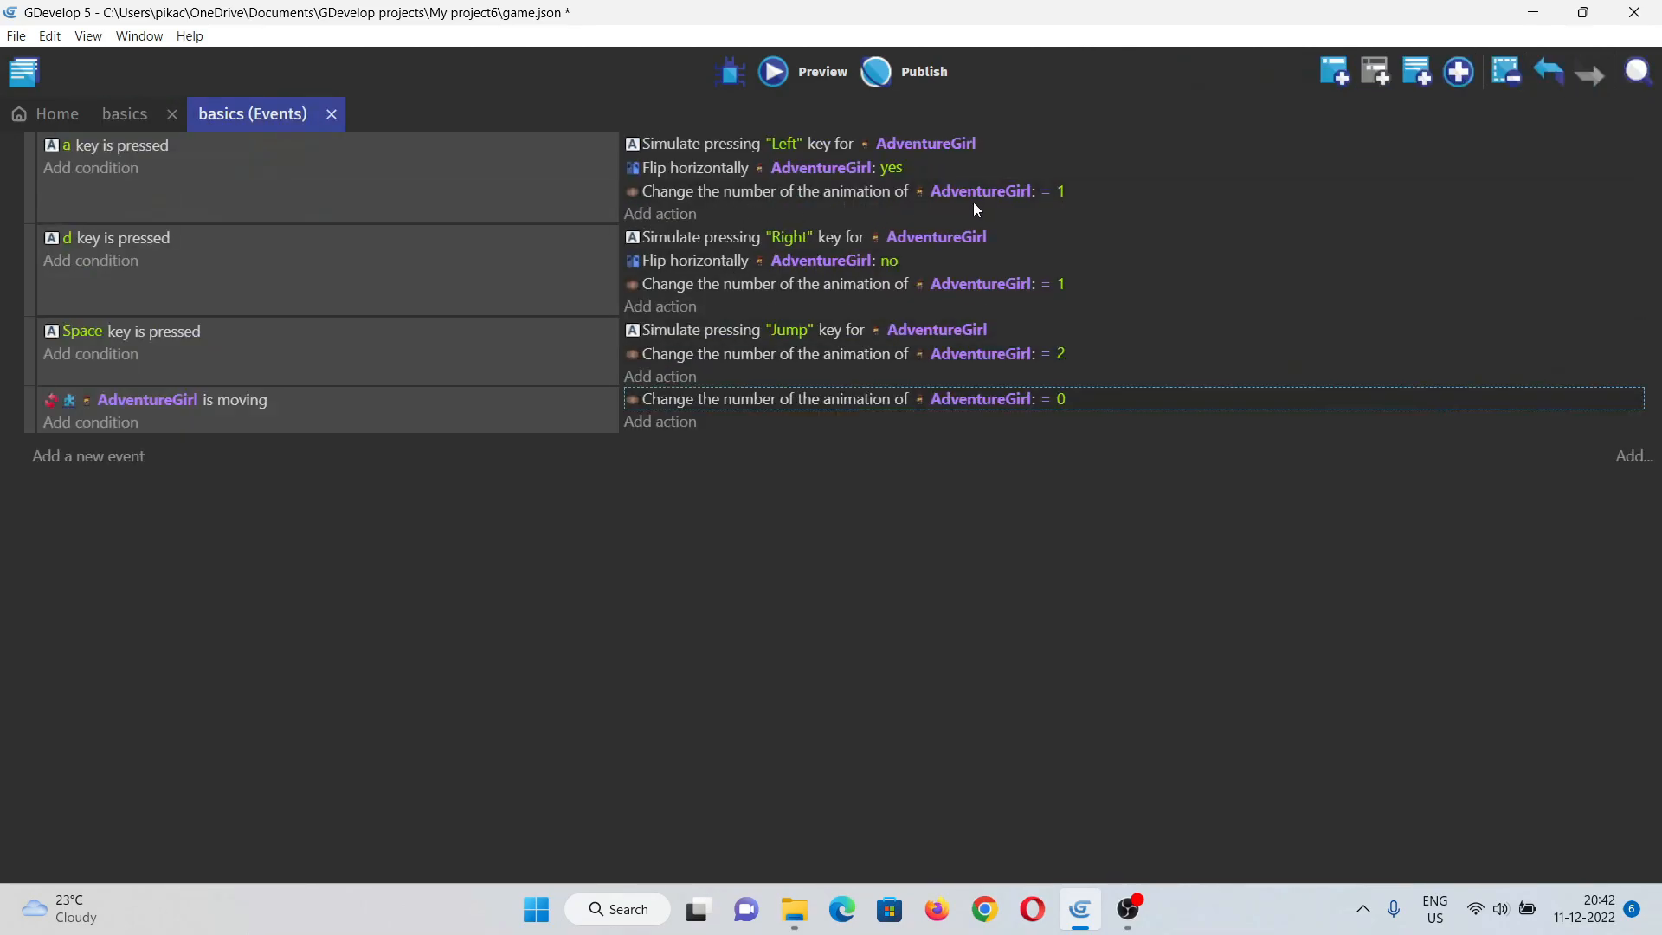
click(124, 114)
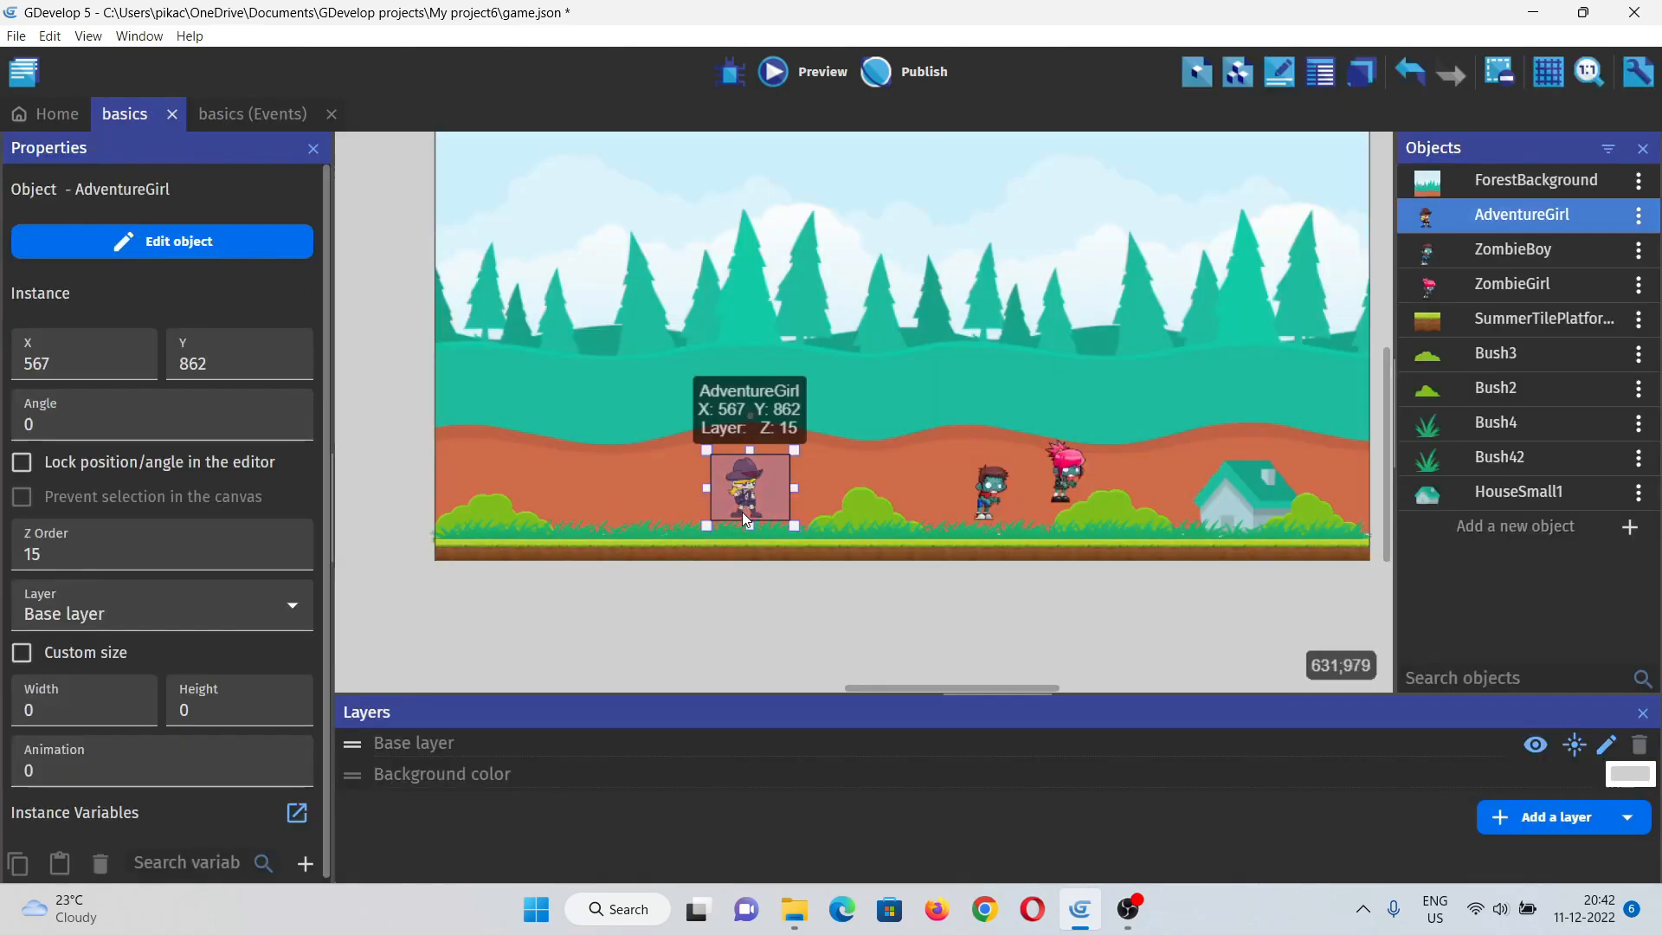
click(161, 241)
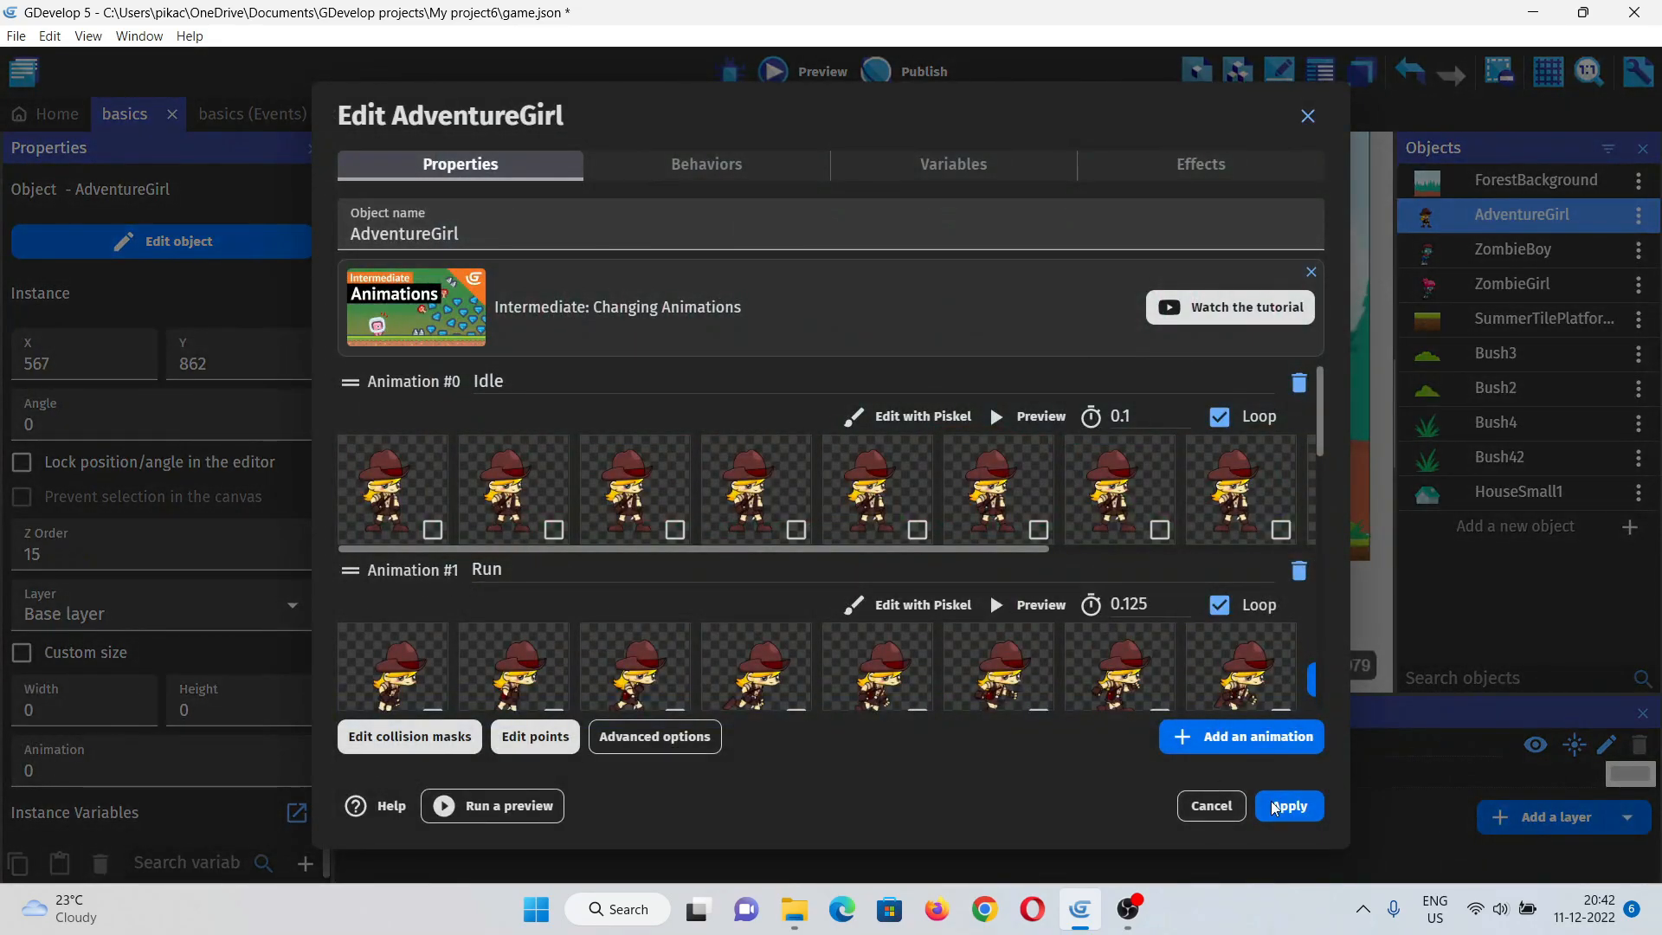
click(1288, 805)
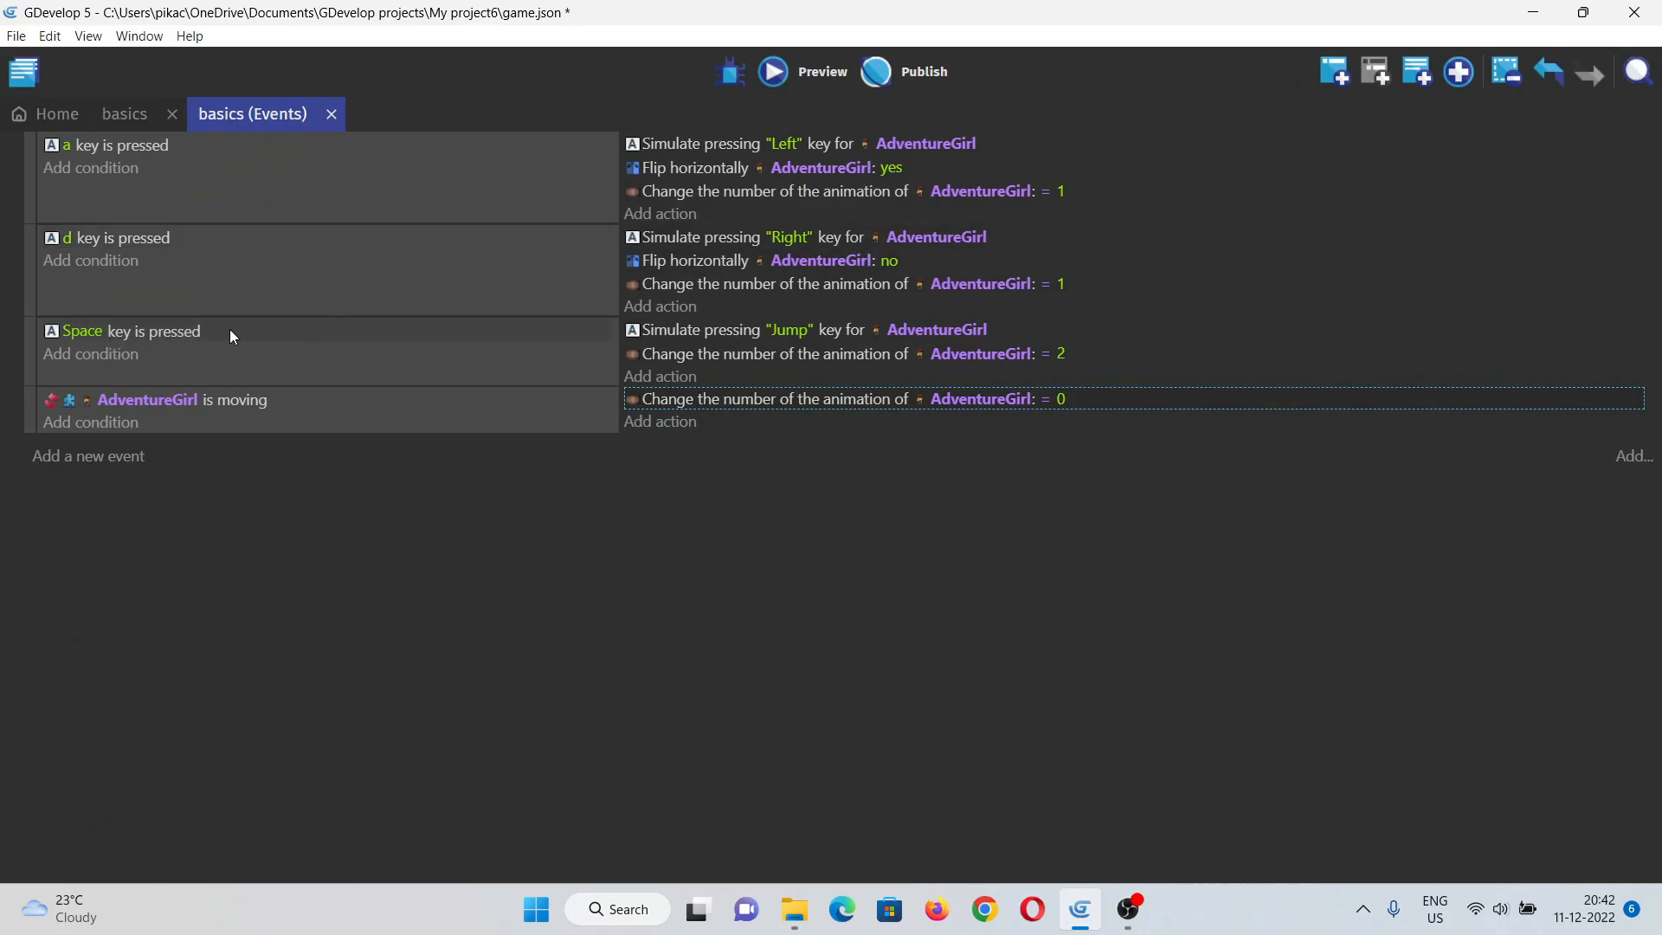
mouse_move(945, 460)
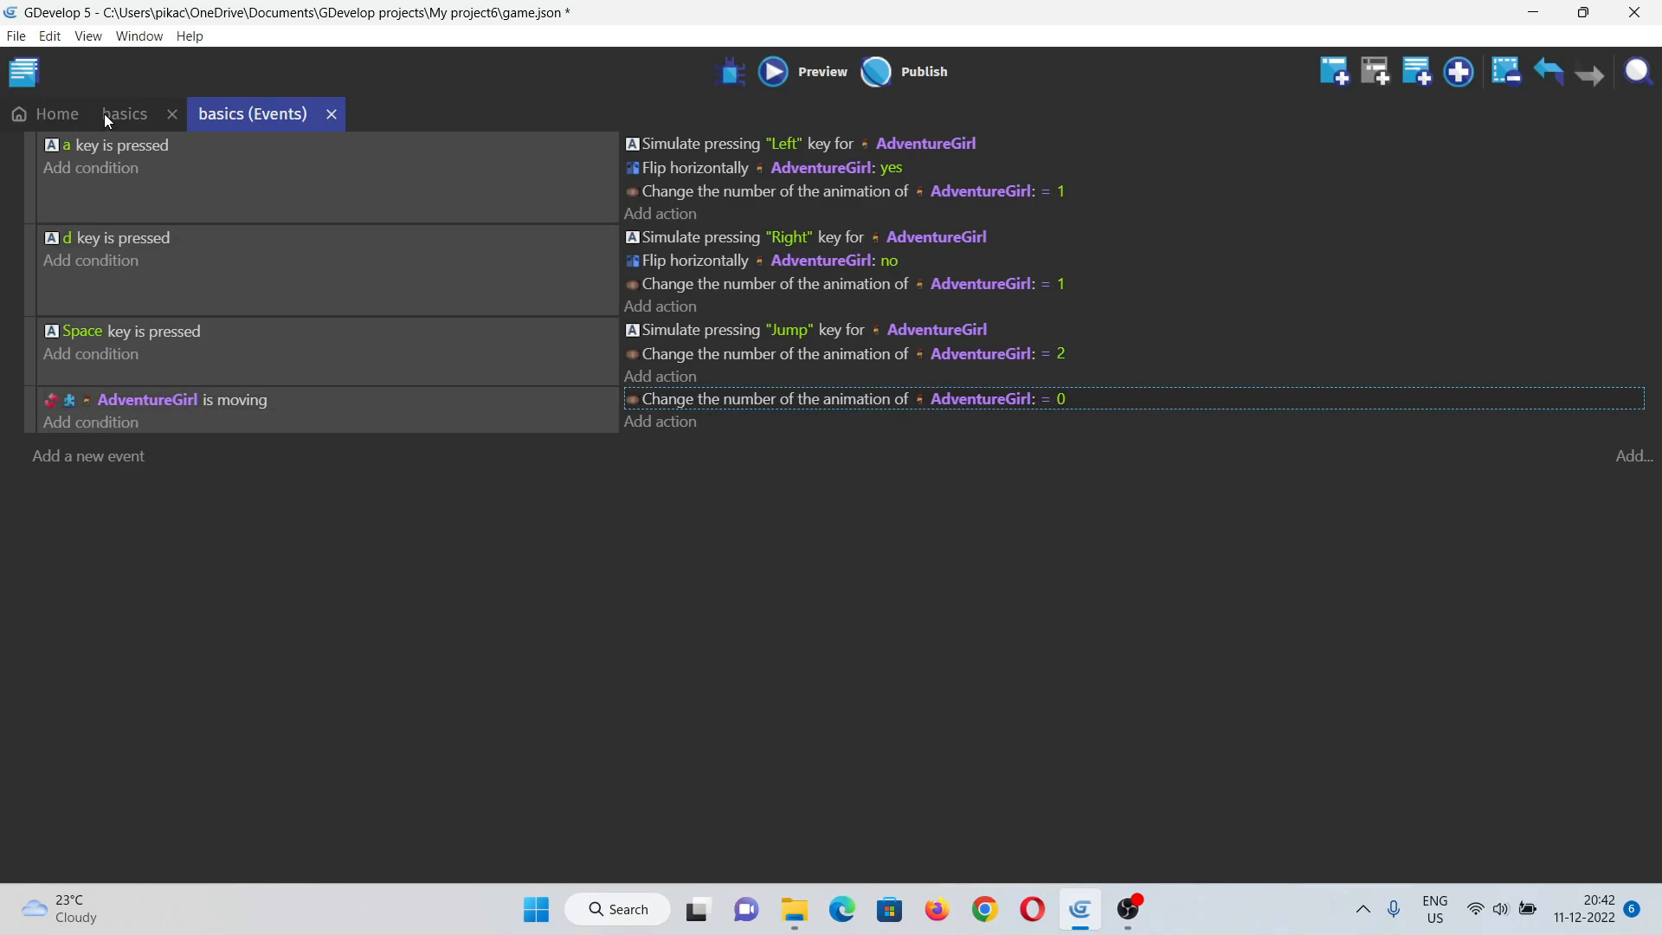
click(772, 71)
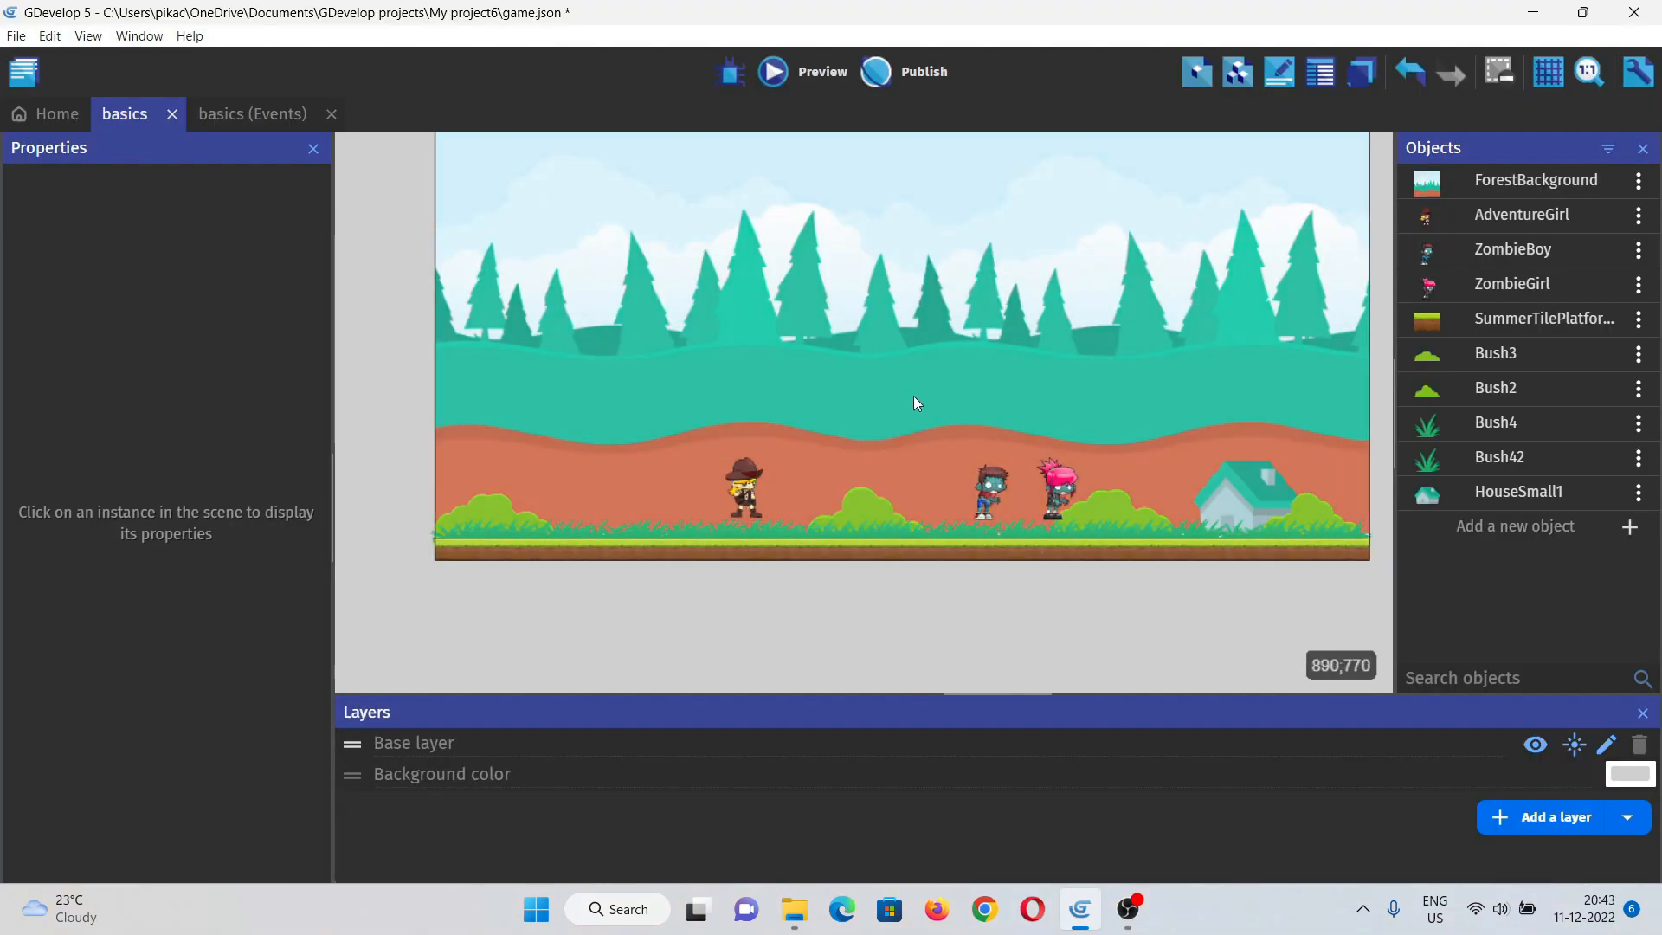
mouse_move(905, 440)
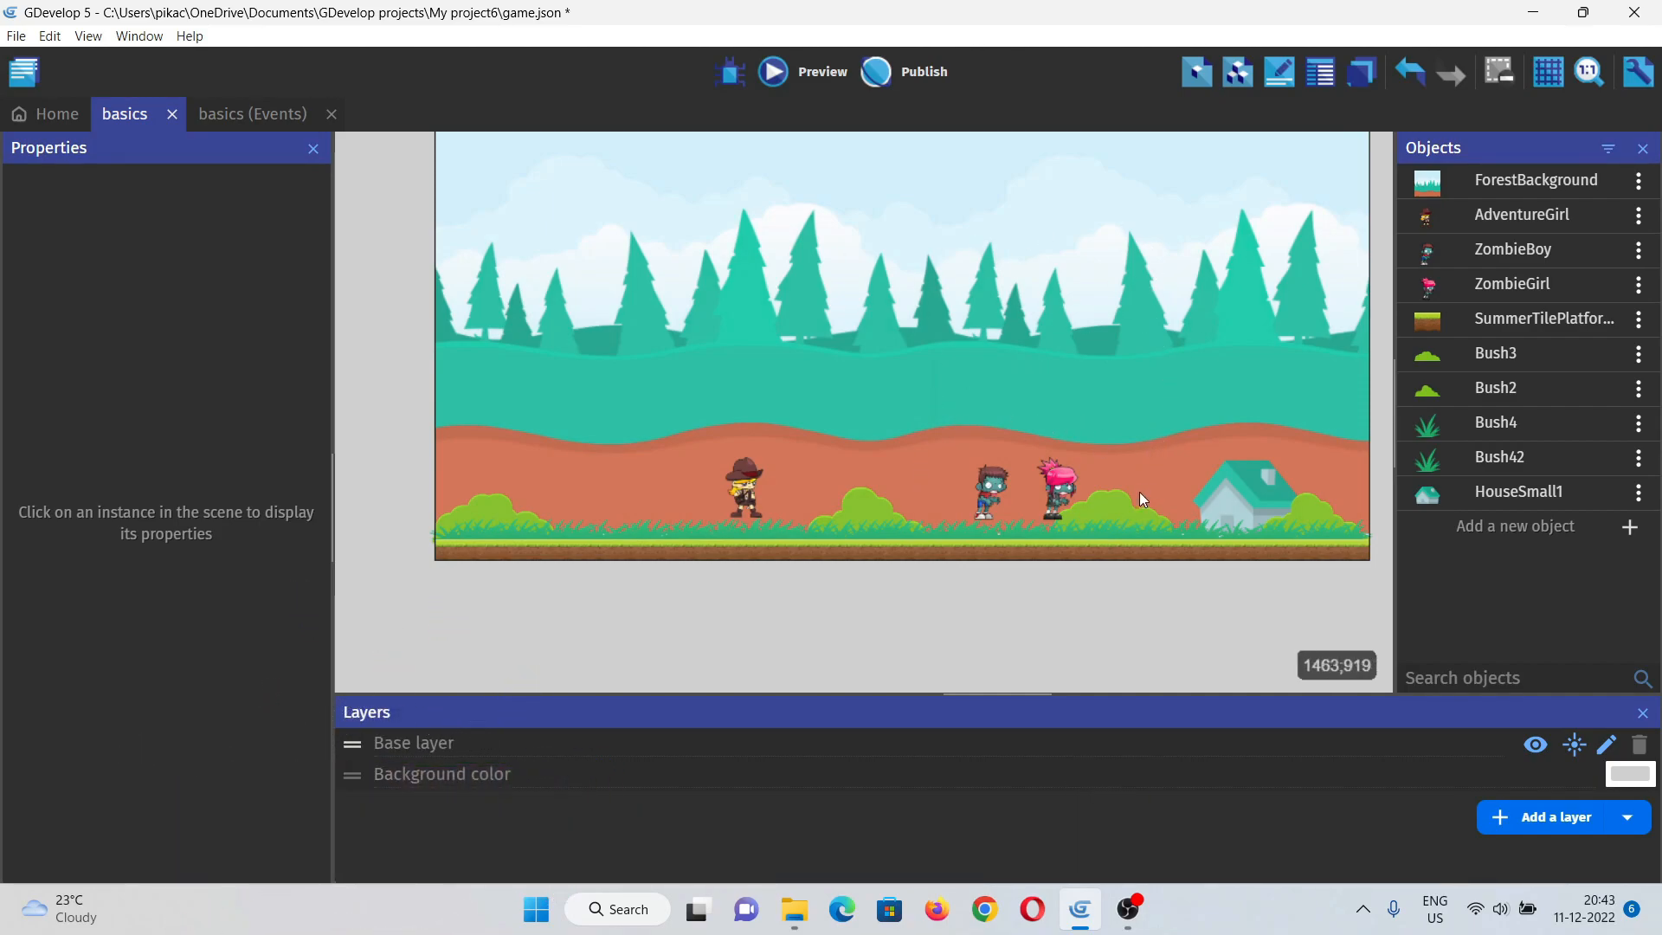
Step: Select ZombieBoy in the scene after placing ZombieGirl on the grass
click(990, 490)
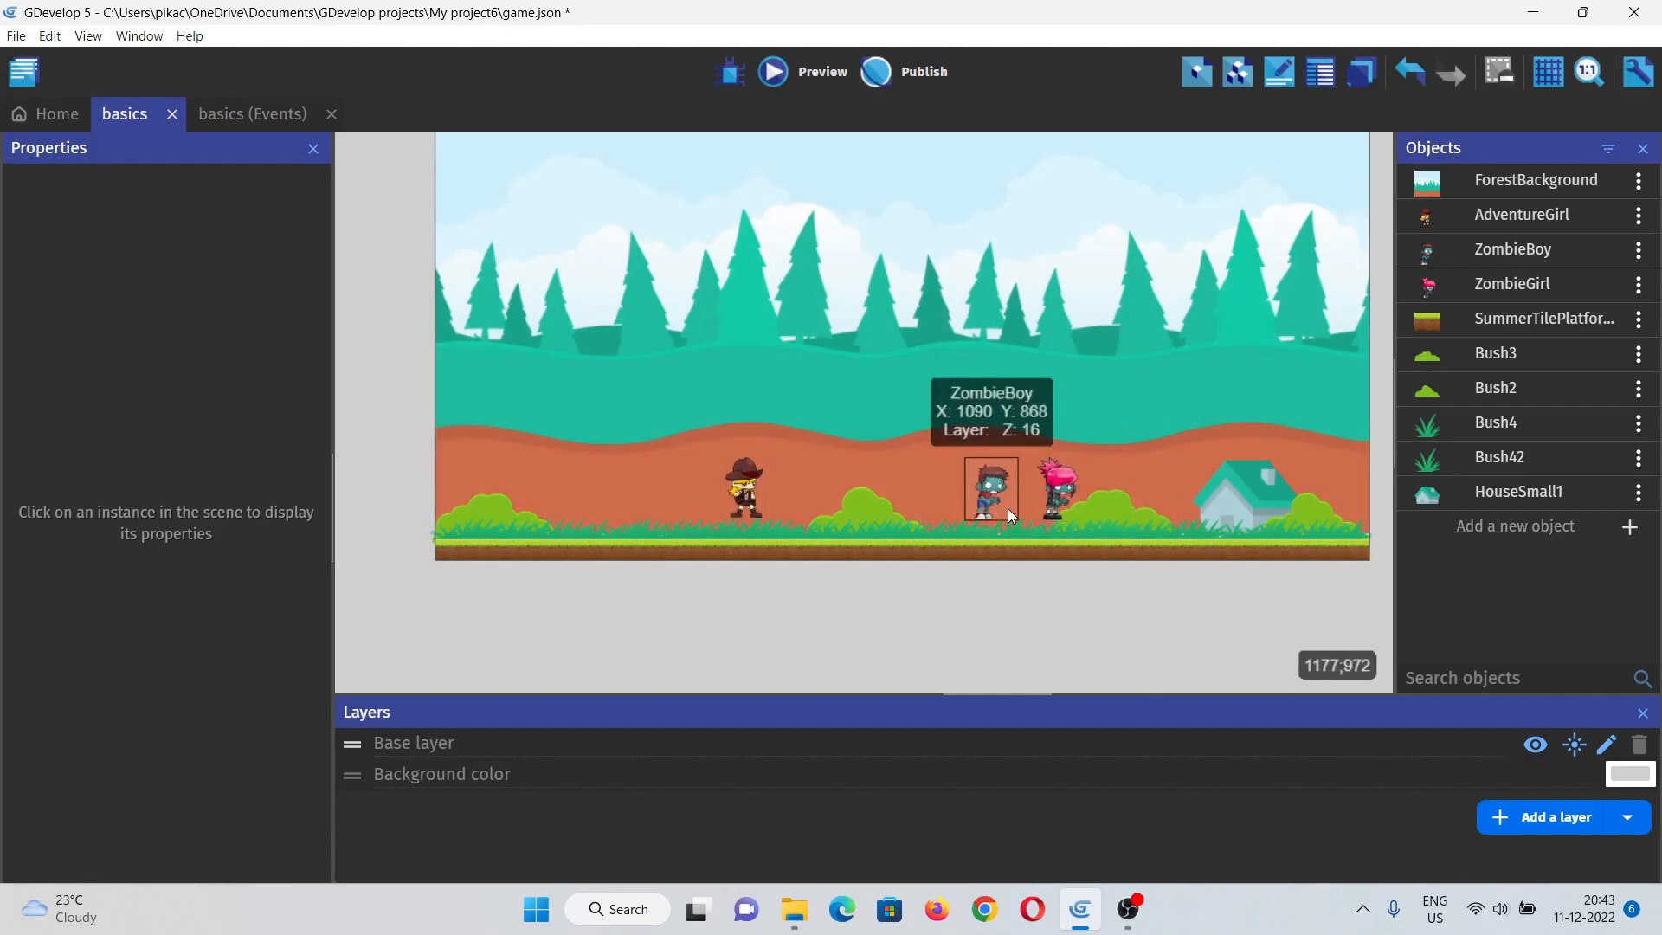